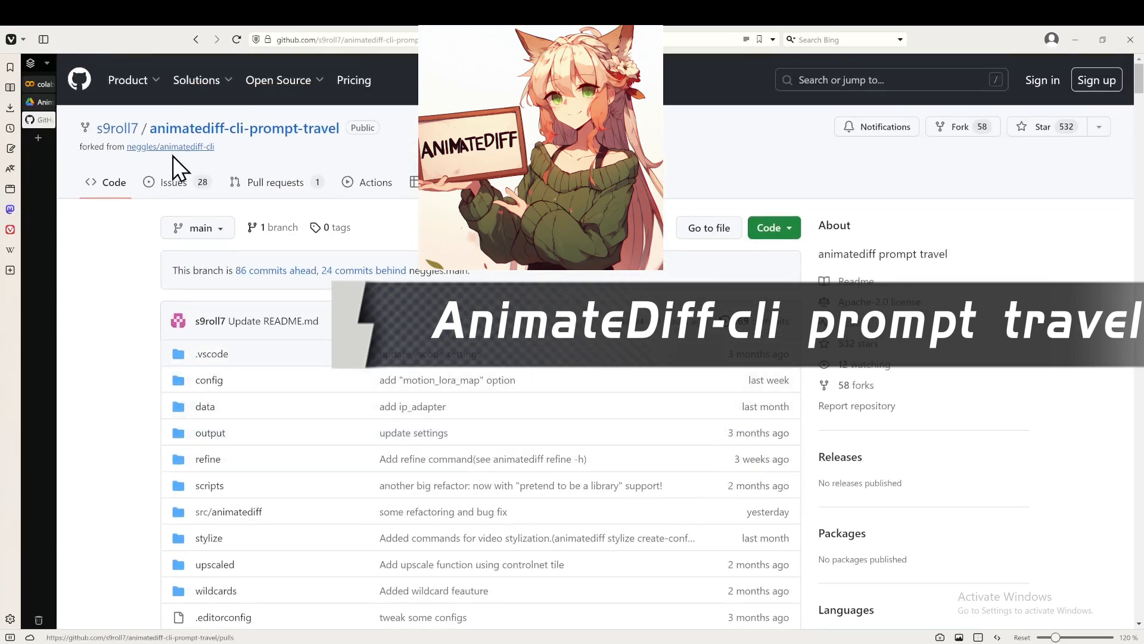
mouse_move(69, 165)
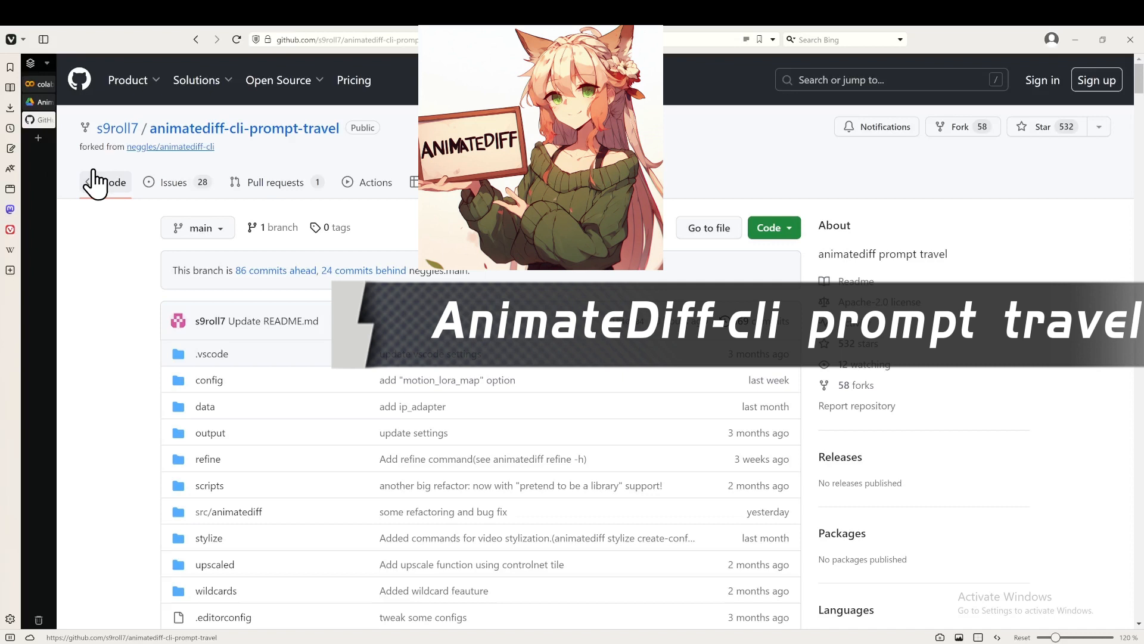
mouse_move(77, 175)
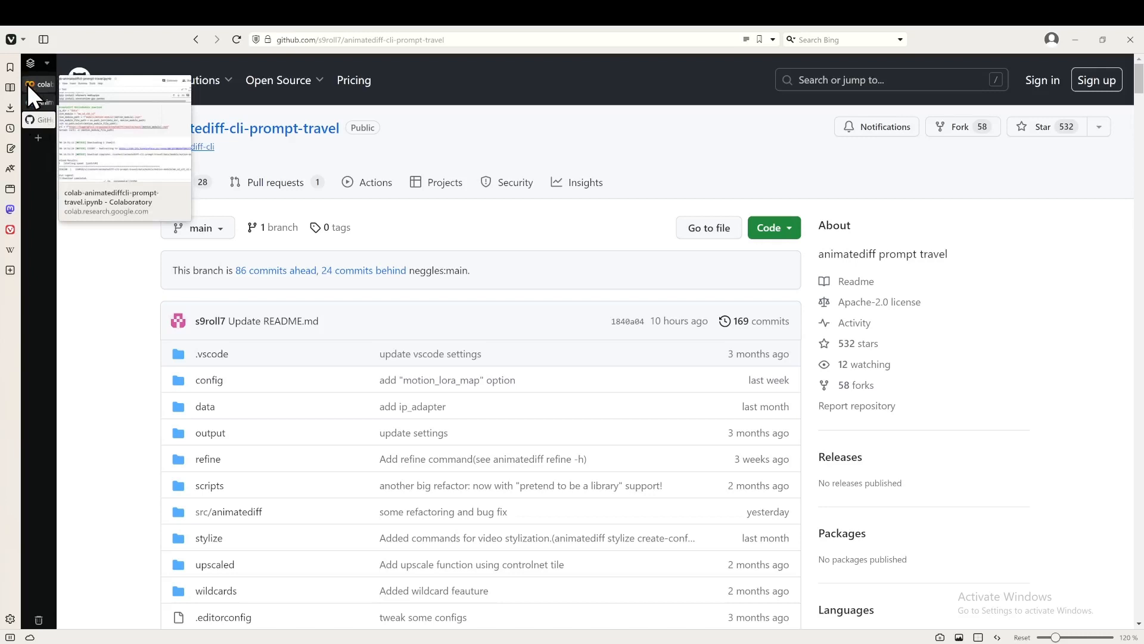
- Switch to the colab-animatediffcli-prompt-travel notebook in Google Colab
left_click(39, 83)
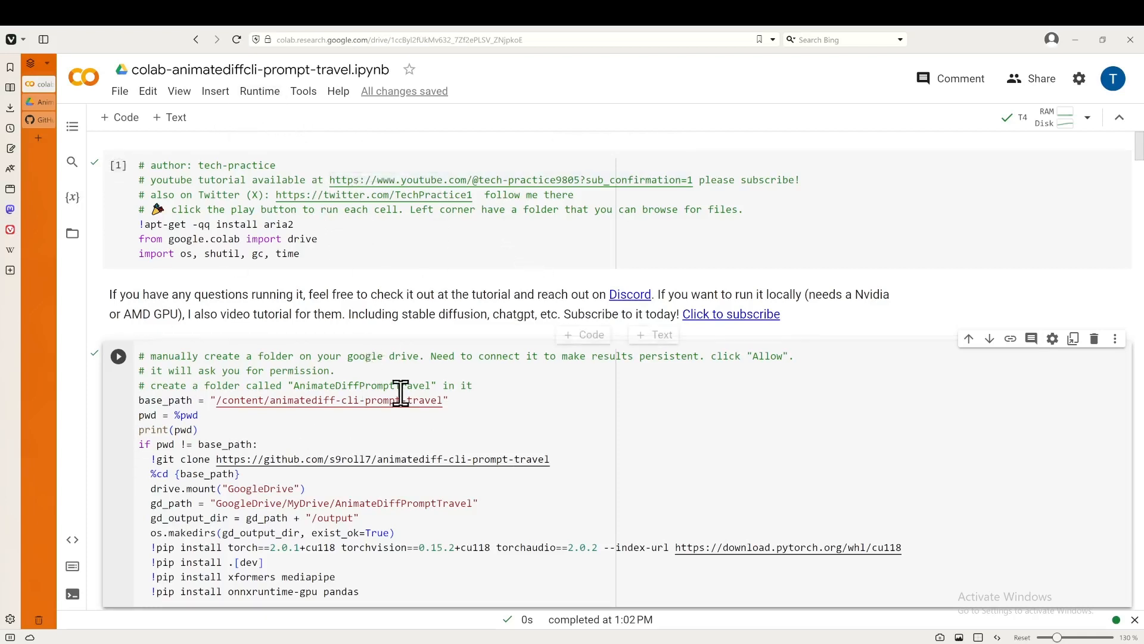
mouse_move(431, 180)
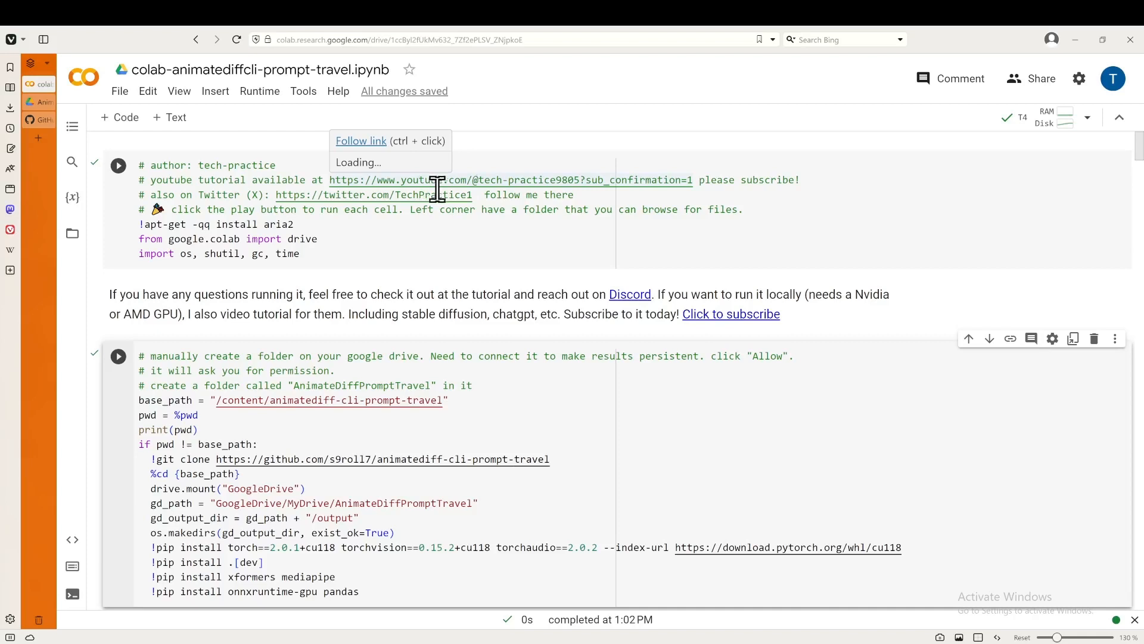
mouse_move(701, 285)
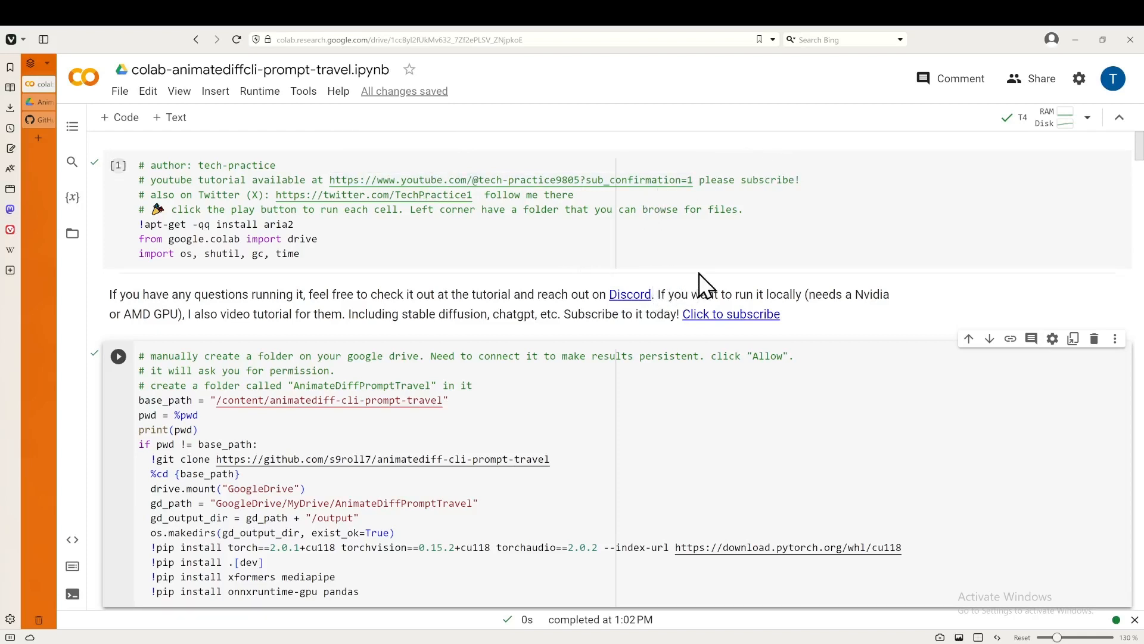
mouse_move(770, 369)
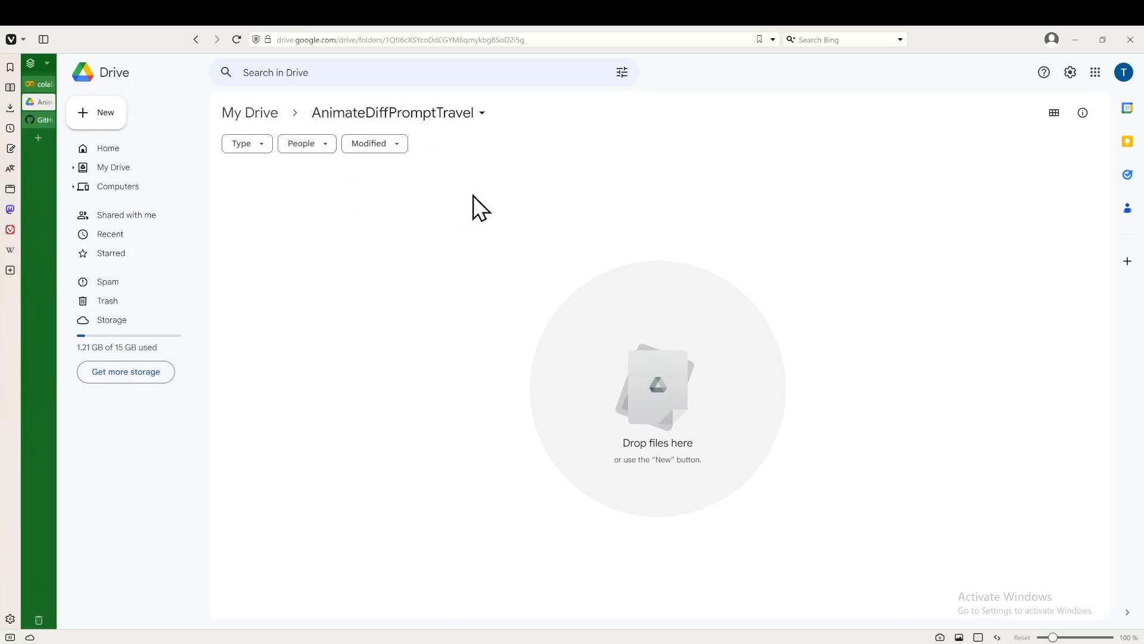
mouse_move(495, 139)
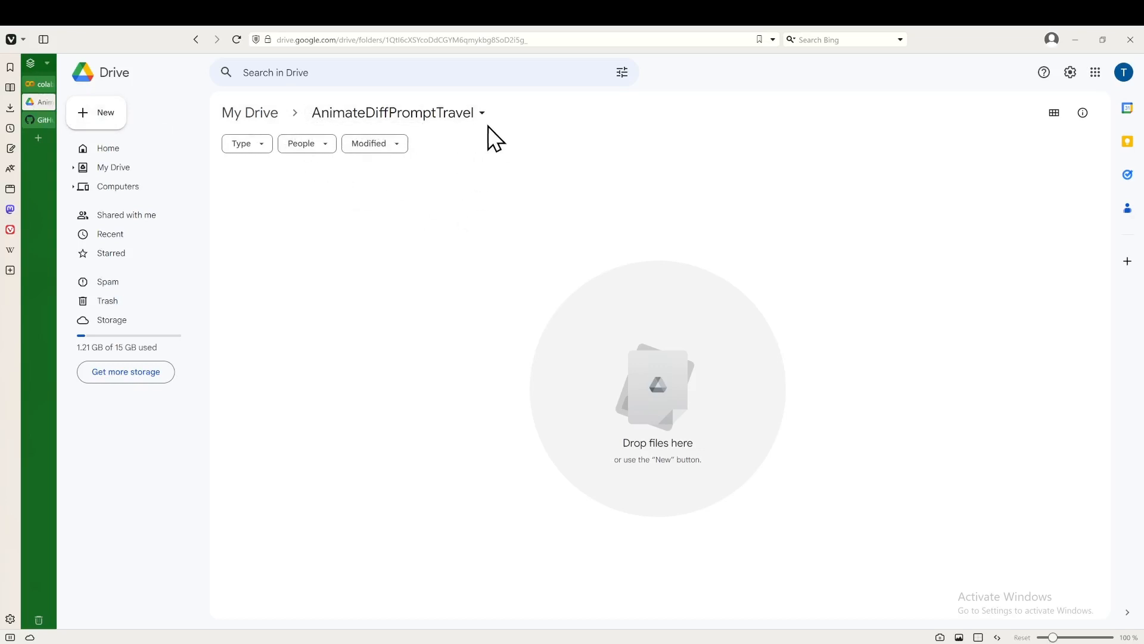
mouse_move(314, 135)
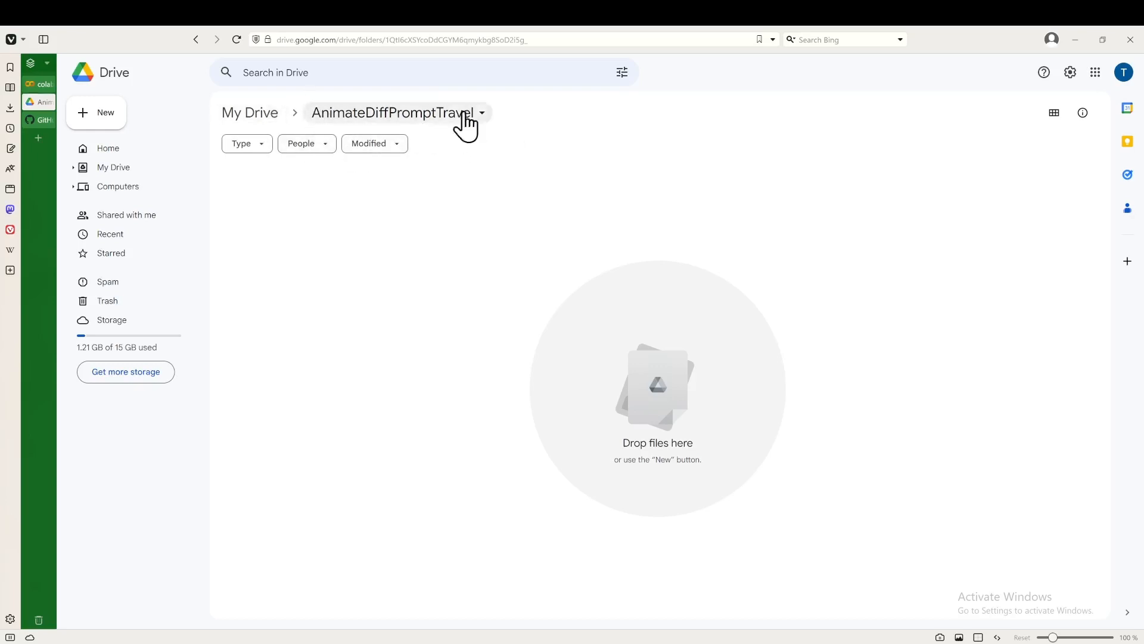
mouse_move(486, 124)
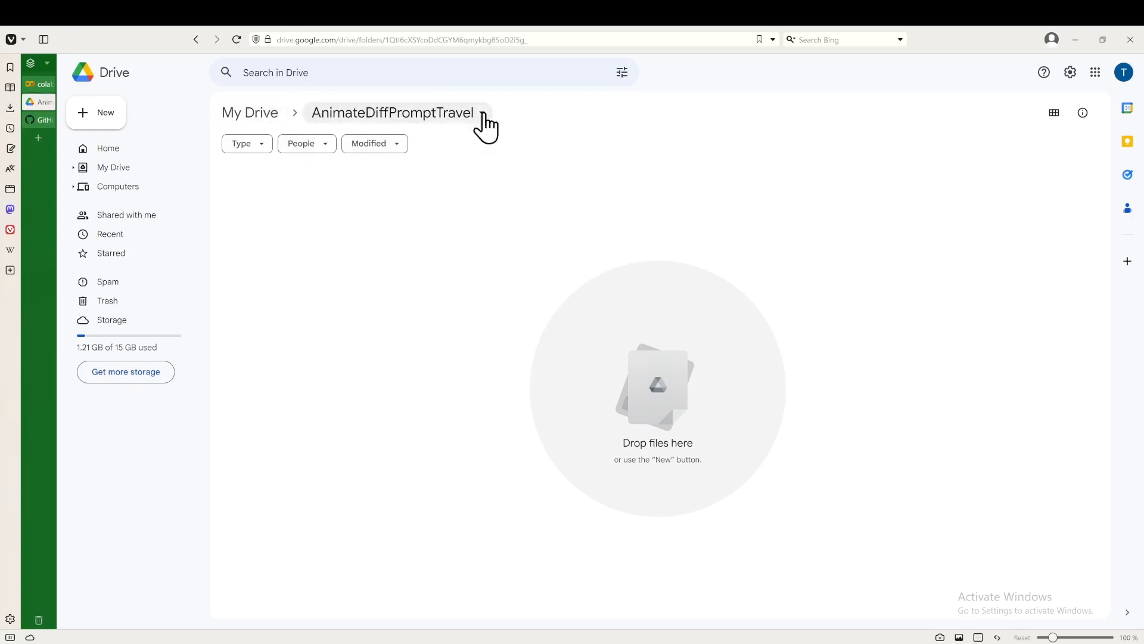
- Start a new folder inside AnimateDiffPromptTravel, then cancel, leaving it empty
left_click(95, 113)
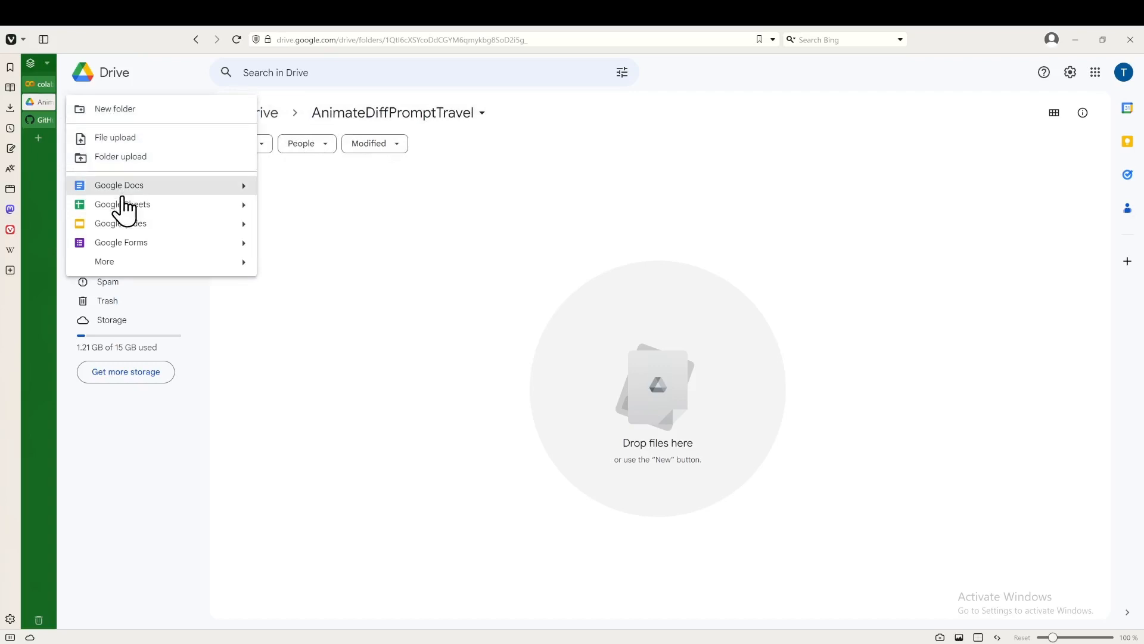
left_click(115, 108)
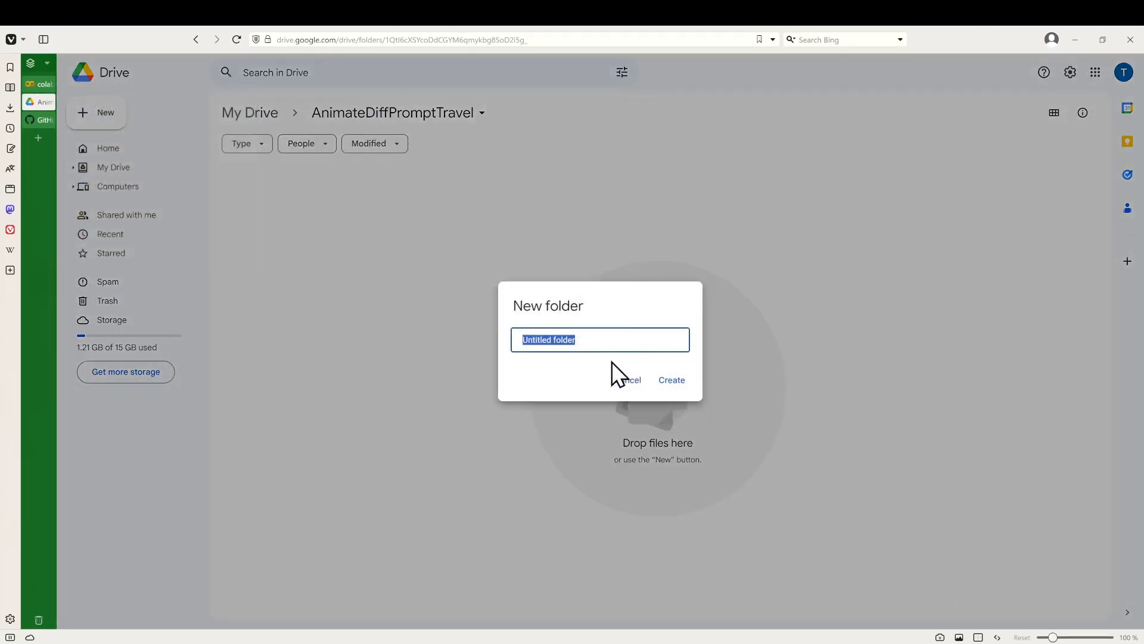
mouse_move(271, 107)
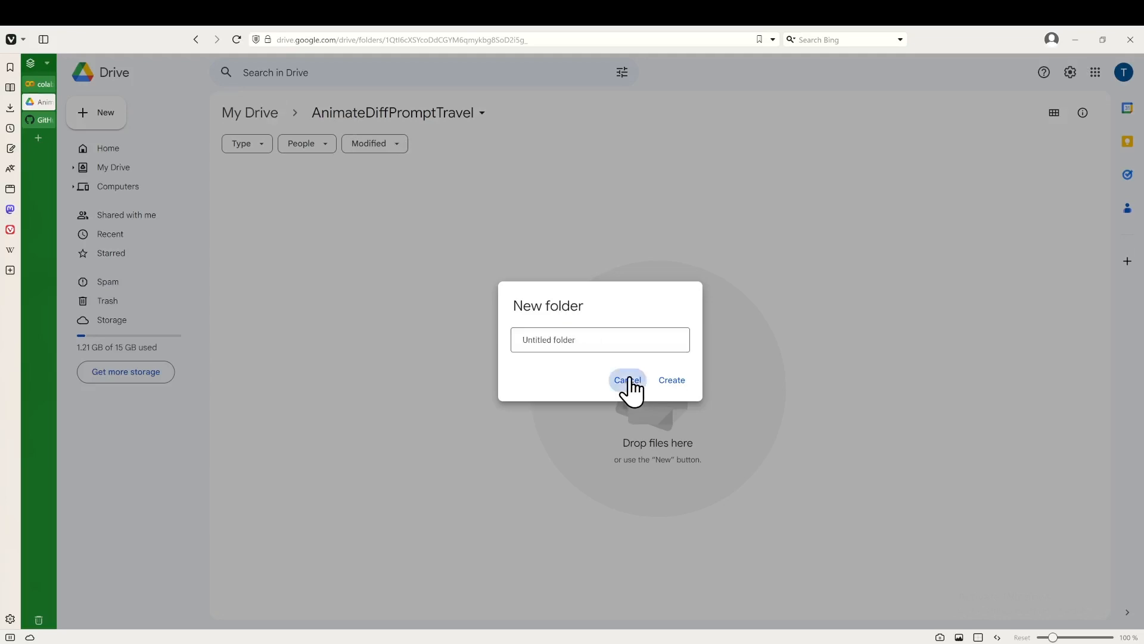
left_click(627, 380)
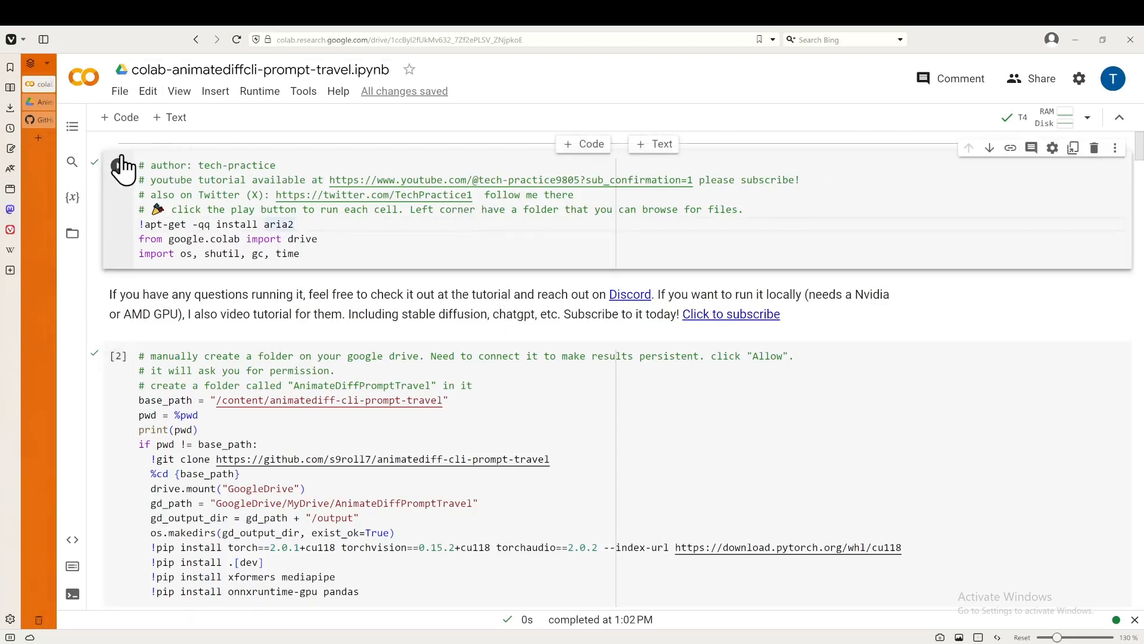
- Rerun the first setup cell, then check the T4 runtime's RAM, GPU RAM and disk
left_click(157, 165)
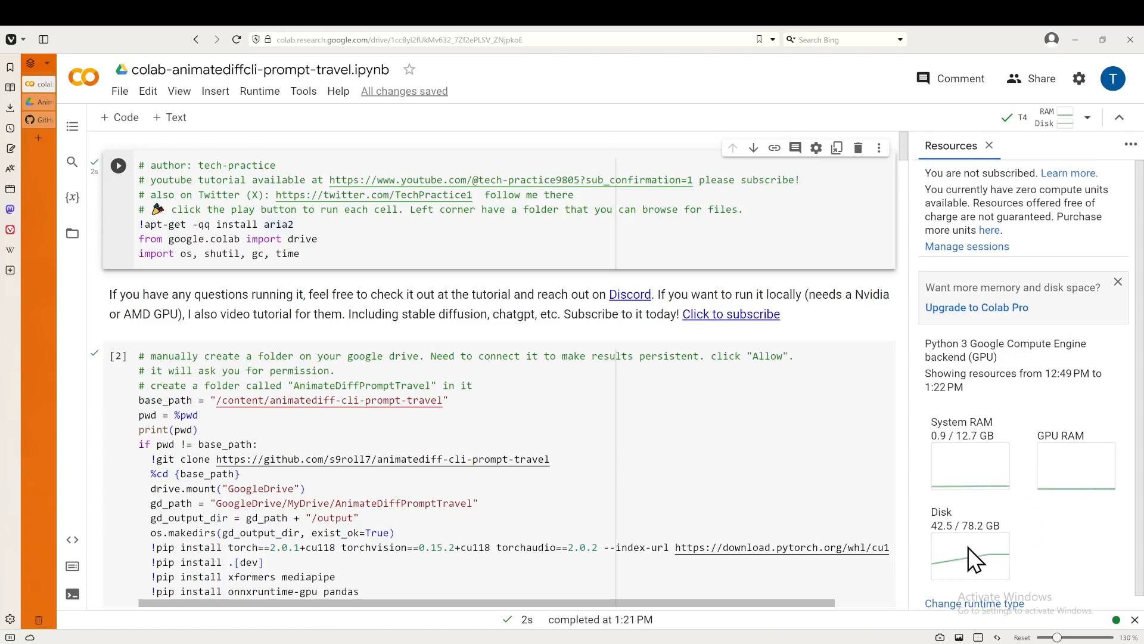
mouse_move(1075, 470)
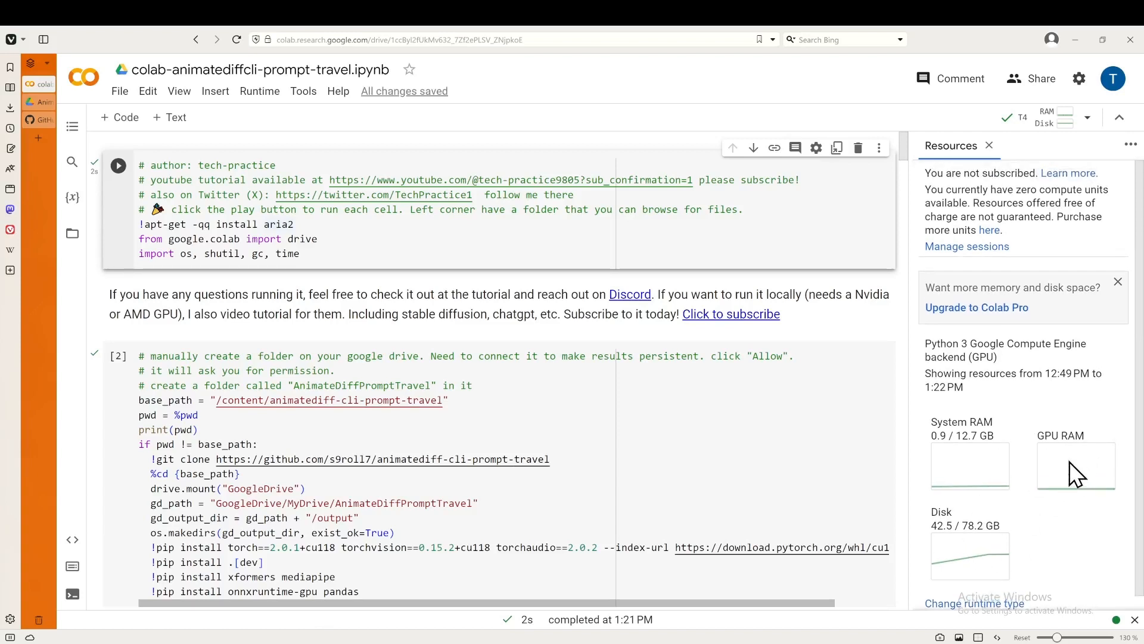
mouse_move(989, 459)
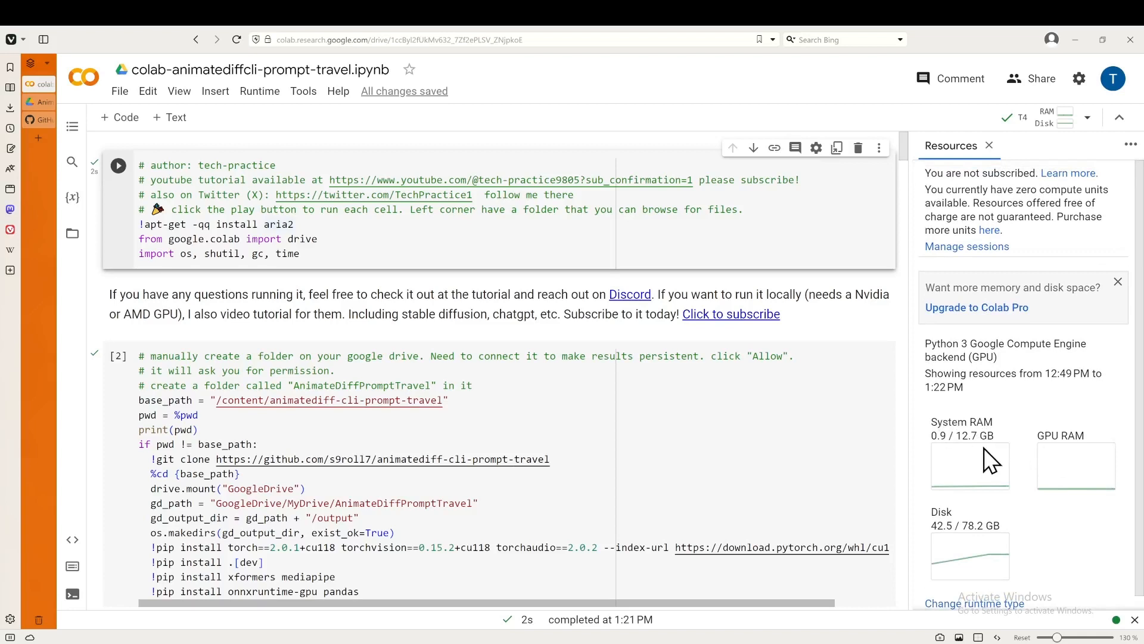
mouse_move(992, 438)
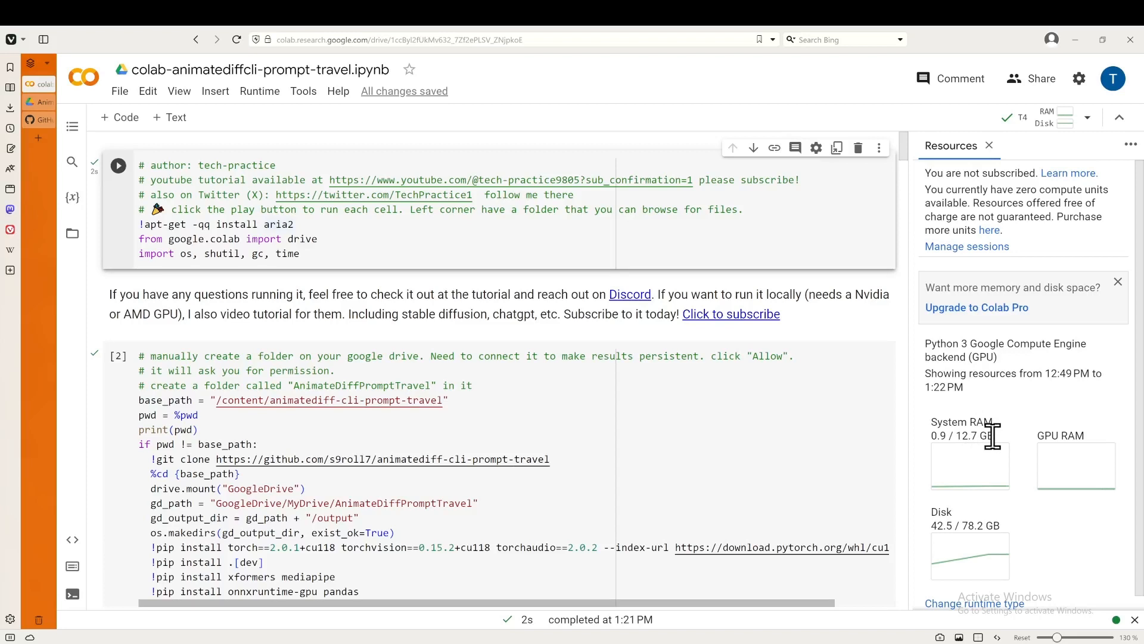
mouse_move(1017, 518)
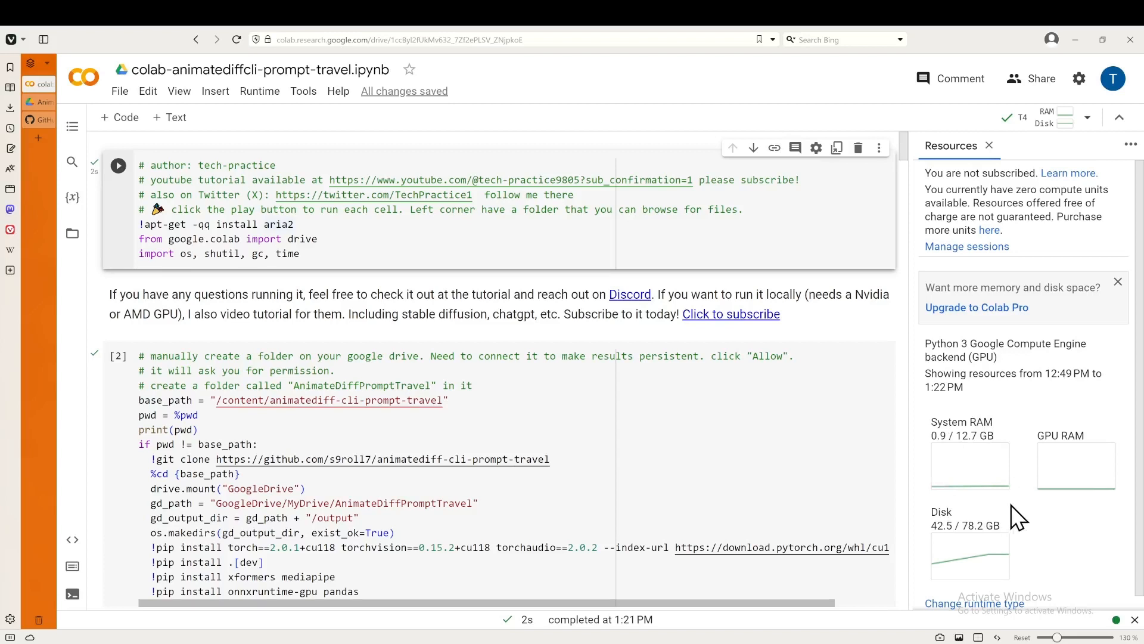
mouse_move(991, 506)
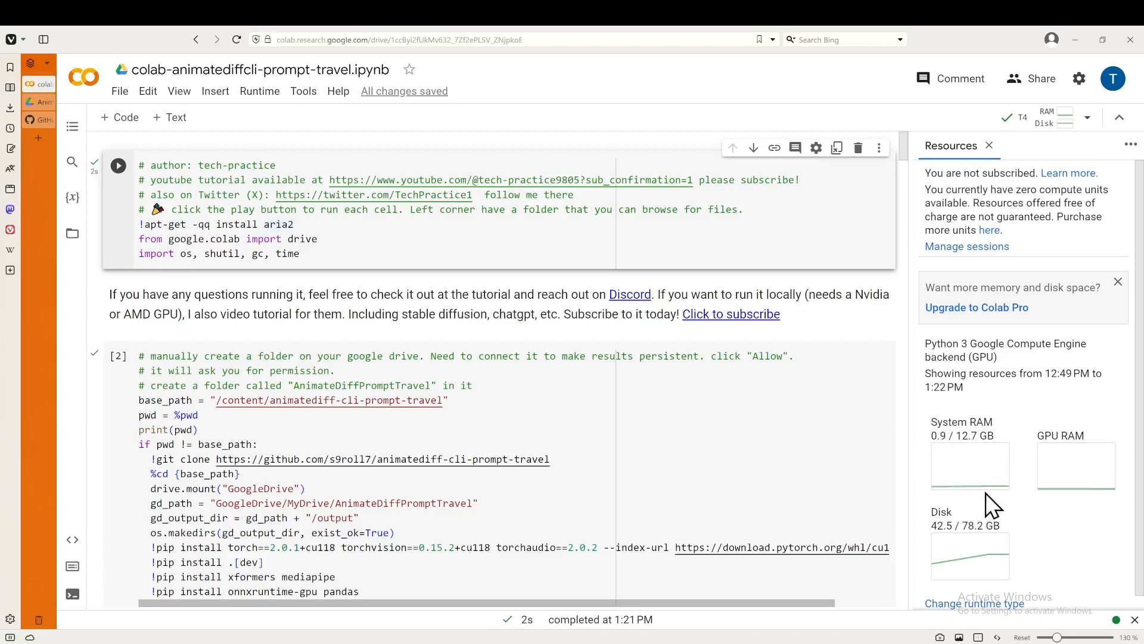
mouse_move(893, 458)
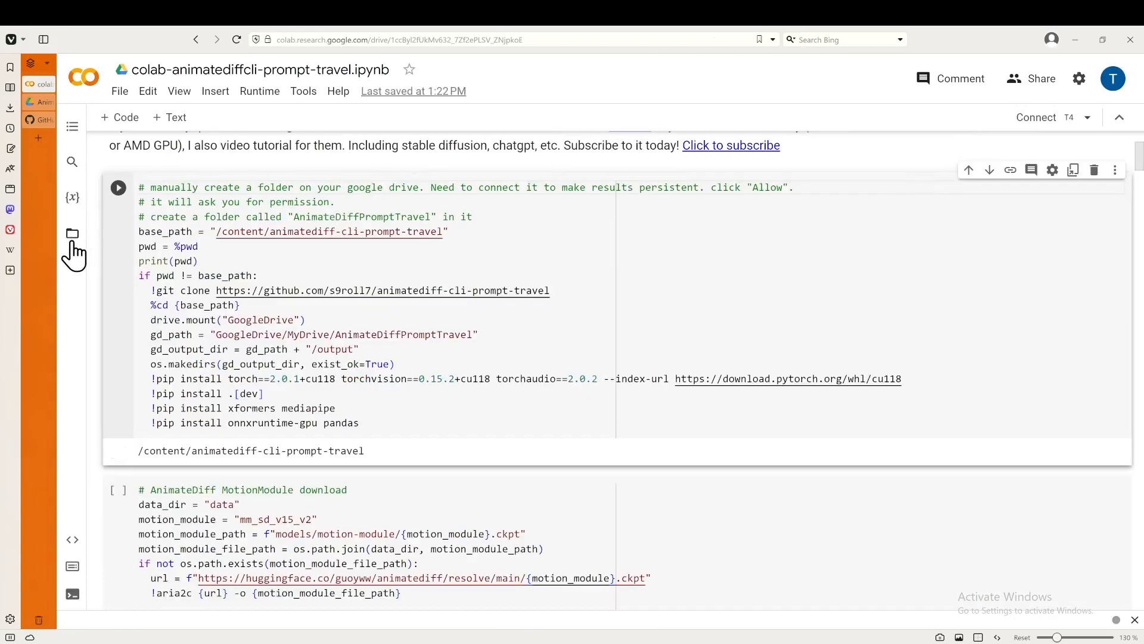
- Reconnect the GPU runtime, dismiss the Runtime menu, and rerun the first setup cell
left_click(71, 234)
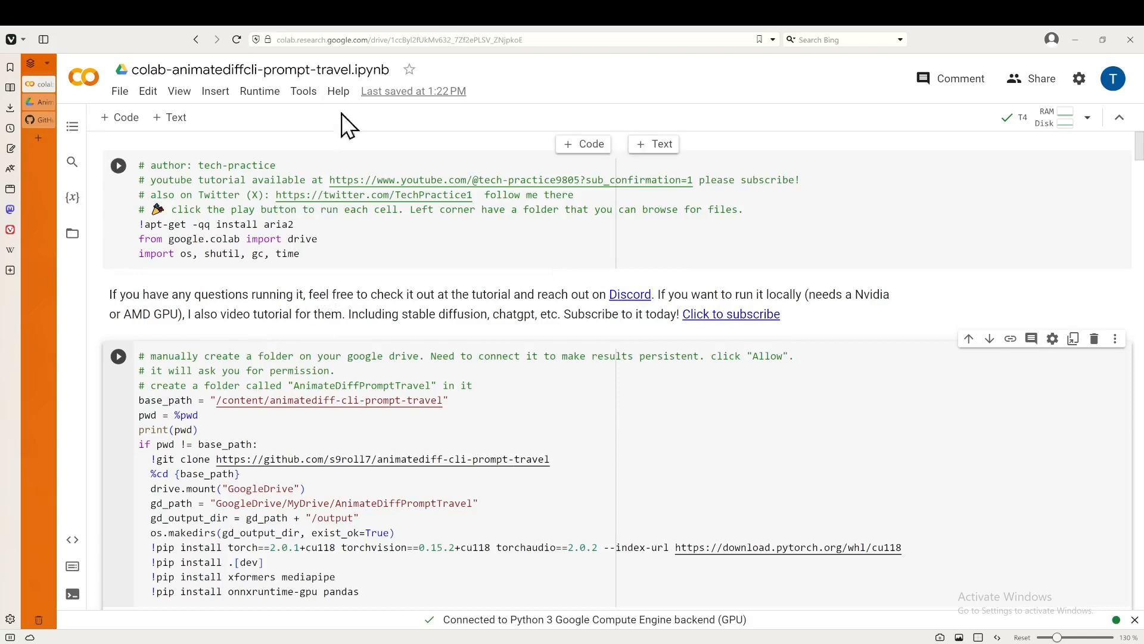
left_click(259, 90)
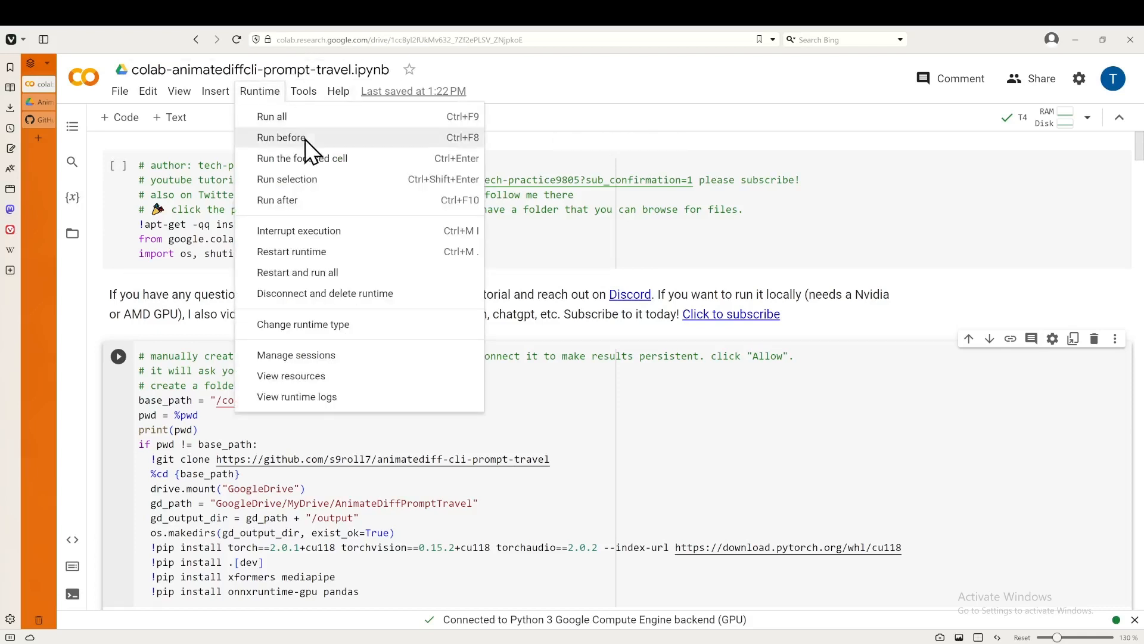
mouse_move(559, 83)
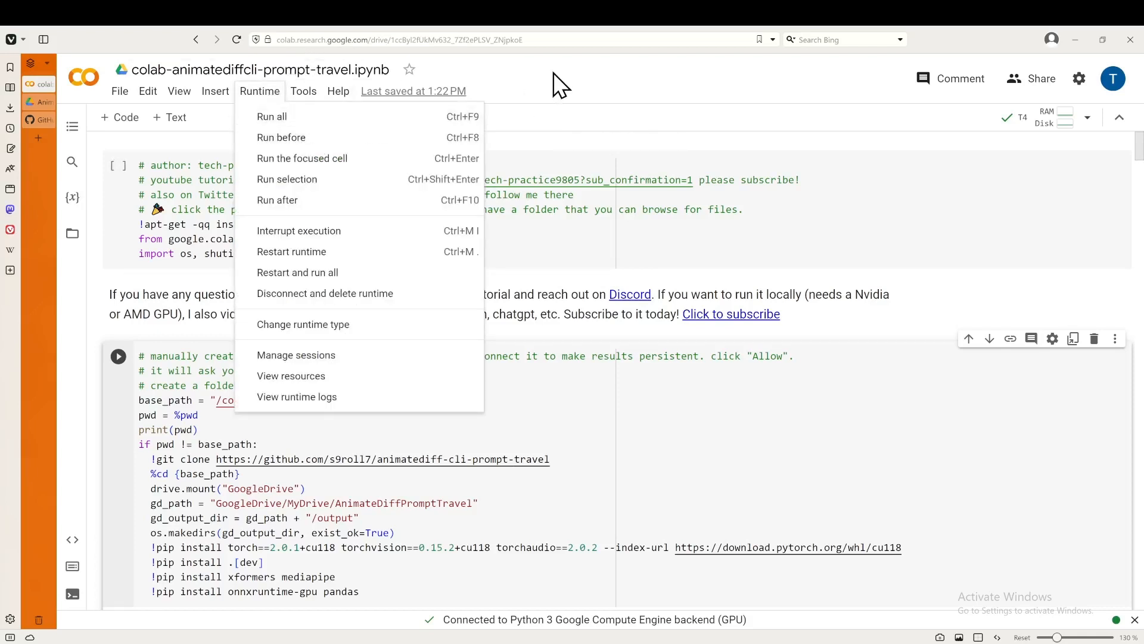
mouse_move(515, 95)
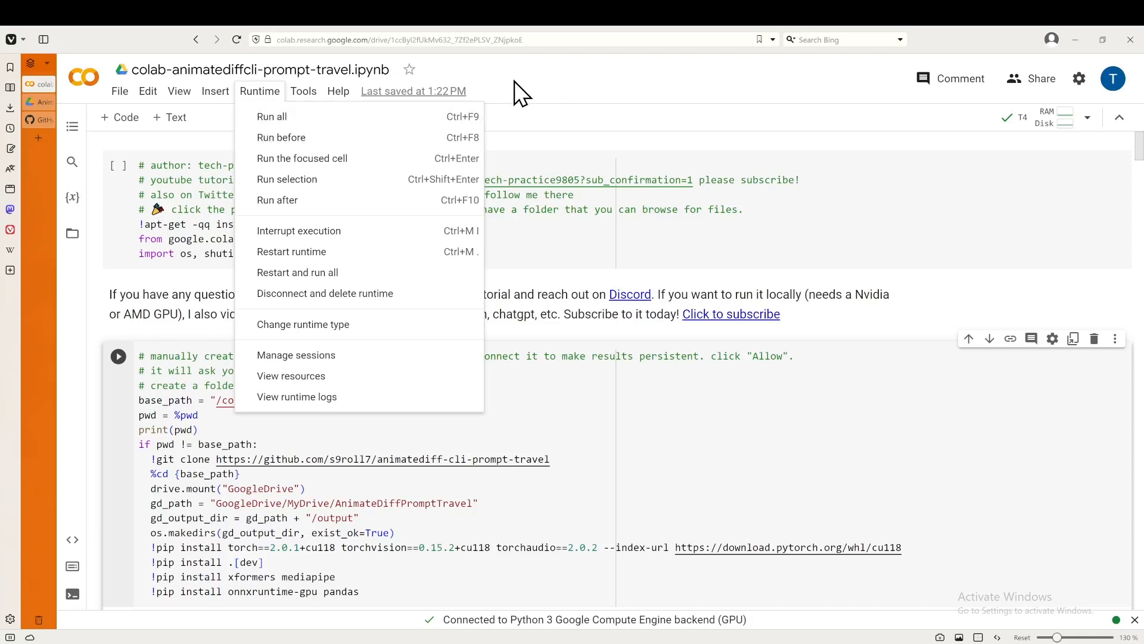
left_click(119, 165)
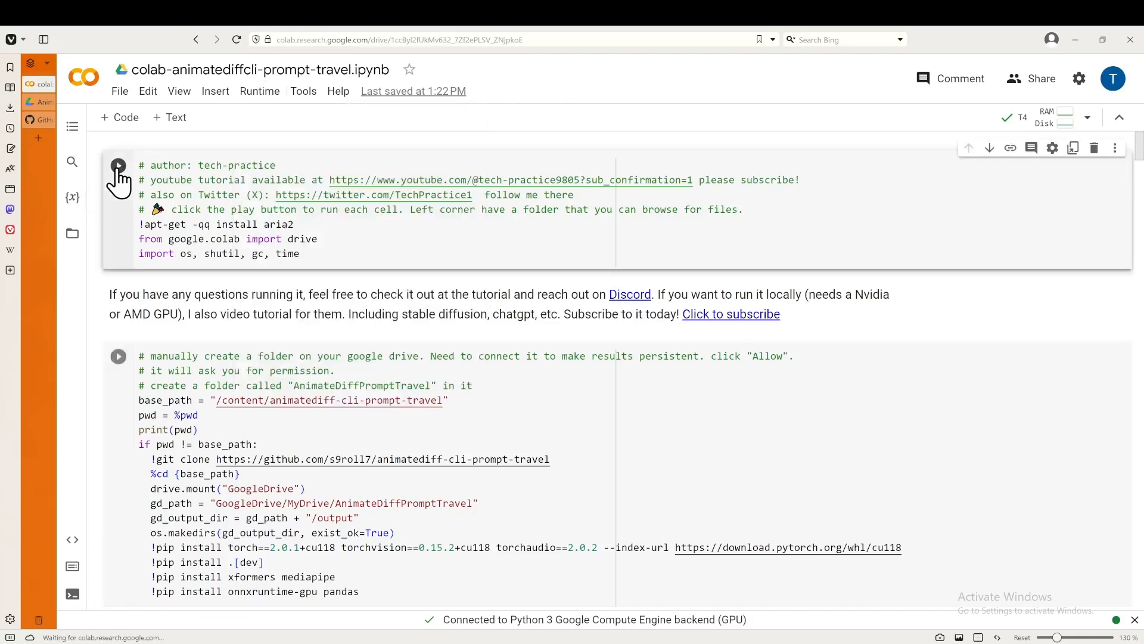
left_click(118, 165)
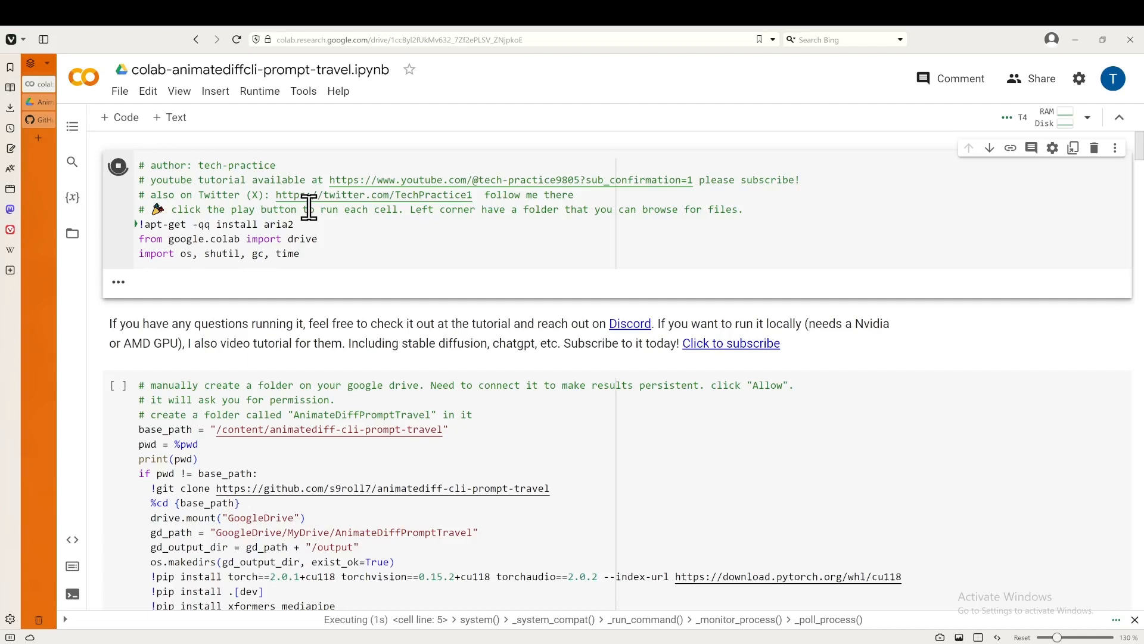
mouse_move(316, 235)
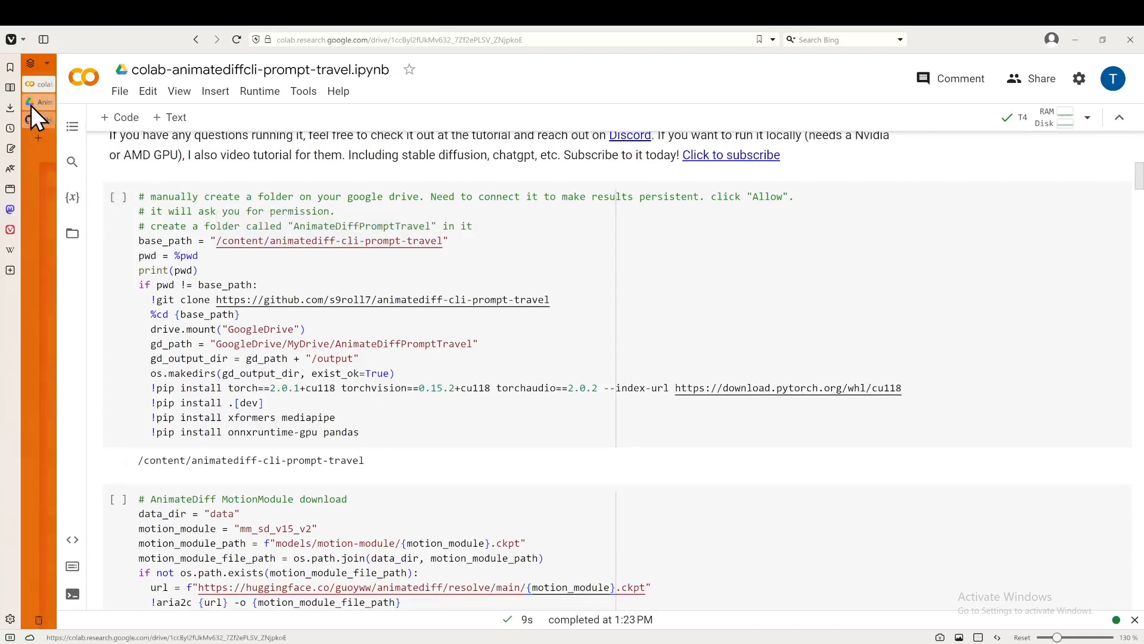
- Confirm the AnimateDiffPromptTravel Drive folder is still empty, then return to Colab
left_click(39, 119)
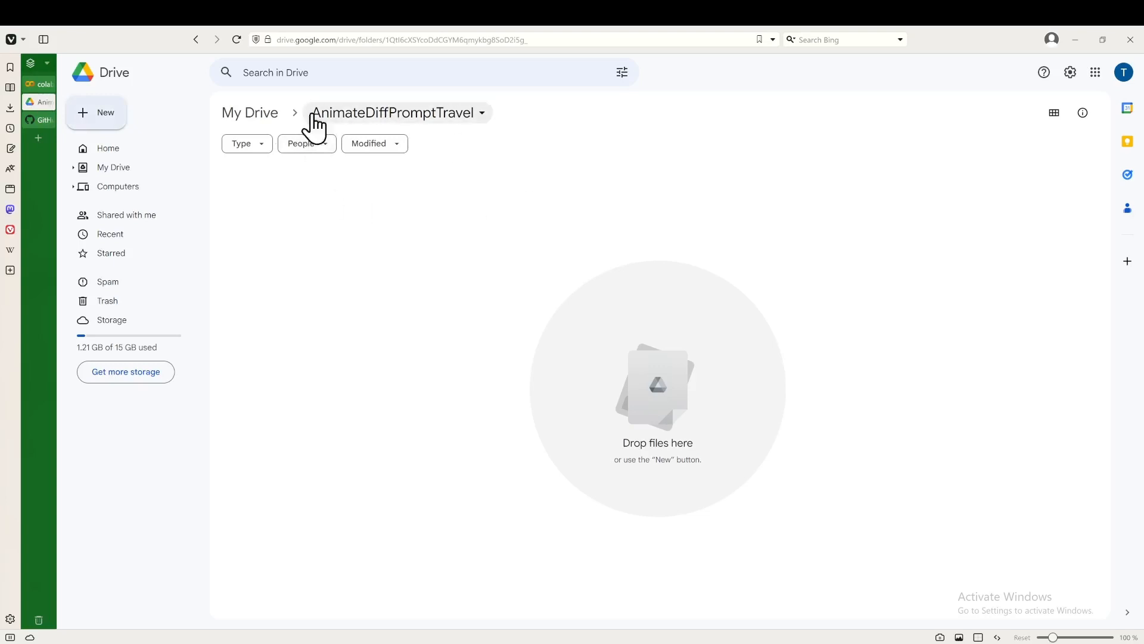
mouse_move(380, 125)
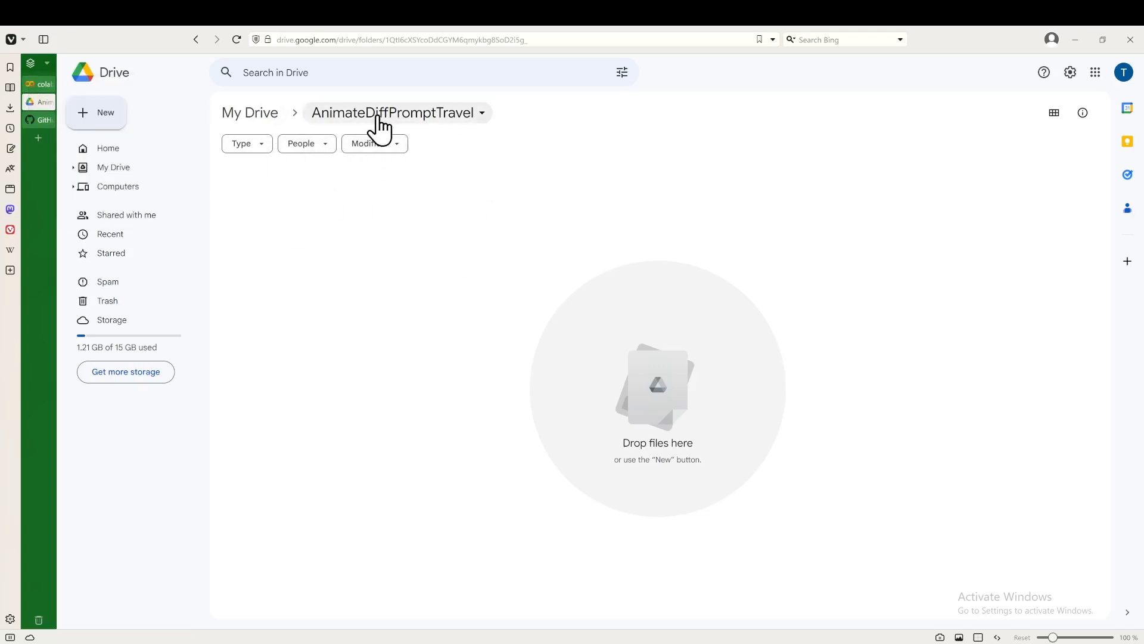
mouse_move(377, 121)
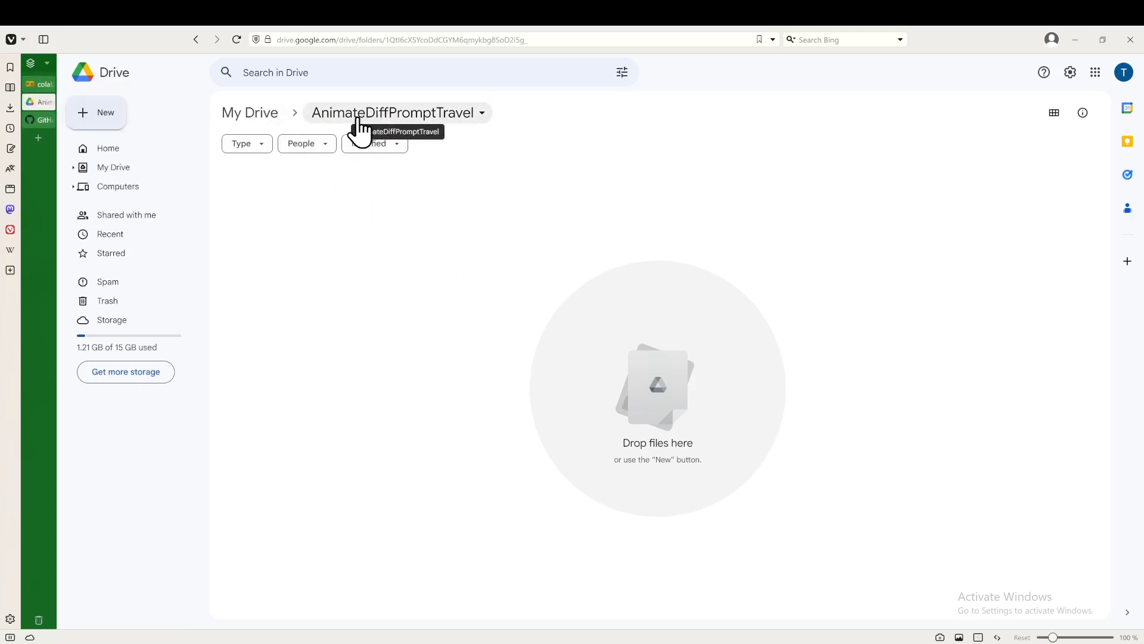
mouse_move(37, 98)
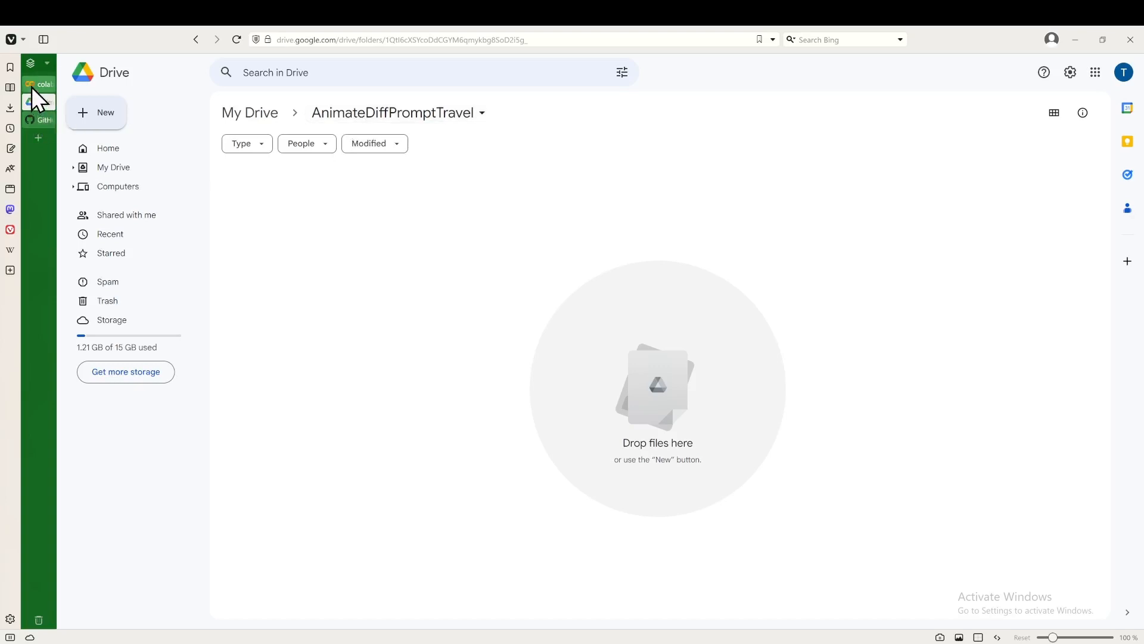
left_click(38, 84)
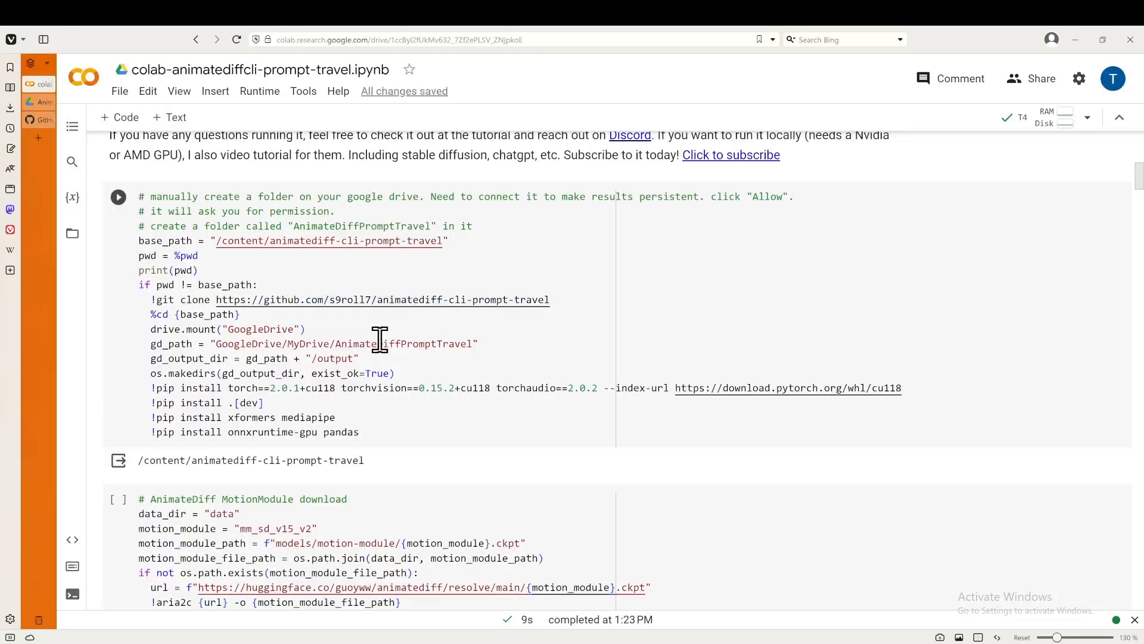
- Run the clone-and-mount setup cell and grant the notebook Google Drive access
double_click(405, 344)
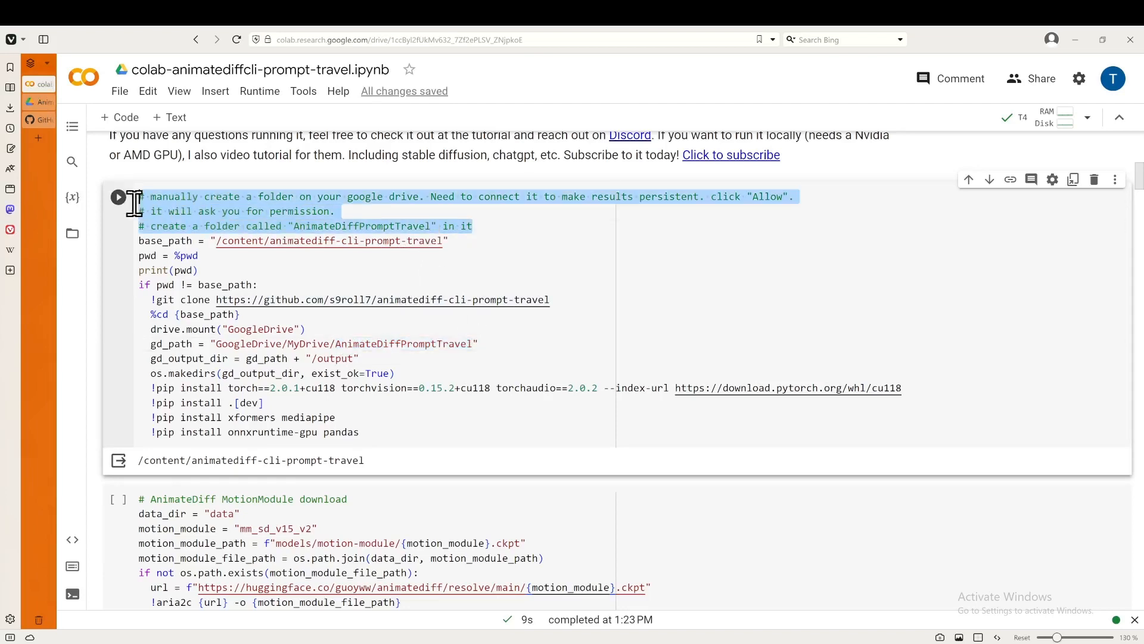
mouse_move(448, 241)
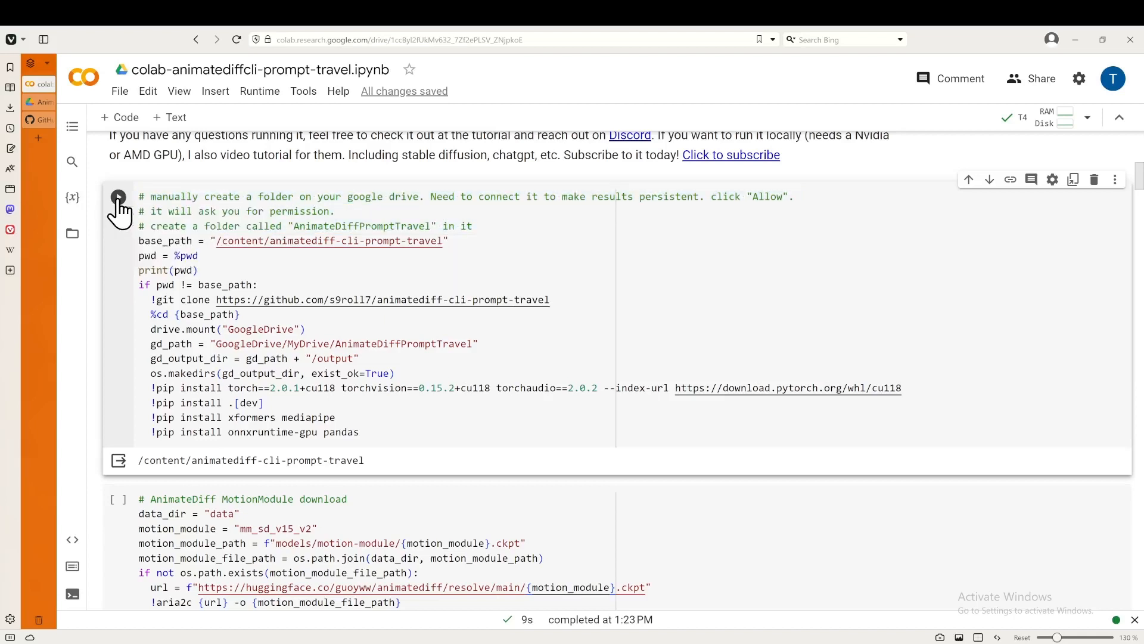
left_click(118, 197)
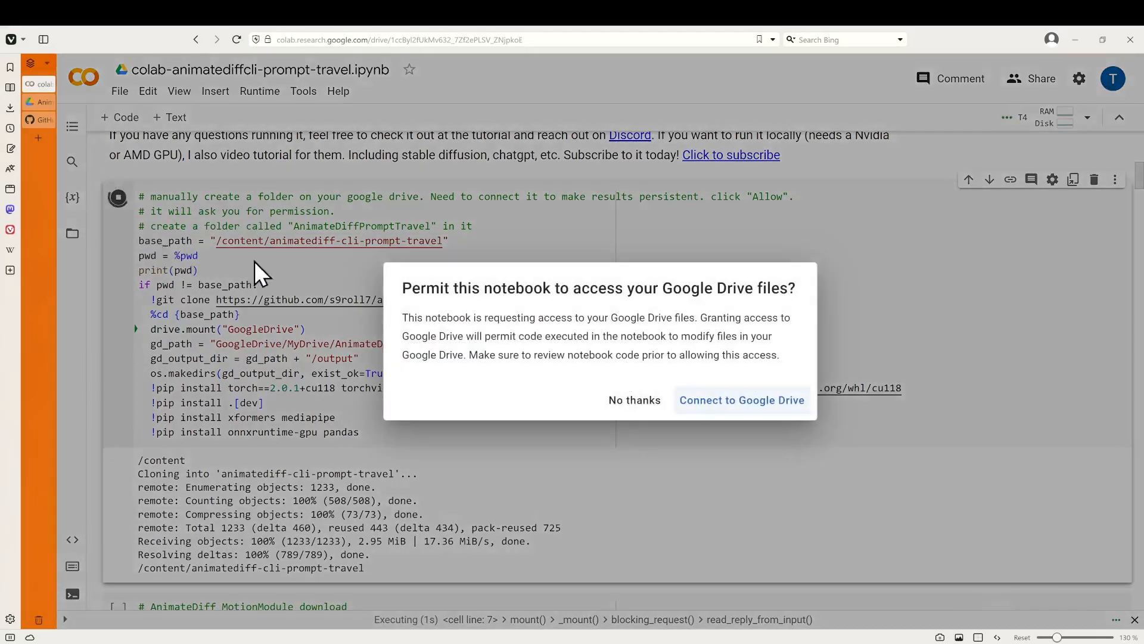
mouse_move(660, 386)
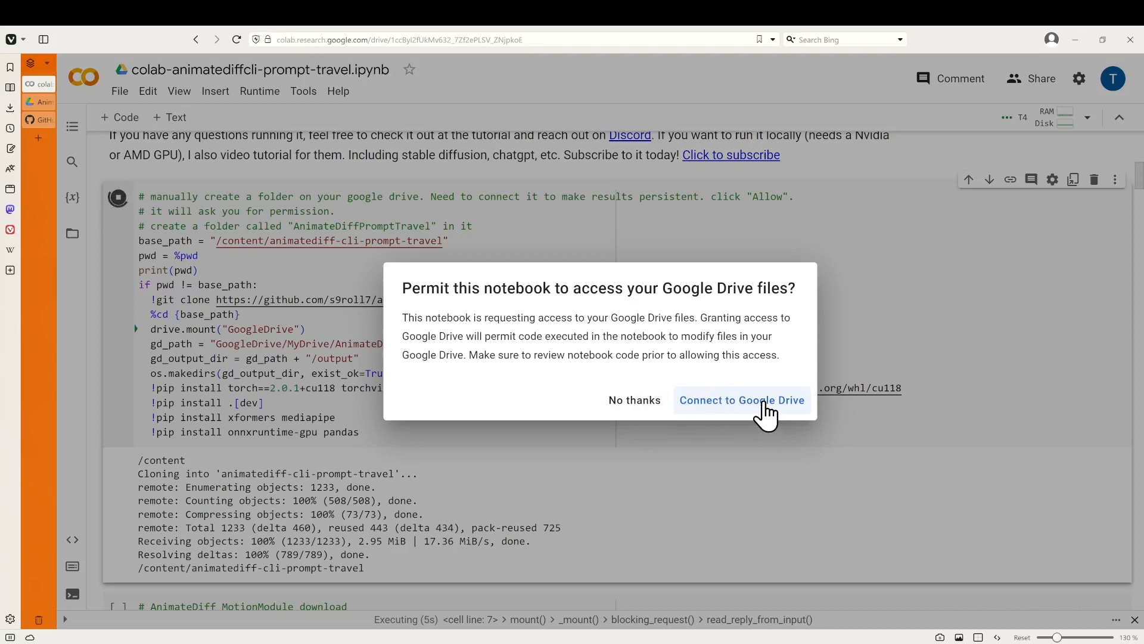
left_click(741, 399)
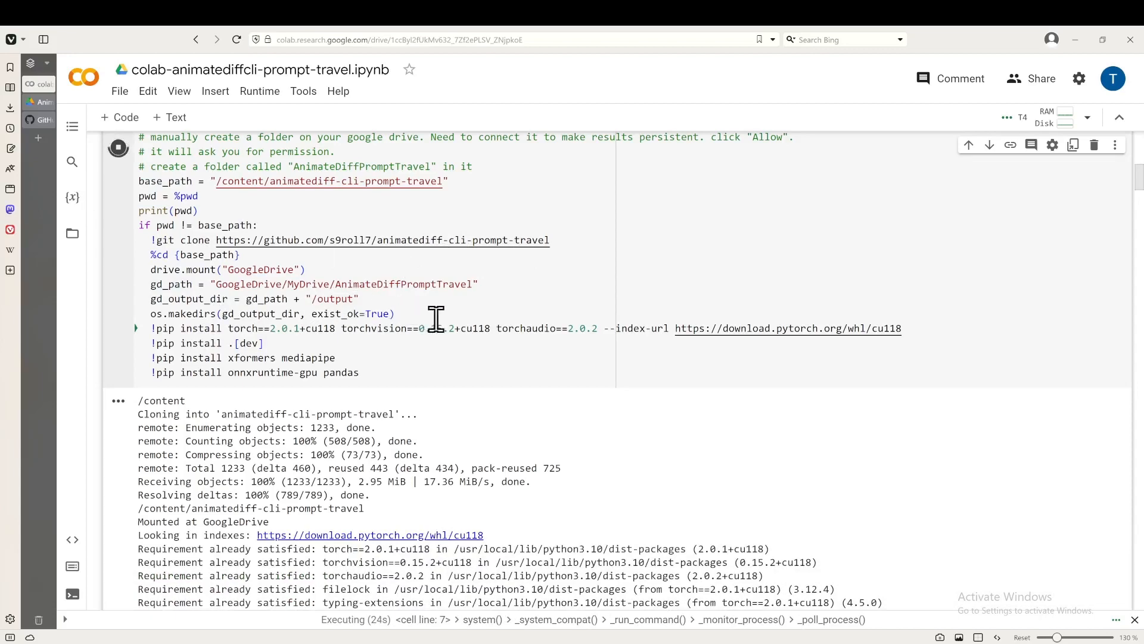
mouse_move(411, 386)
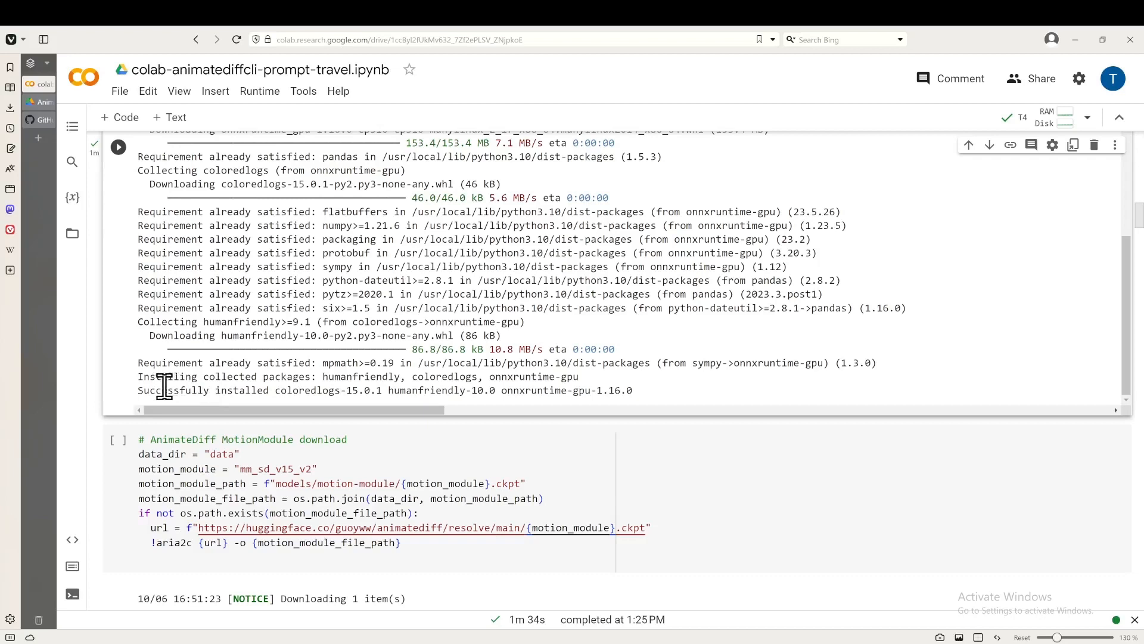
- Review the install output for onnxruntime-gpu, coloredlogs and humanfriendly
double_click(172, 390)
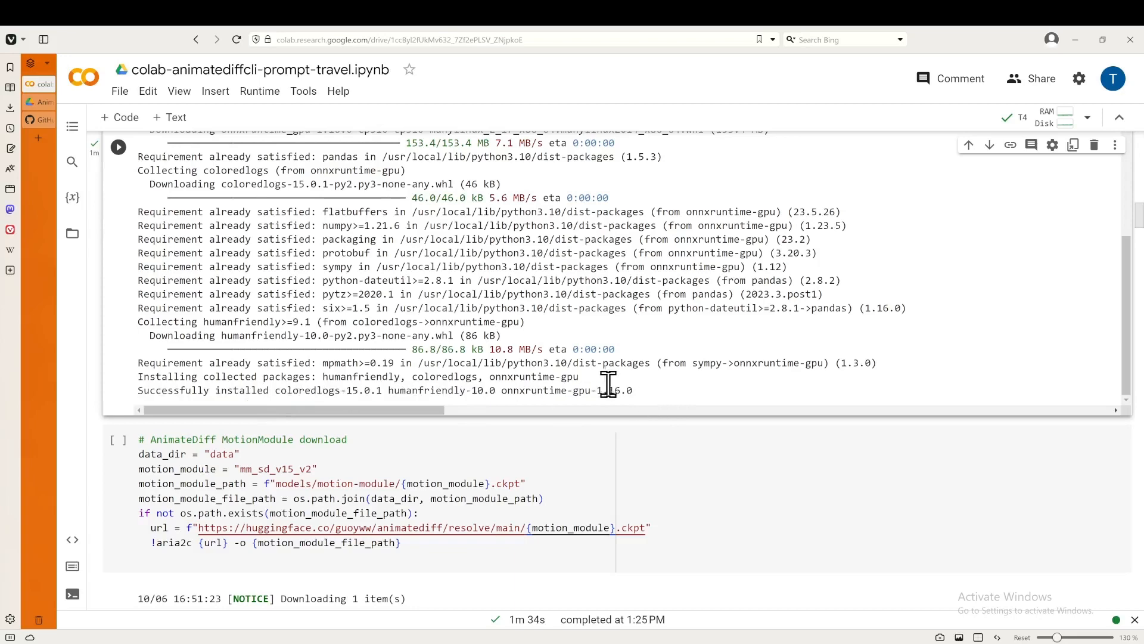
mouse_move(131, 235)
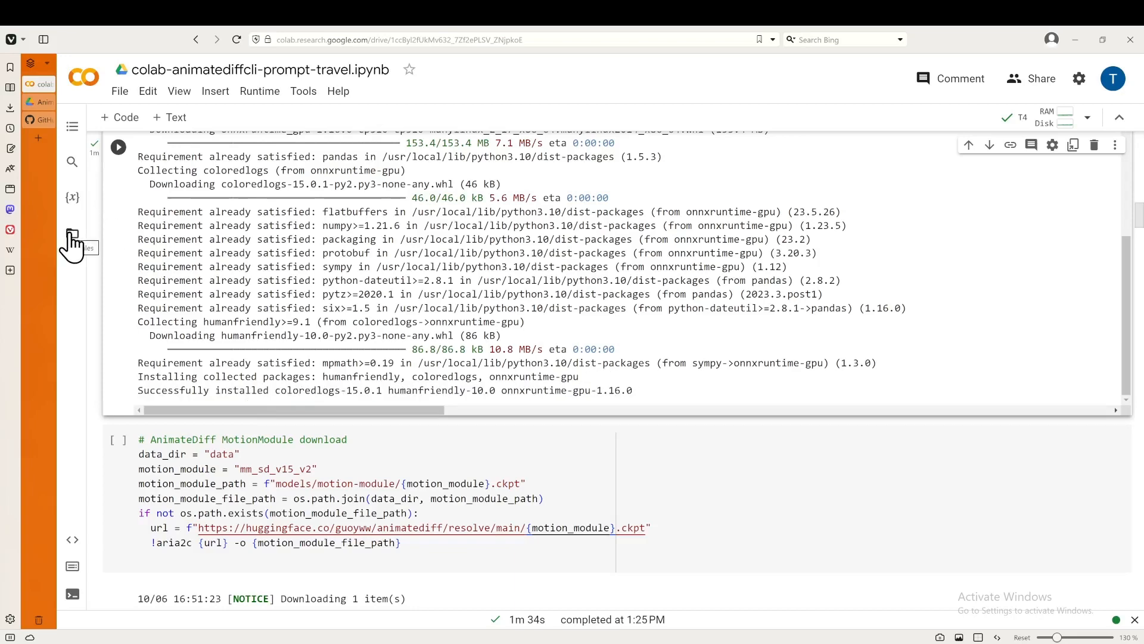
- Expand animatediff-cli-prompt-travel, data and models to reveal huggingface, motion-module and sd
left_click(72, 233)
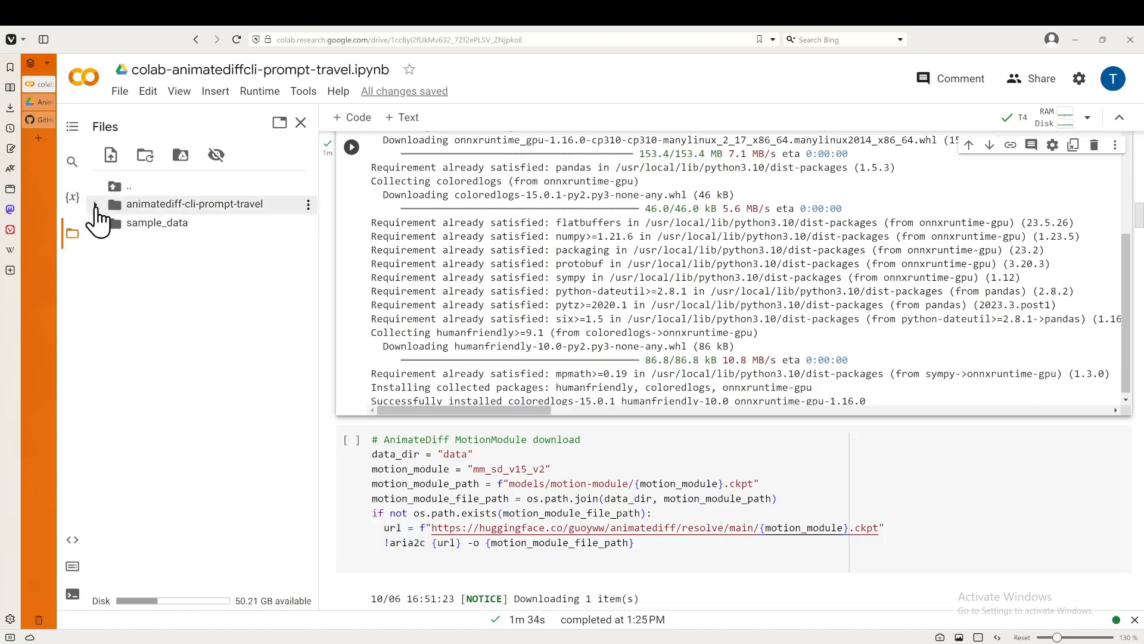
left_click(95, 204)
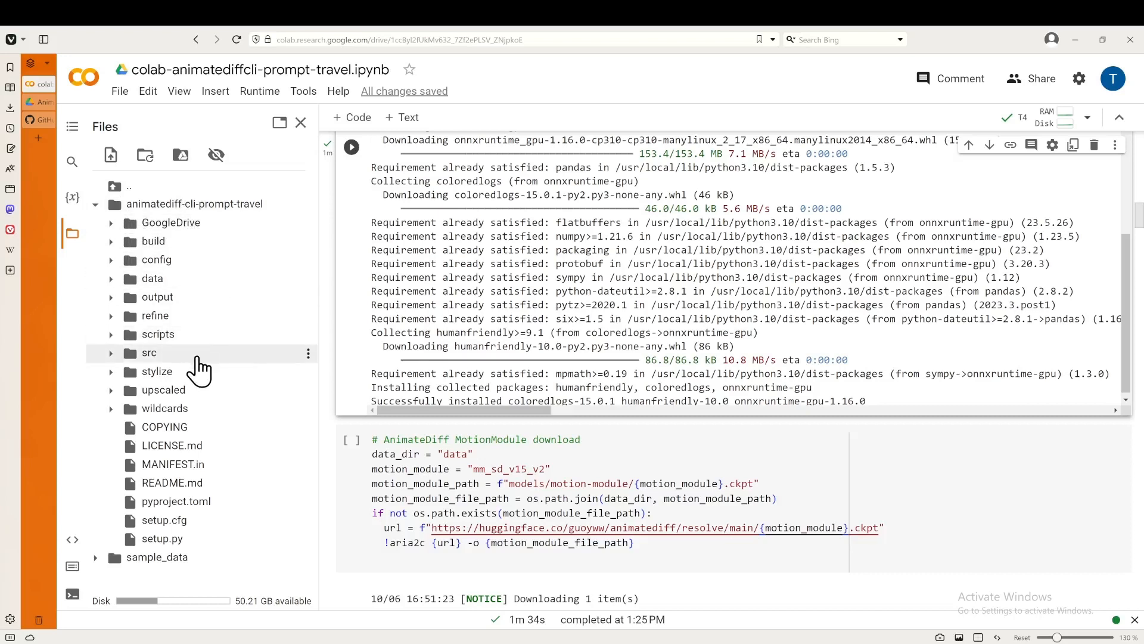
mouse_move(128, 283)
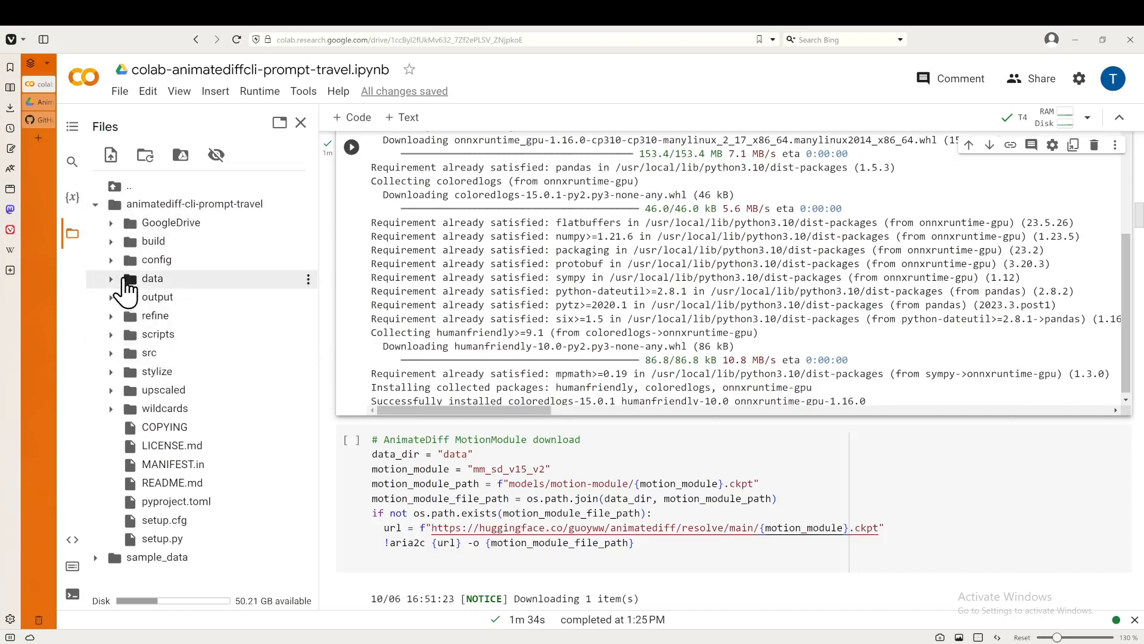
left_click(152, 279)
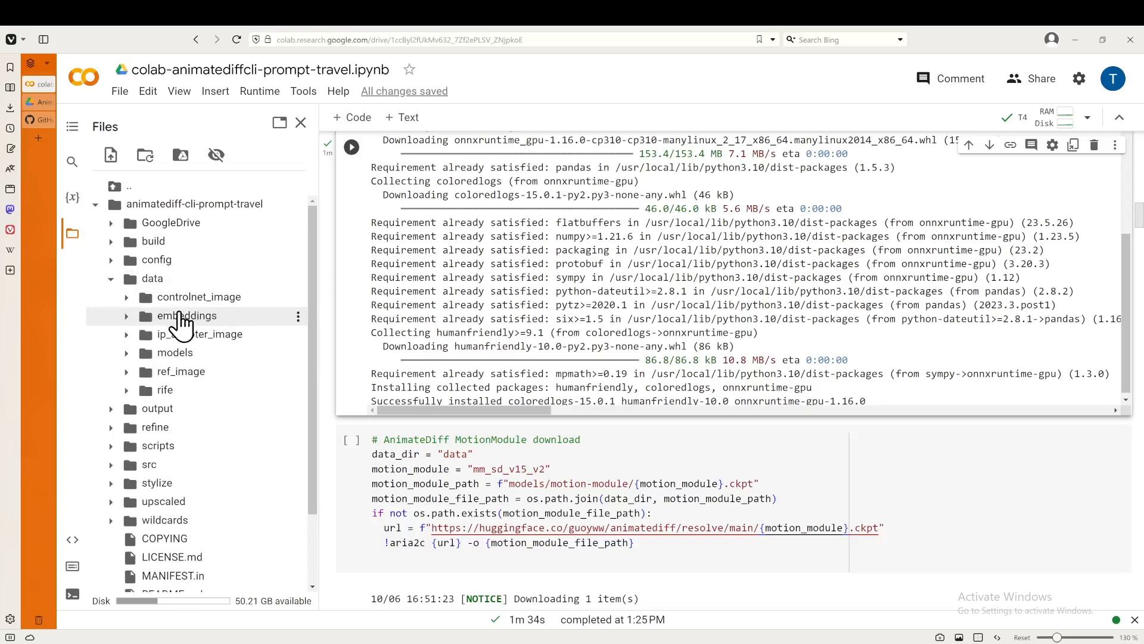
mouse_move(175, 352)
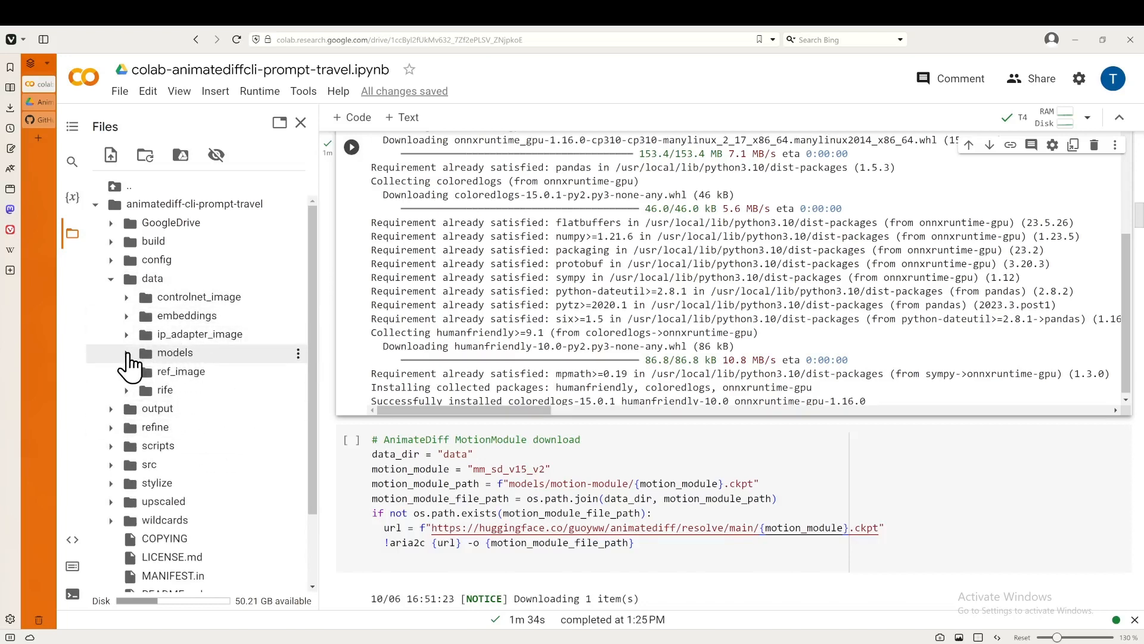
left_click(175, 352)
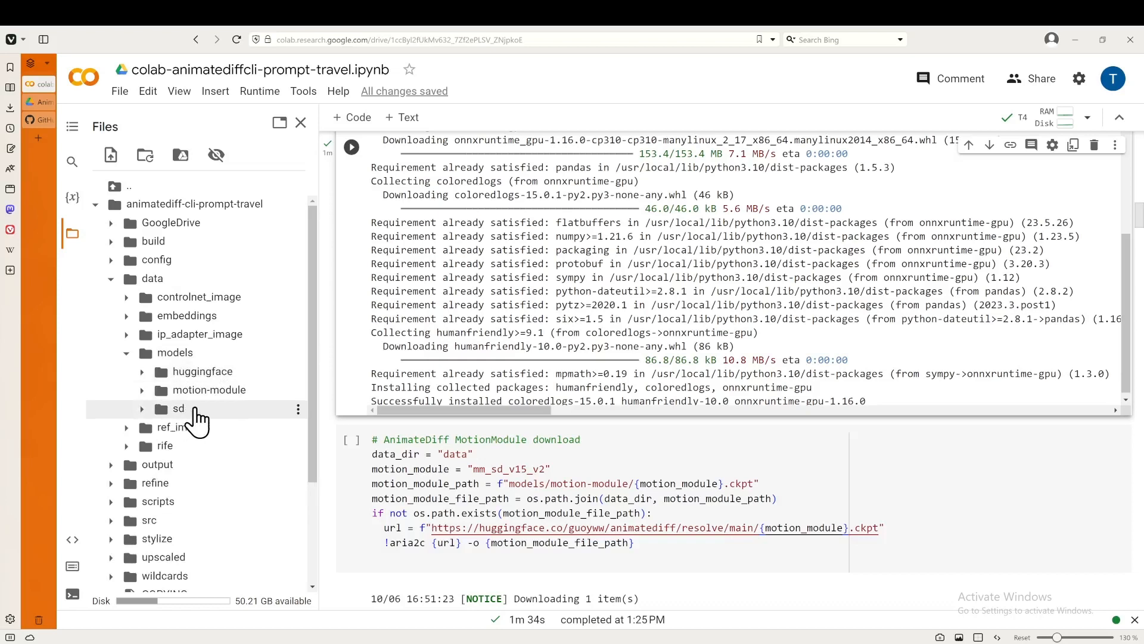
mouse_move(215, 390)
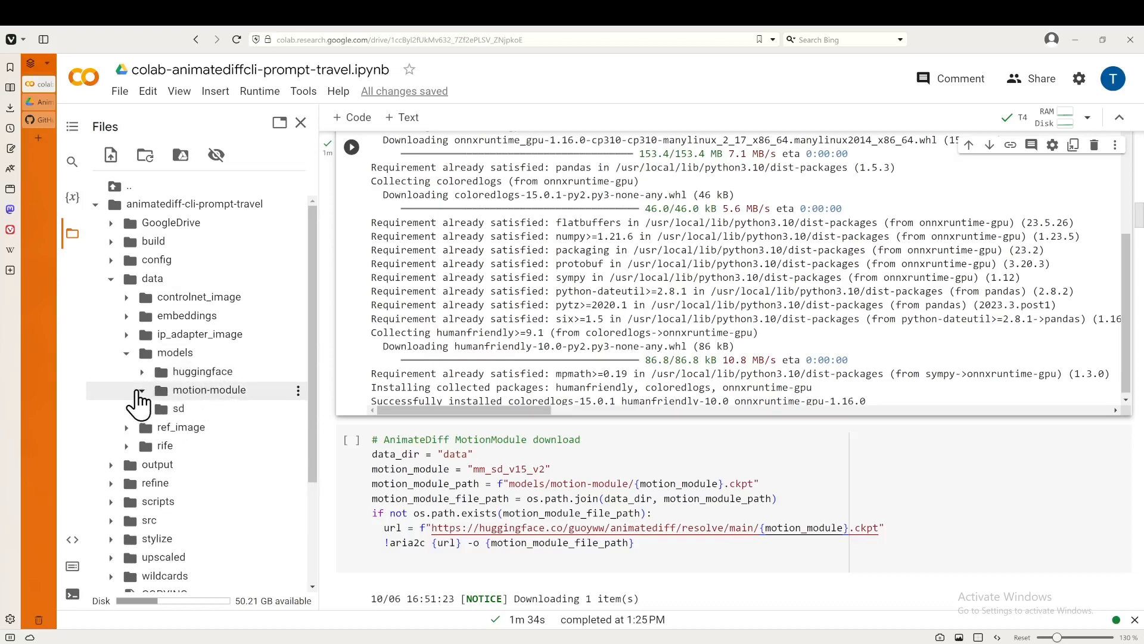
mouse_move(264, 426)
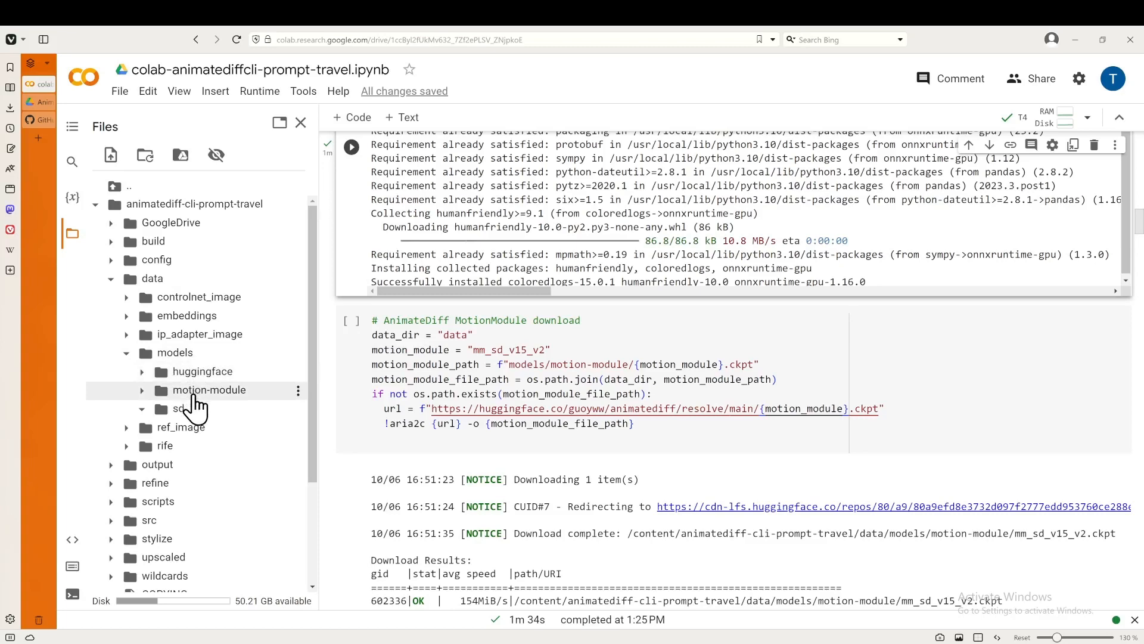
- Download the mm_sd_v15_v2 motion module and check mm_sd_v15_v2.ckpt in motion-module
left_click(351, 327)
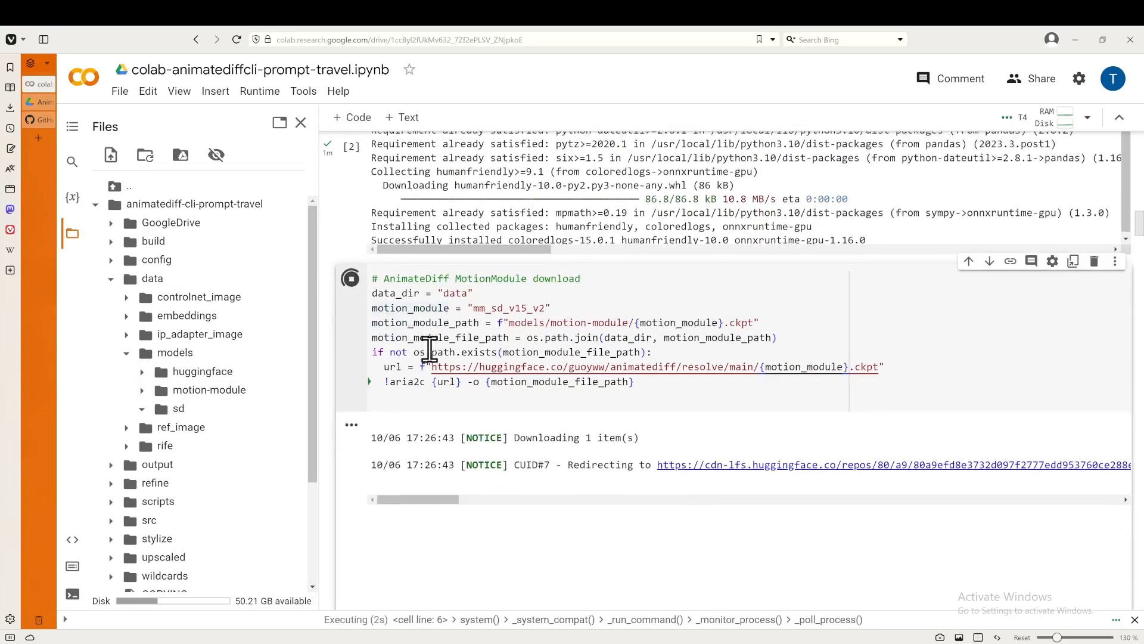
scroll("down", 3)
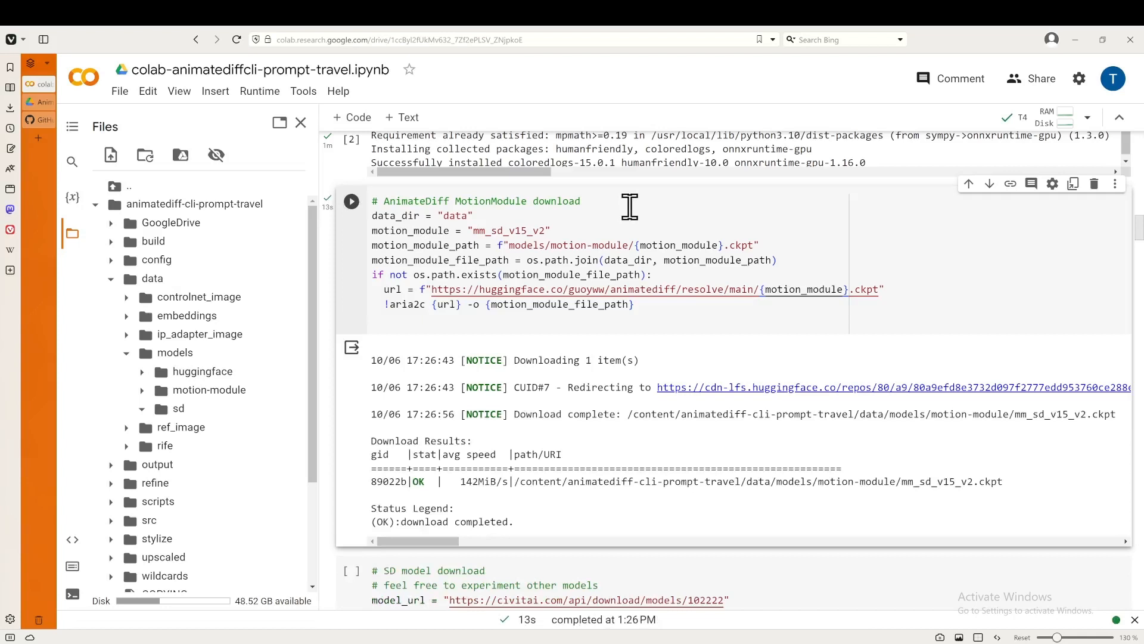
mouse_move(537, 230)
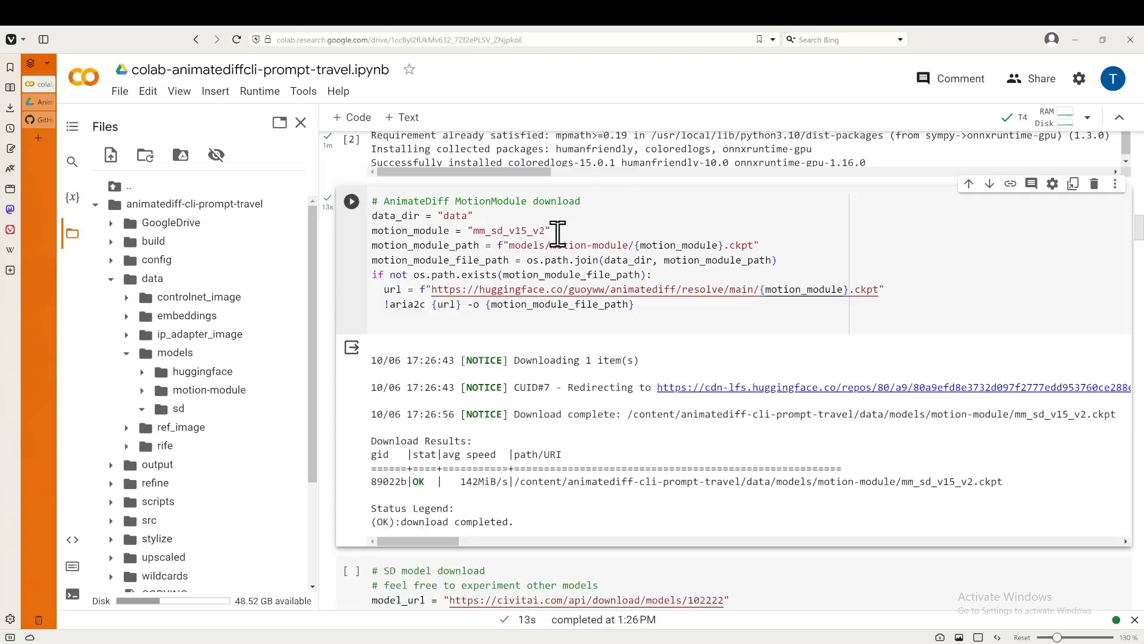
mouse_move(615, 240)
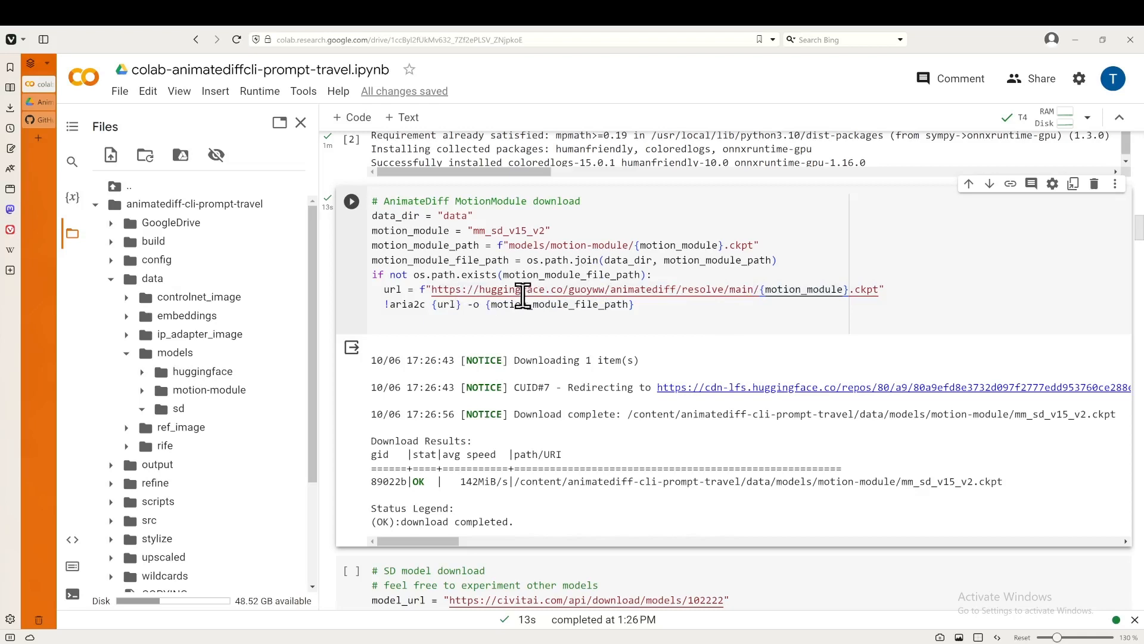
double_click(387, 289)
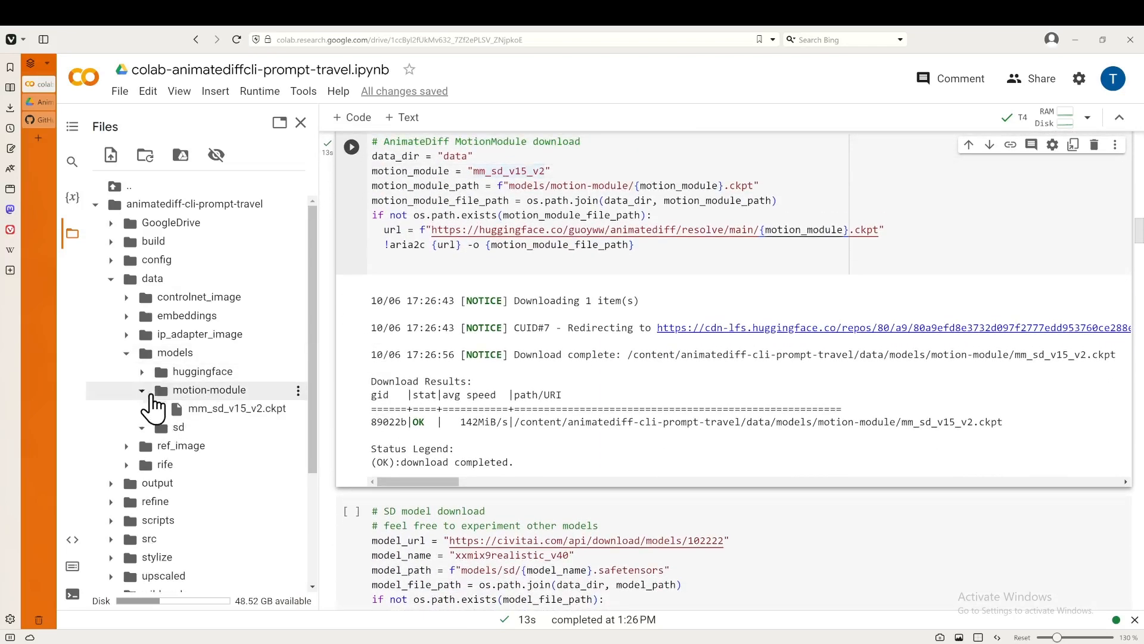
mouse_move(237, 408)
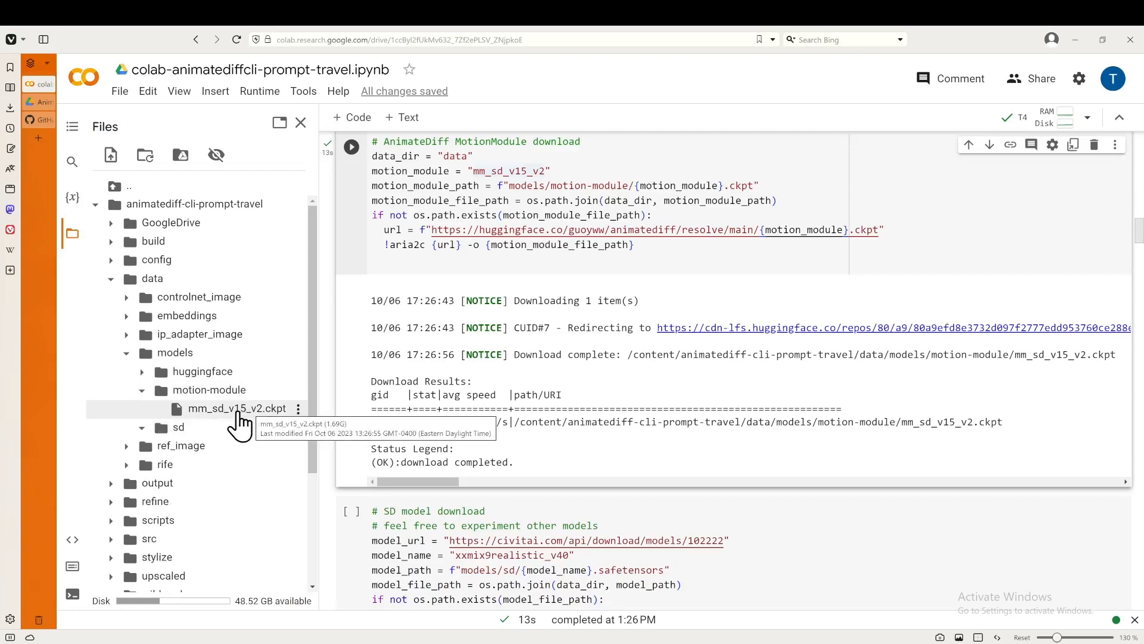
- Comment the SD model cell 'SD 1.5' and download xxmix9realistic_v40.safetensors into sd
scroll("down", 3)
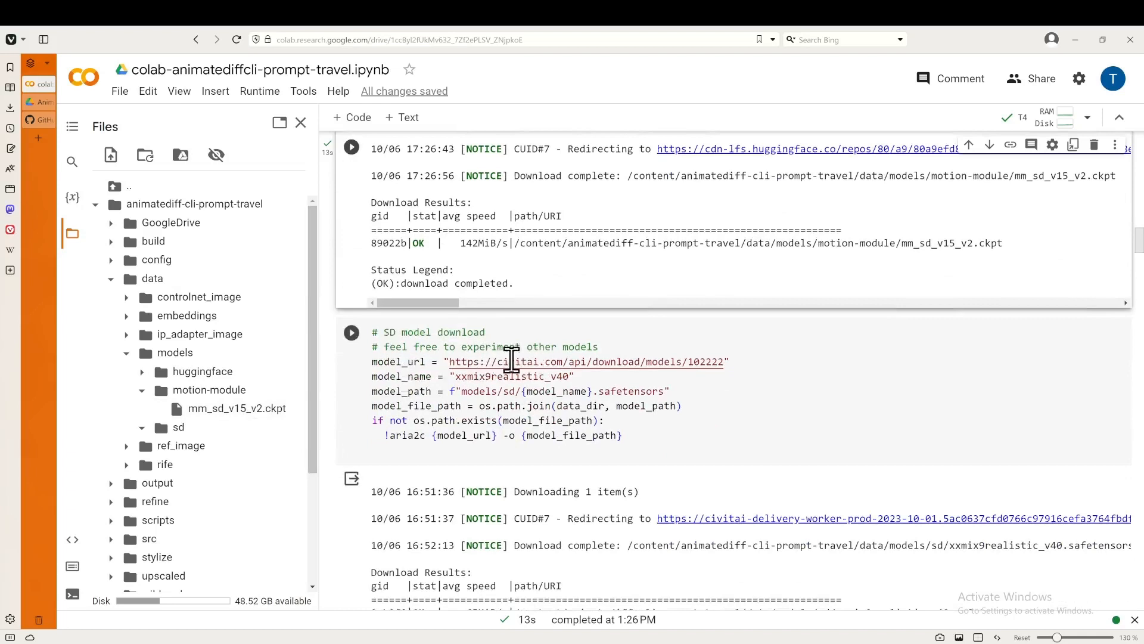
mouse_move(511, 361)
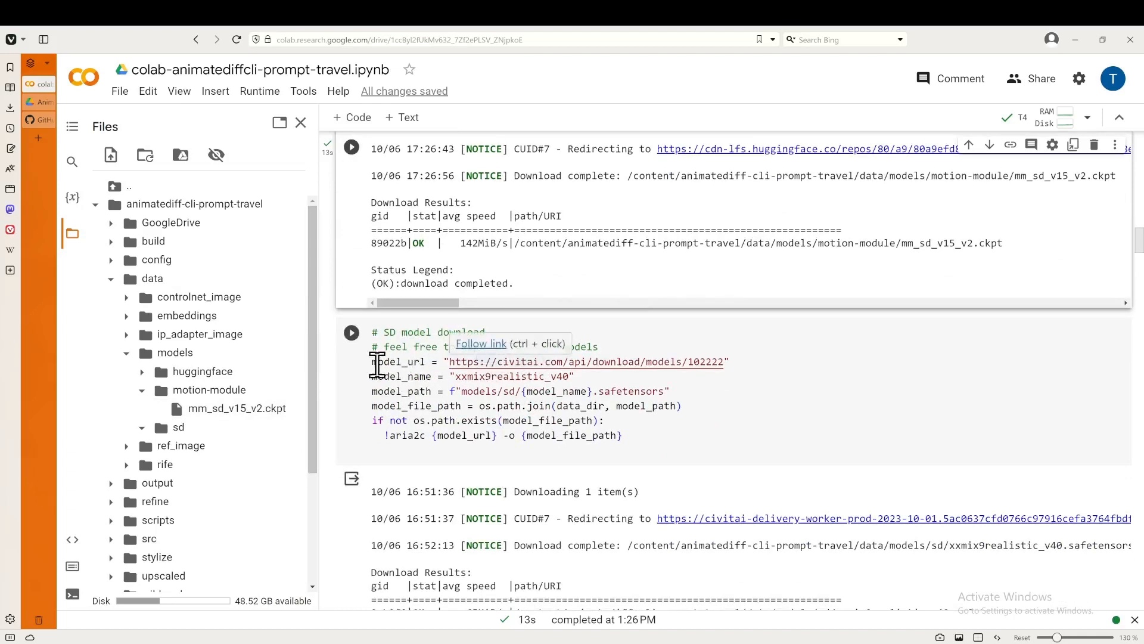
mouse_move(587, 367)
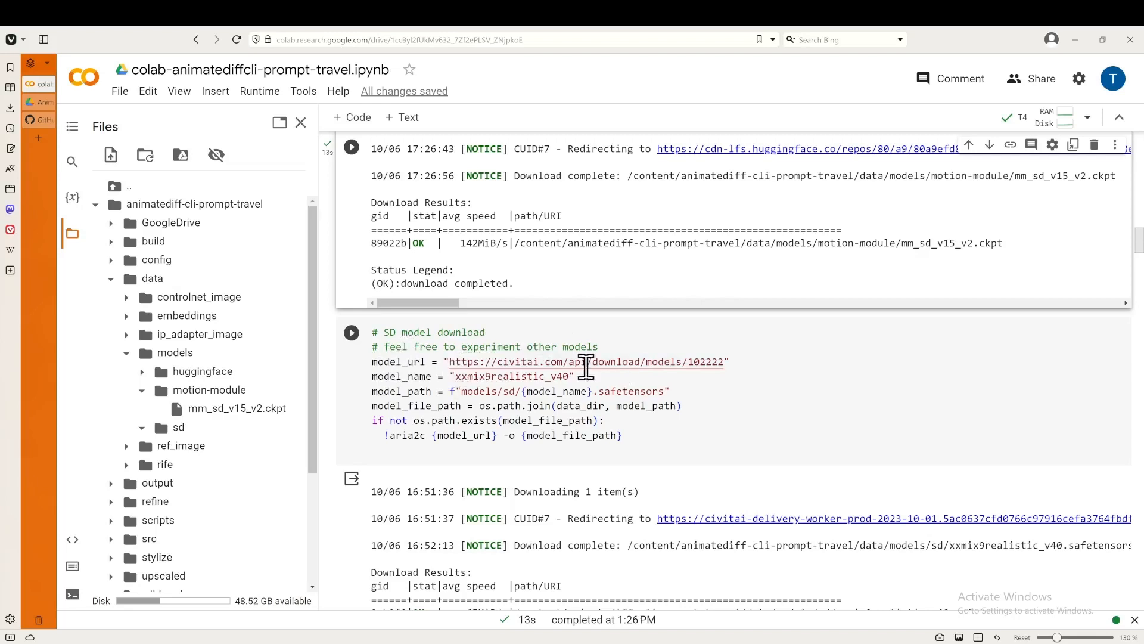
mouse_move(611, 344)
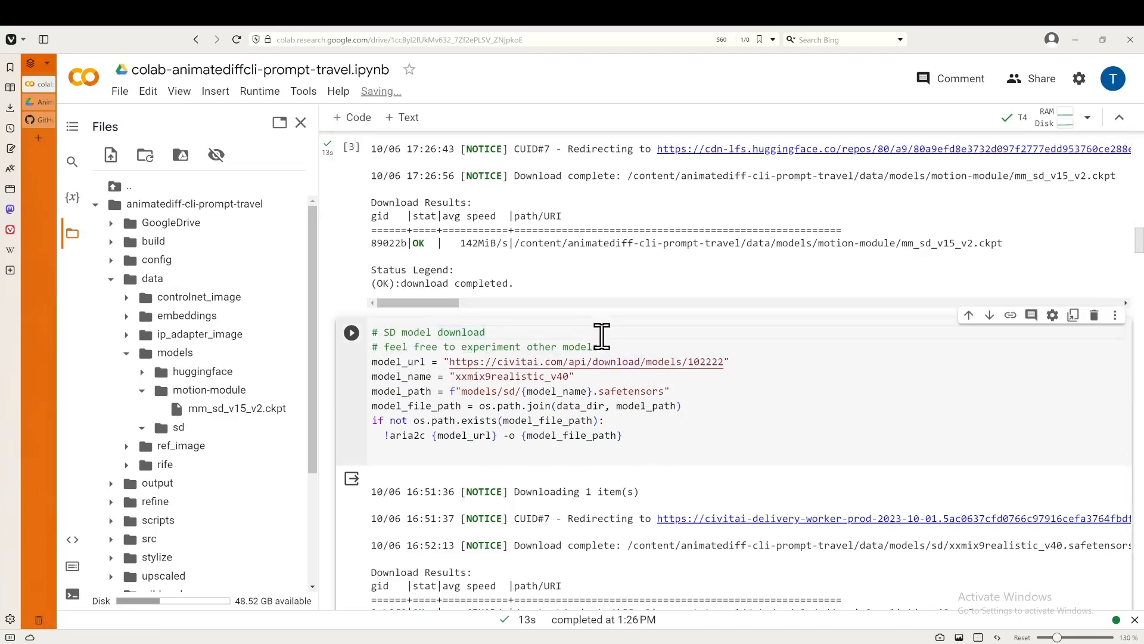
type("SD 1.")
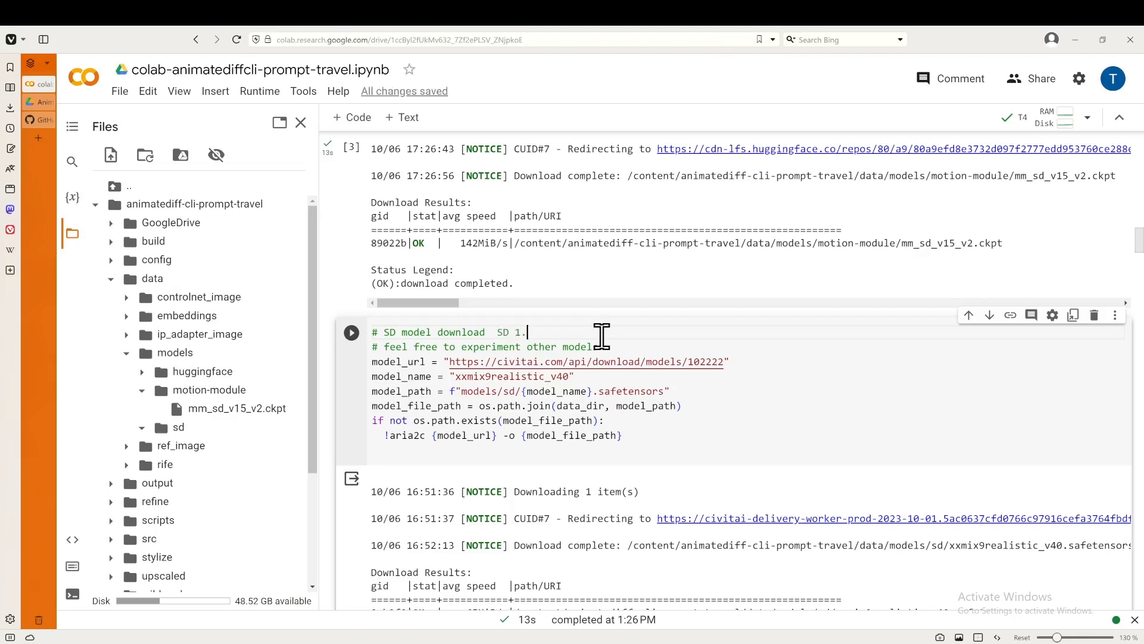
type("5")
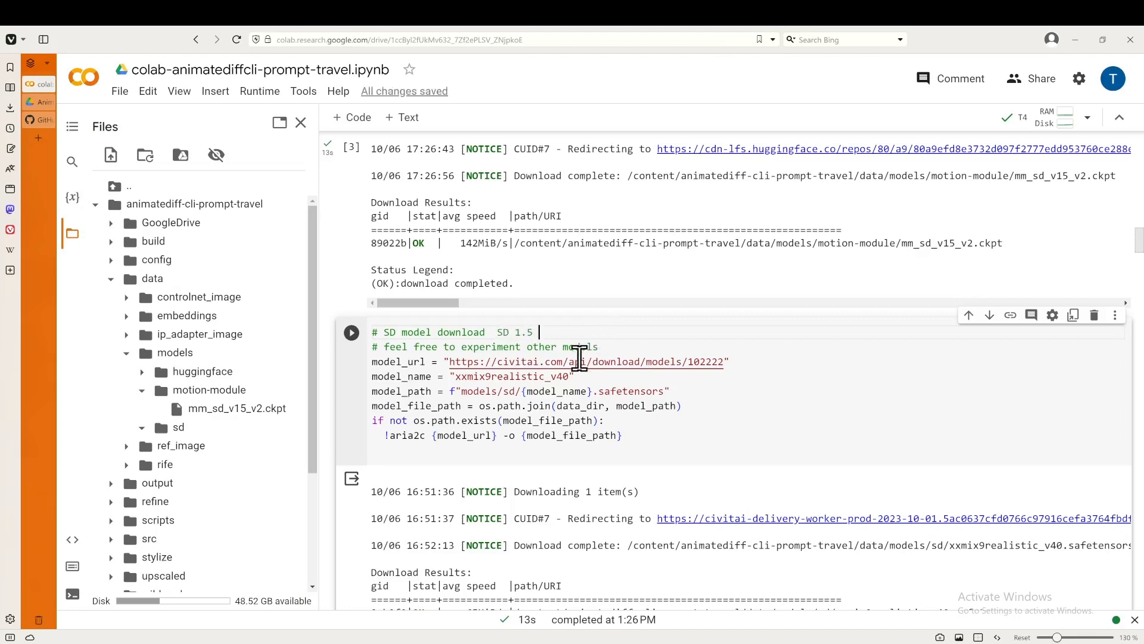
mouse_move(594, 369)
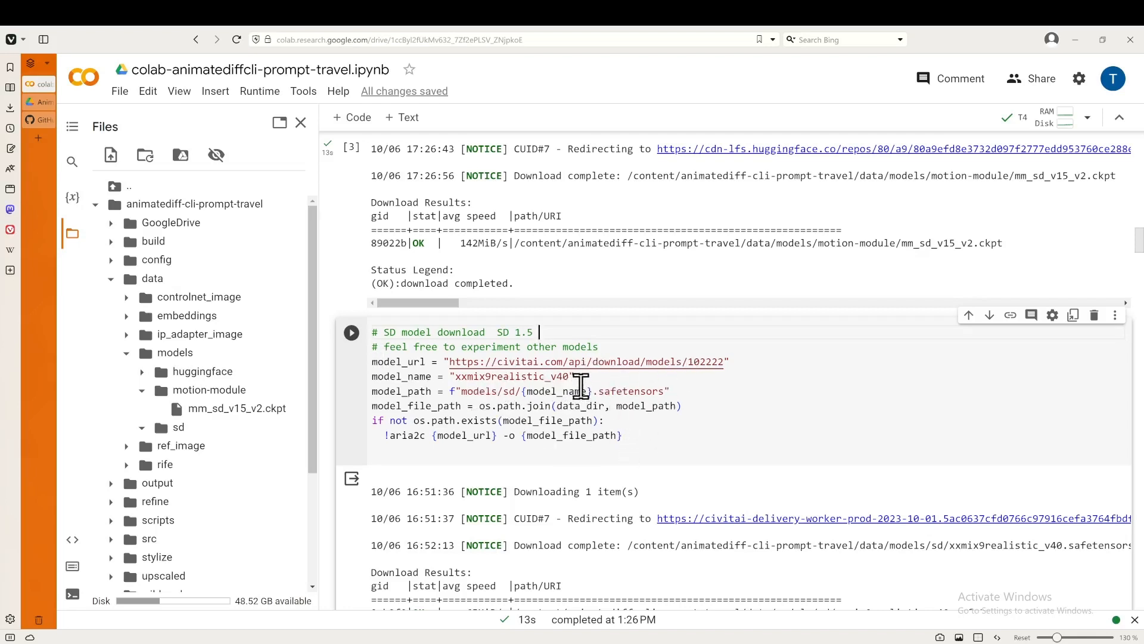
left_click(351, 332)
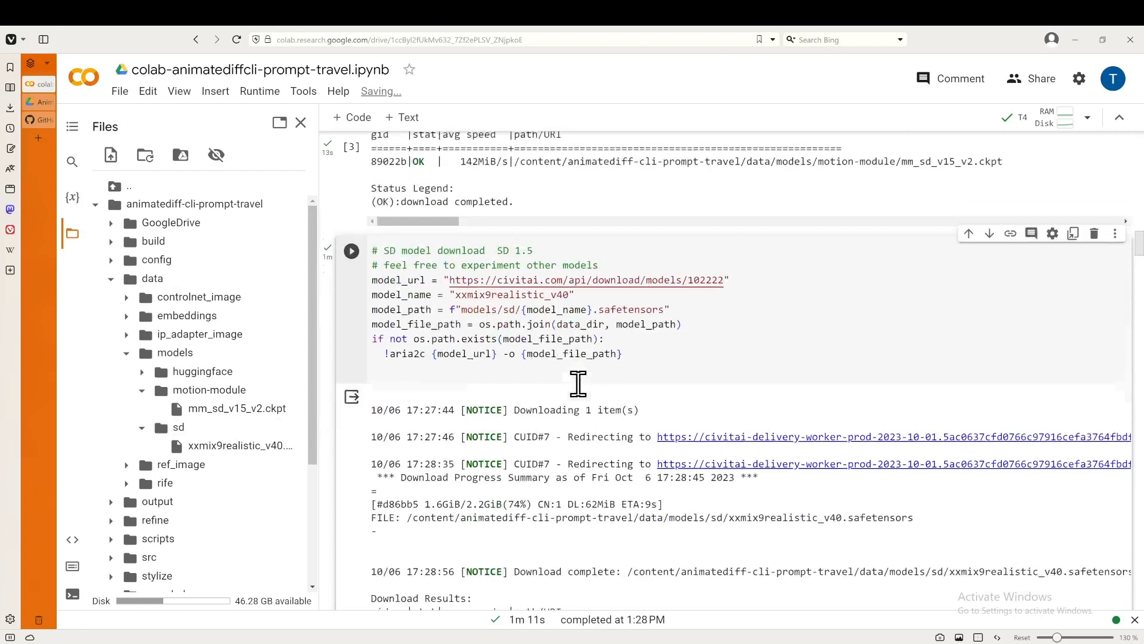
scroll("down", 3)
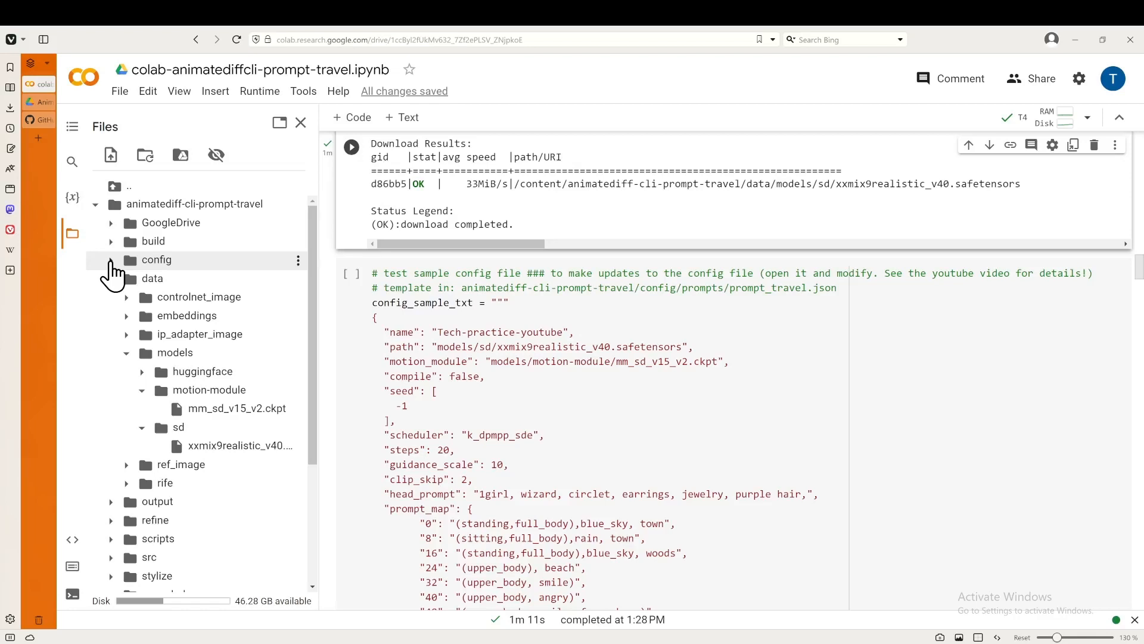
- Expand config > prompts in Files and run the sample config cell that writes test001.json
left_click(156, 259)
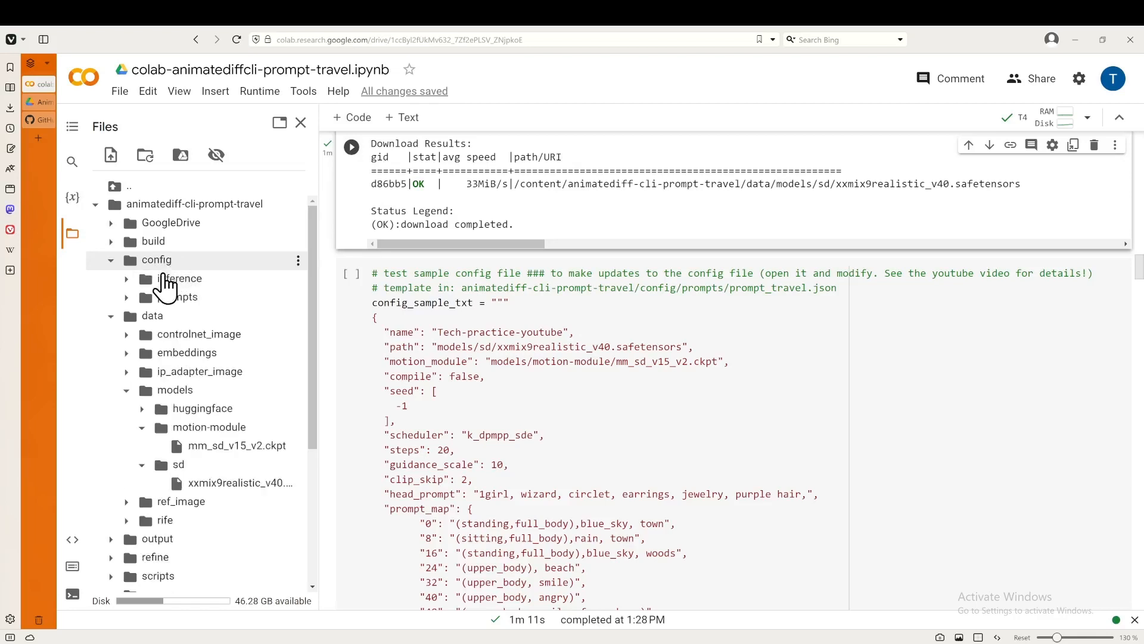
mouse_move(177, 296)
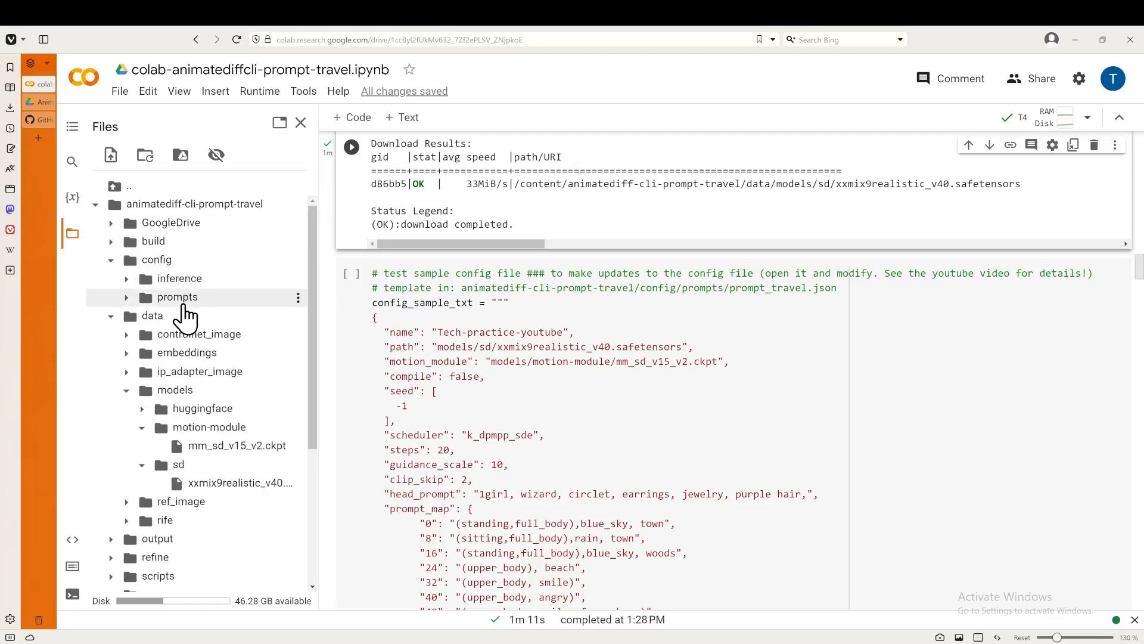
left_click(176, 296)
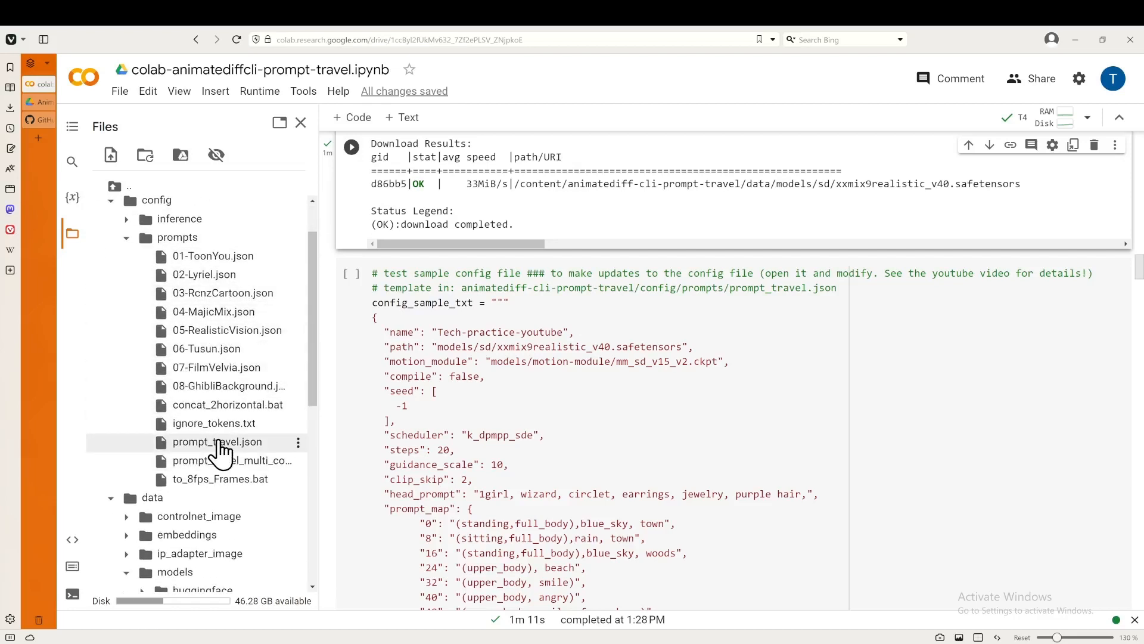
mouse_move(178, 456)
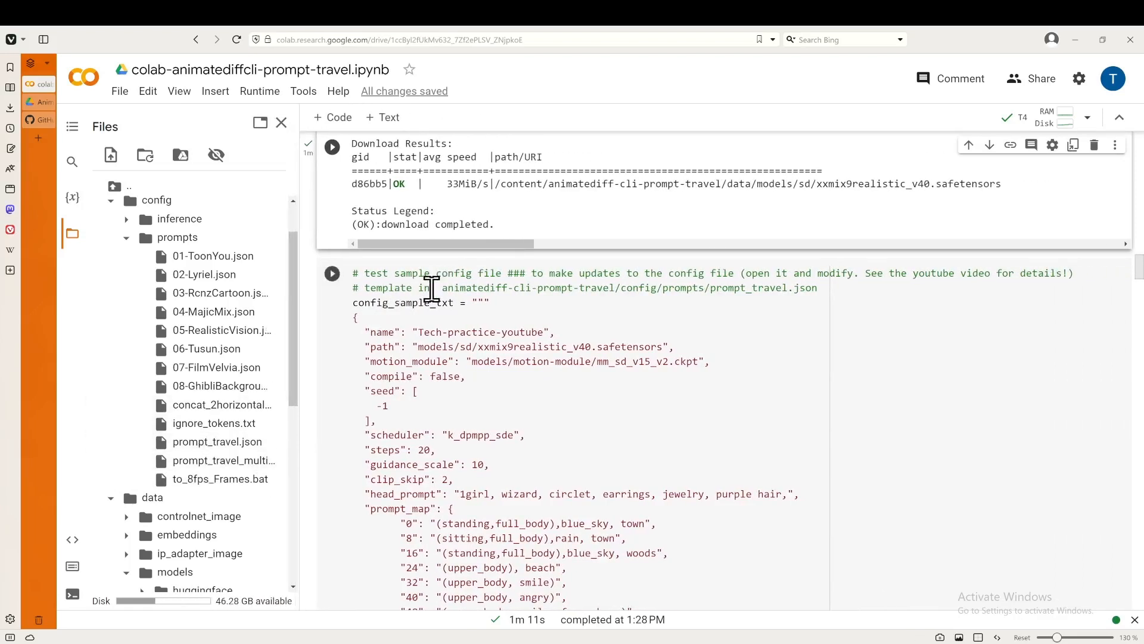
scroll("down", 3)
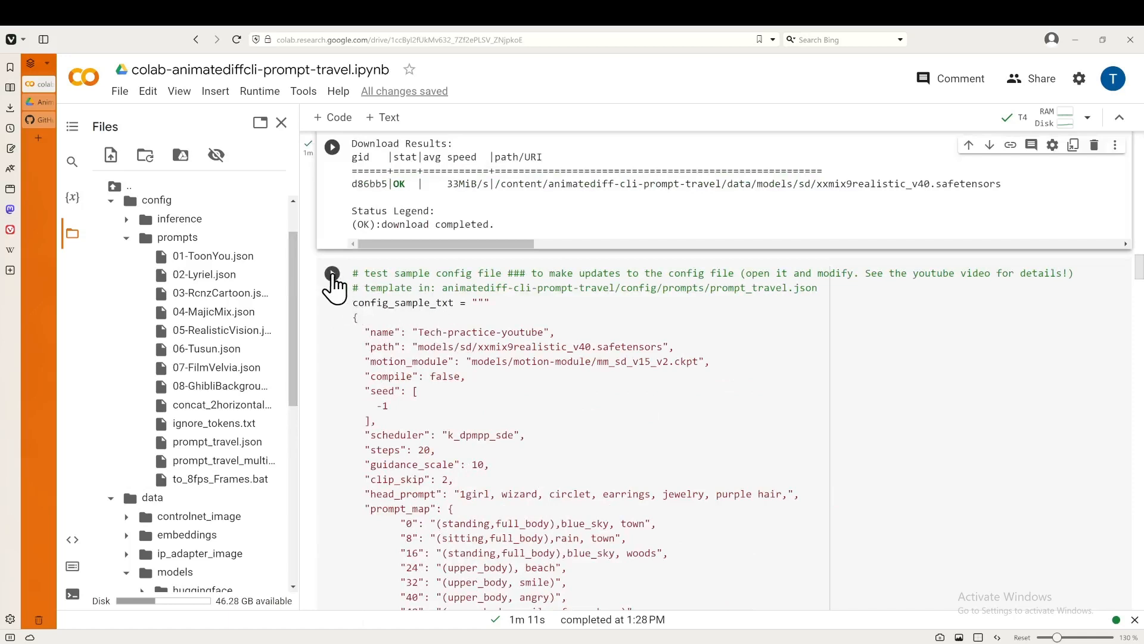
left_click(332, 273)
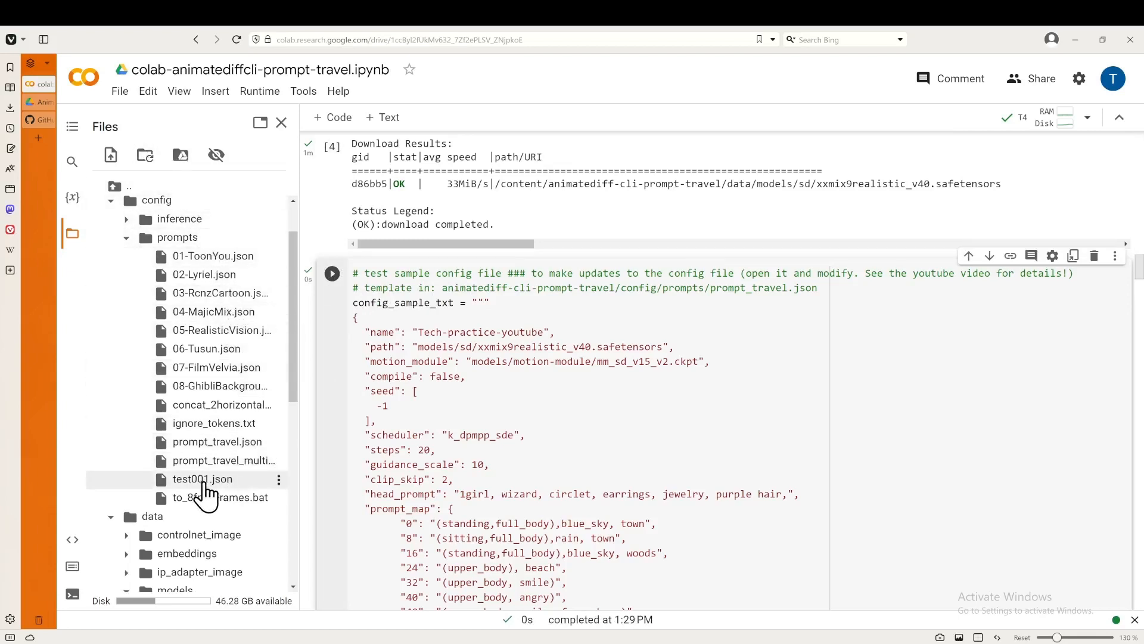
mouse_move(201, 479)
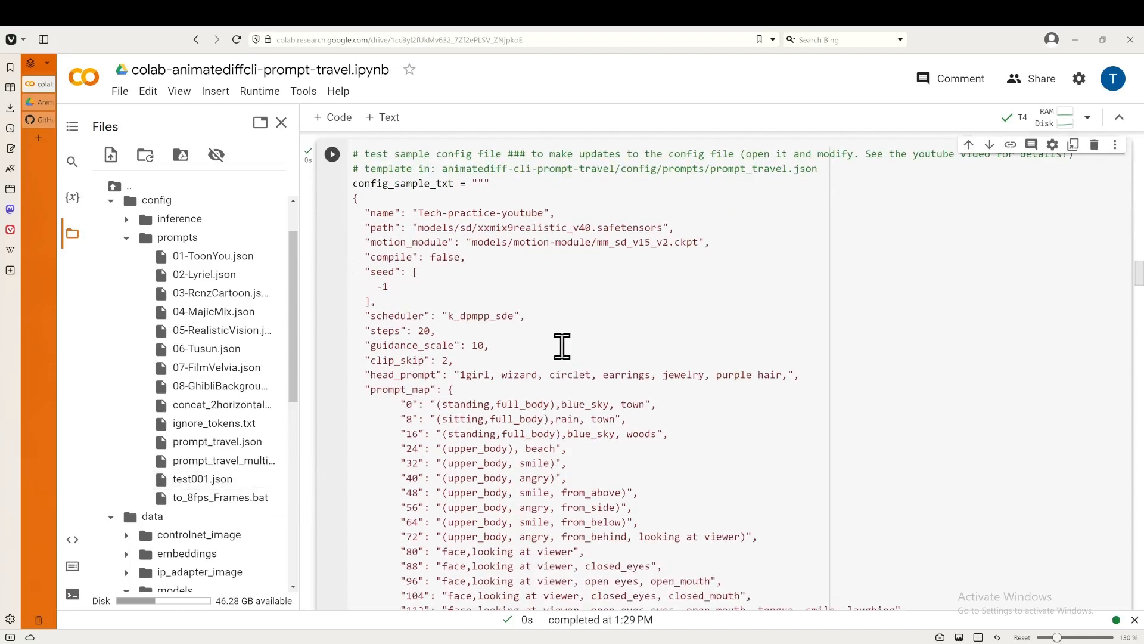
mouse_move(495, 377)
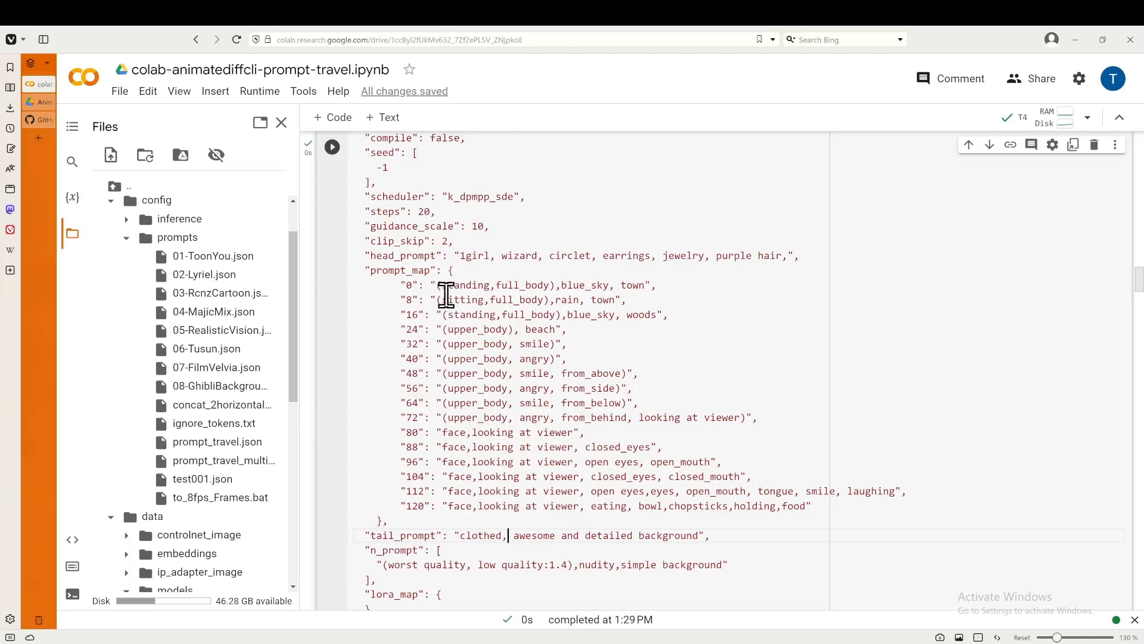
double_click(400, 536)
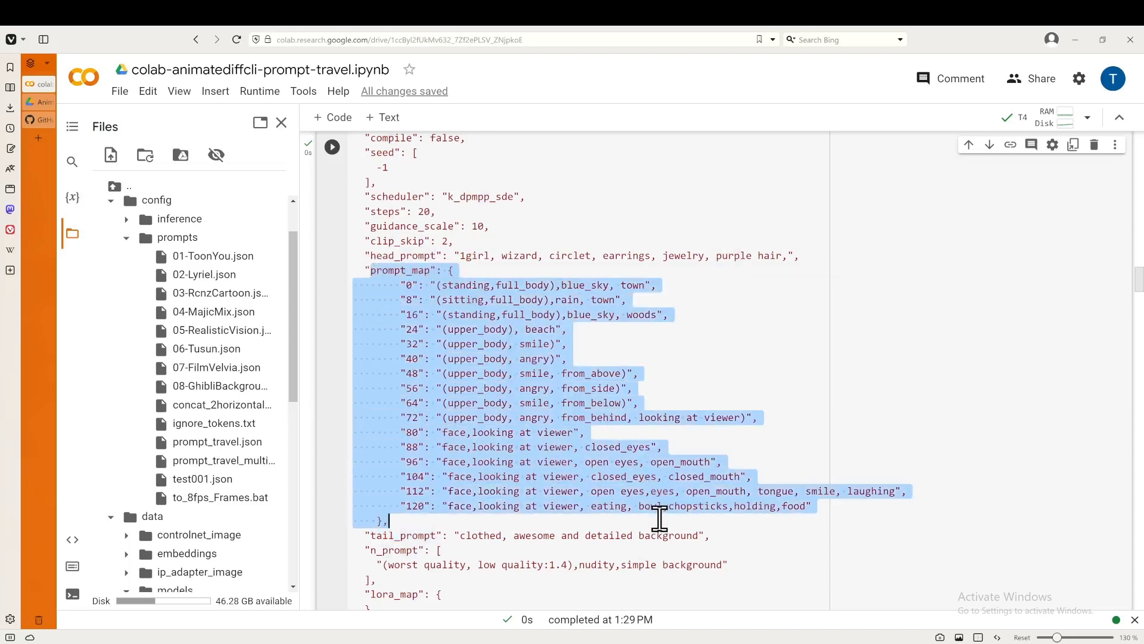
mouse_move(416, 289)
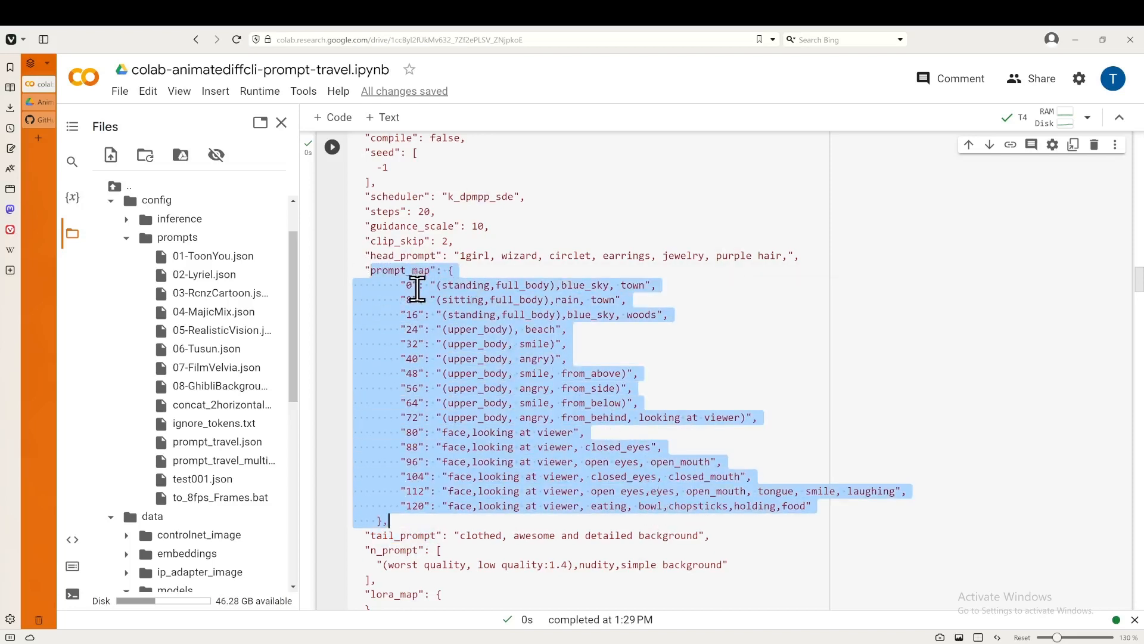
left_click(438, 285)
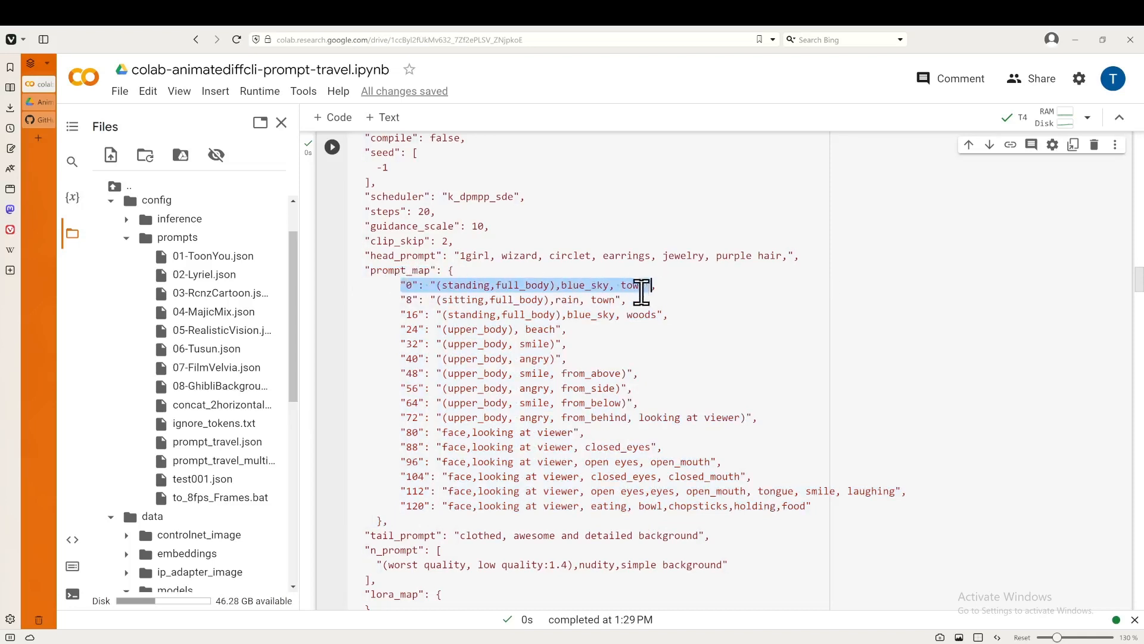
left_click(413, 403)
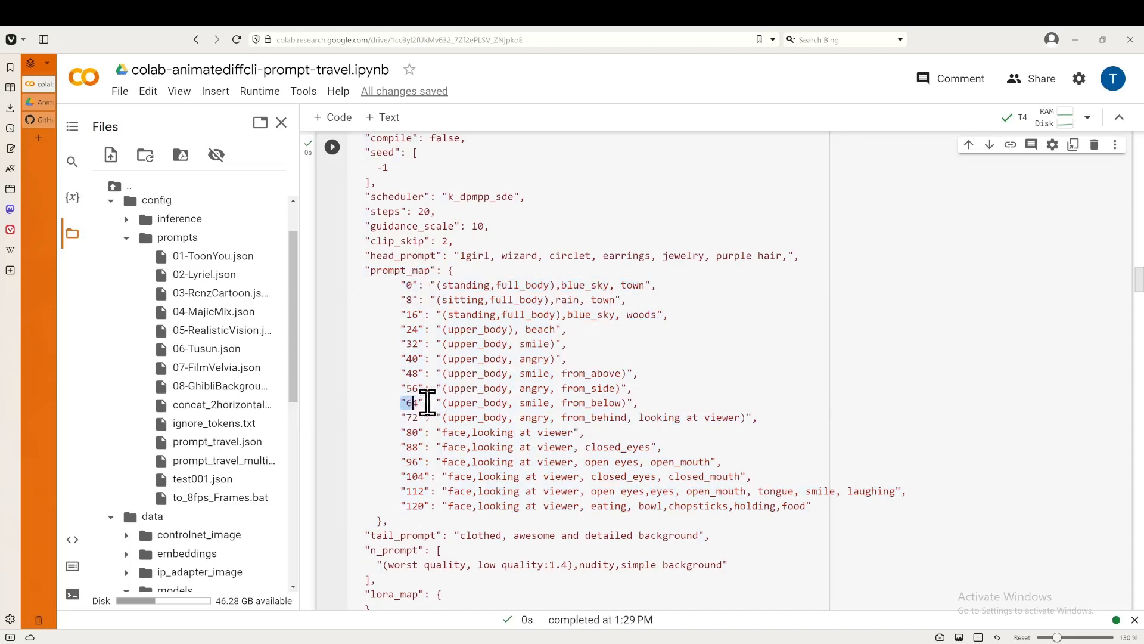
left_click_drag(405, 402, 627, 403)
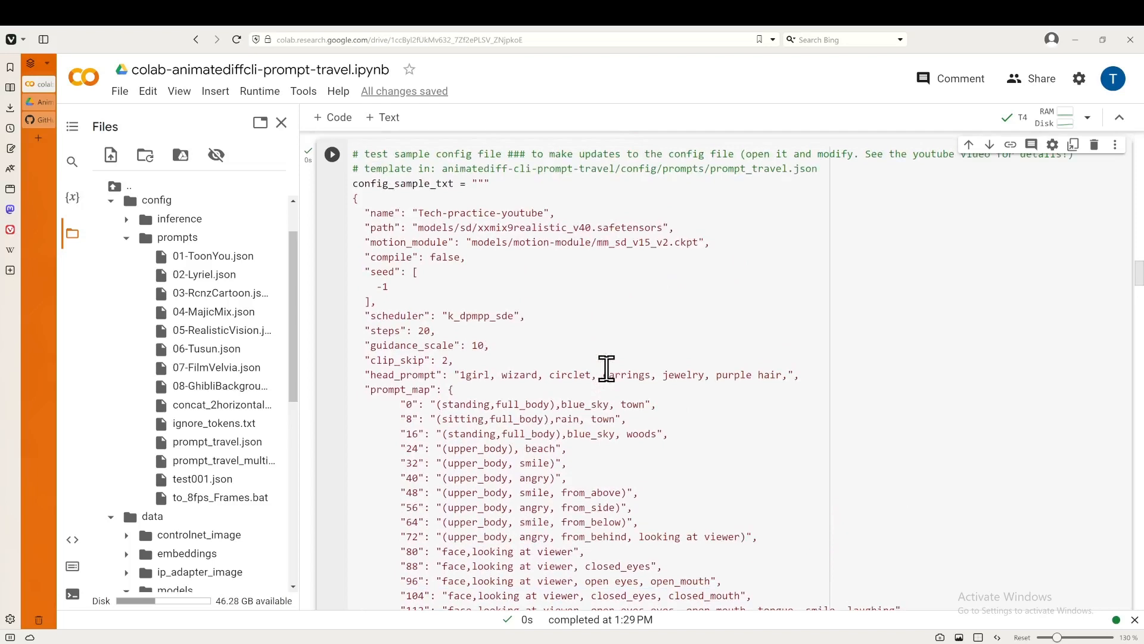
- Read the config's model paths through to ControlNet settings, then show RAM/Disk resource usage
left_click(331, 154)
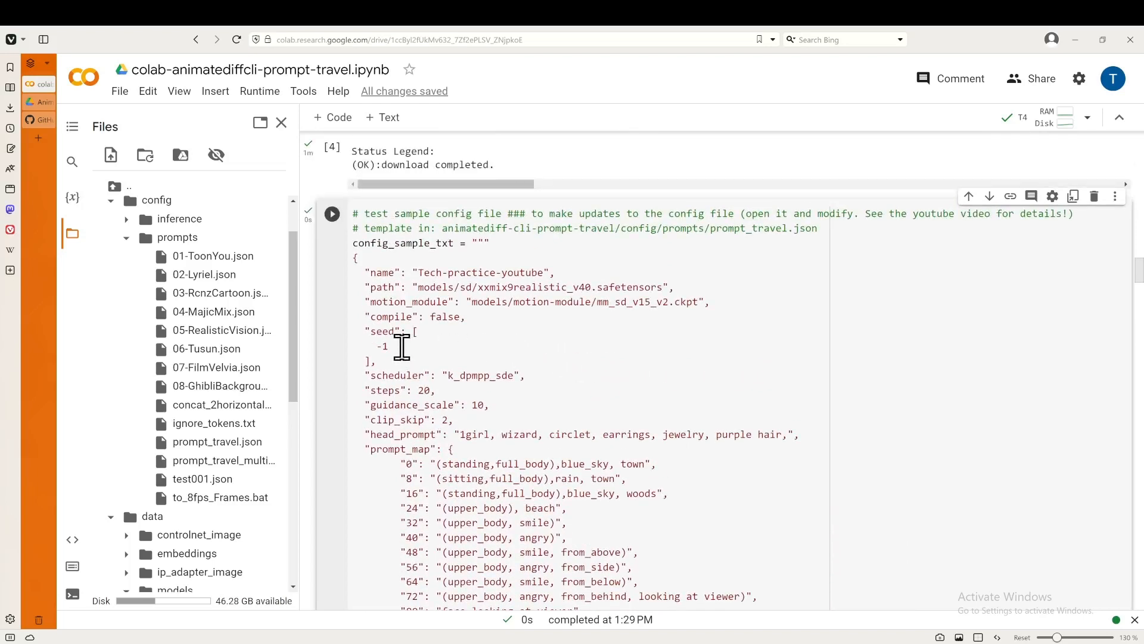
mouse_move(368, 285)
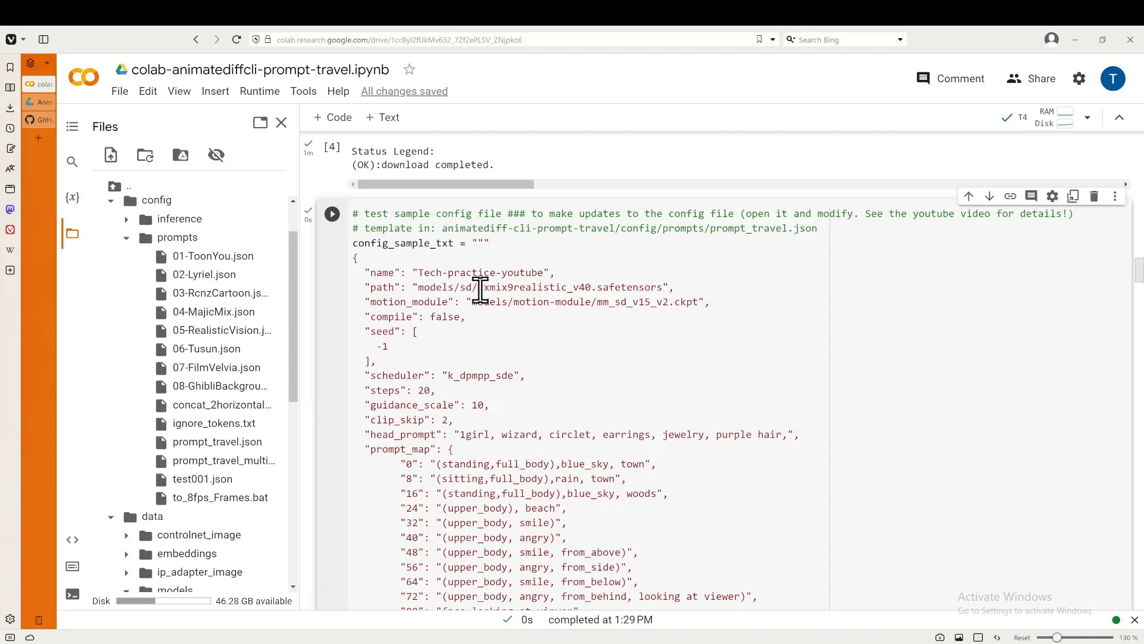
double_click(544, 286)
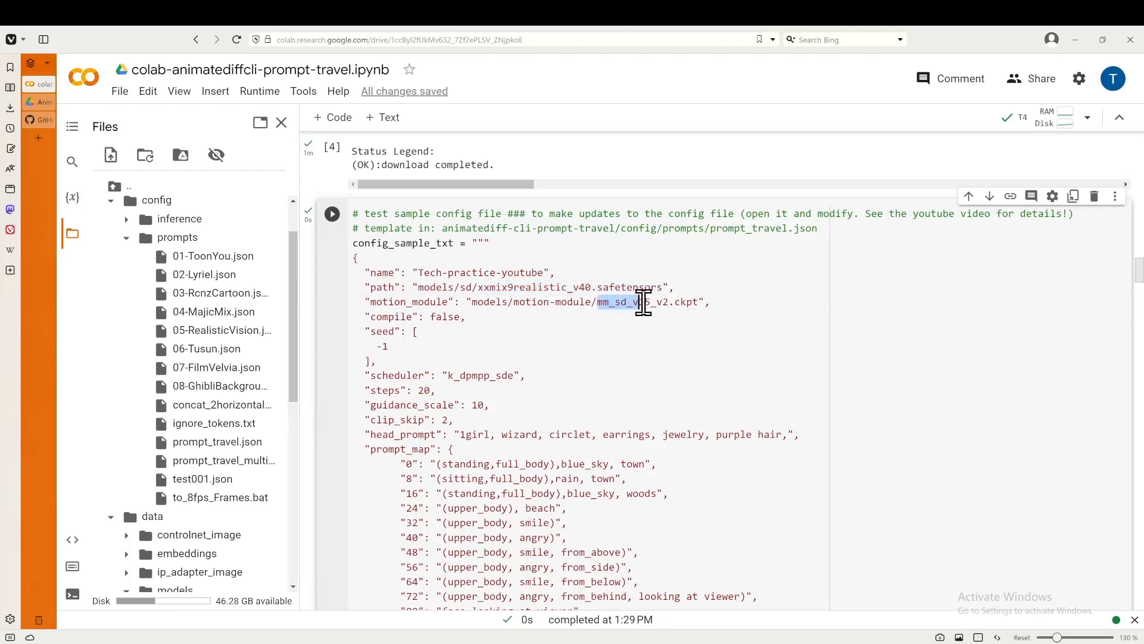
scroll("down", 3)
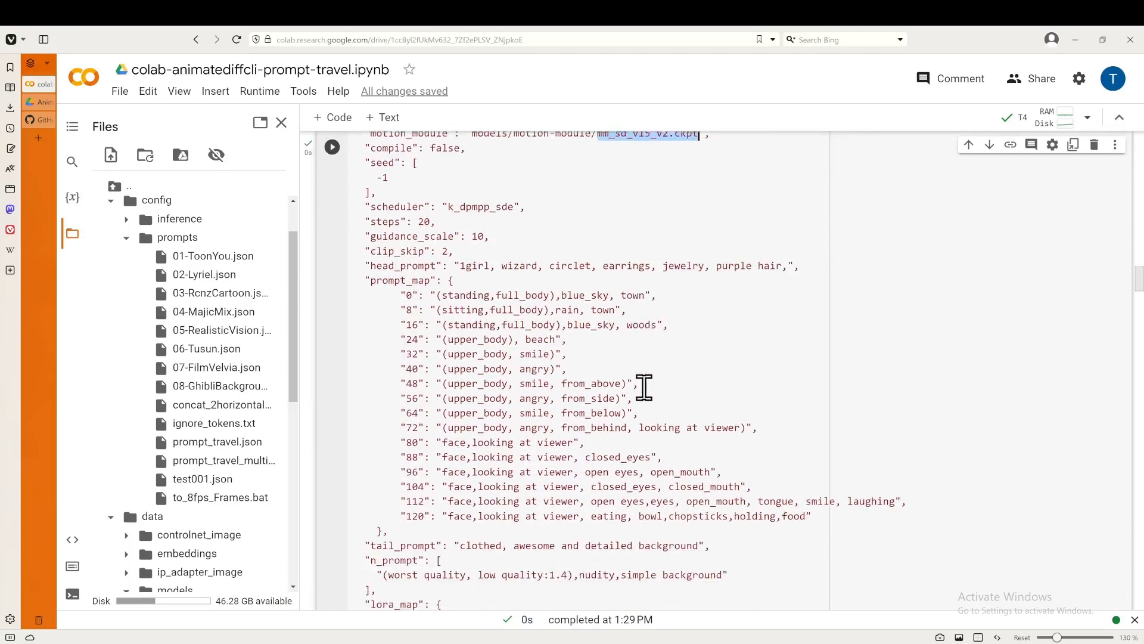
scroll("down", 3)
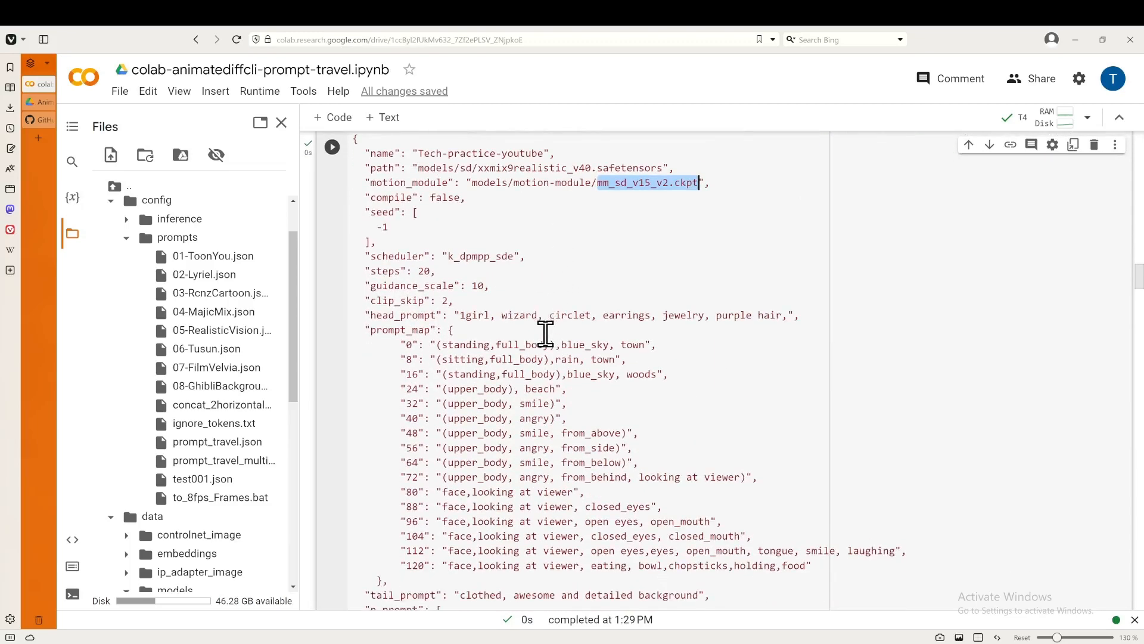
scroll("down", 3)
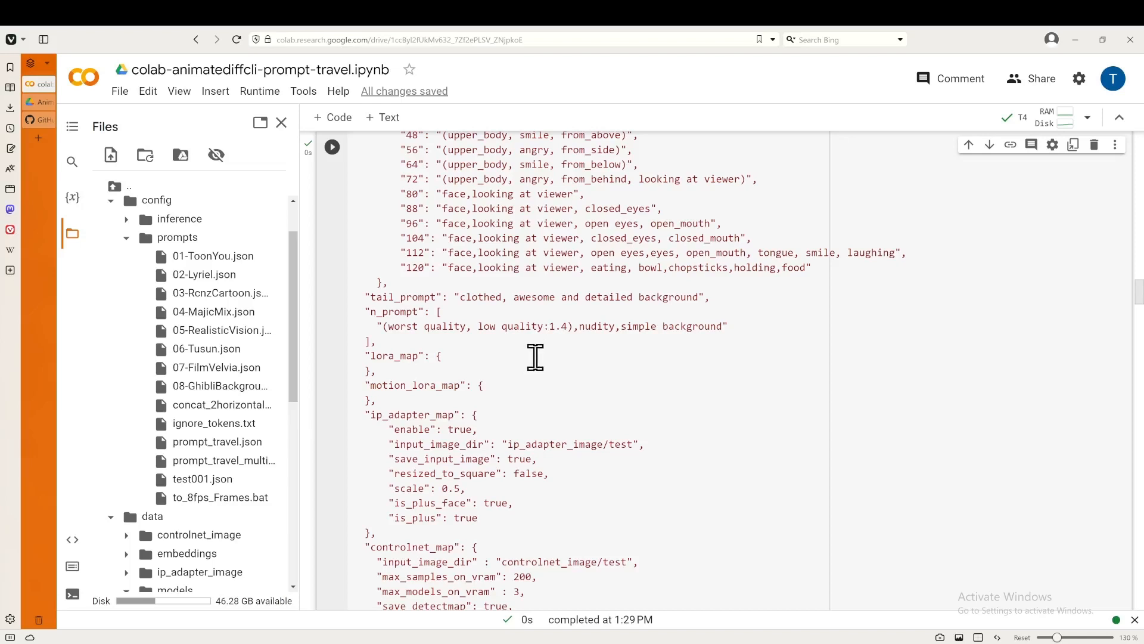
scroll("down", 3)
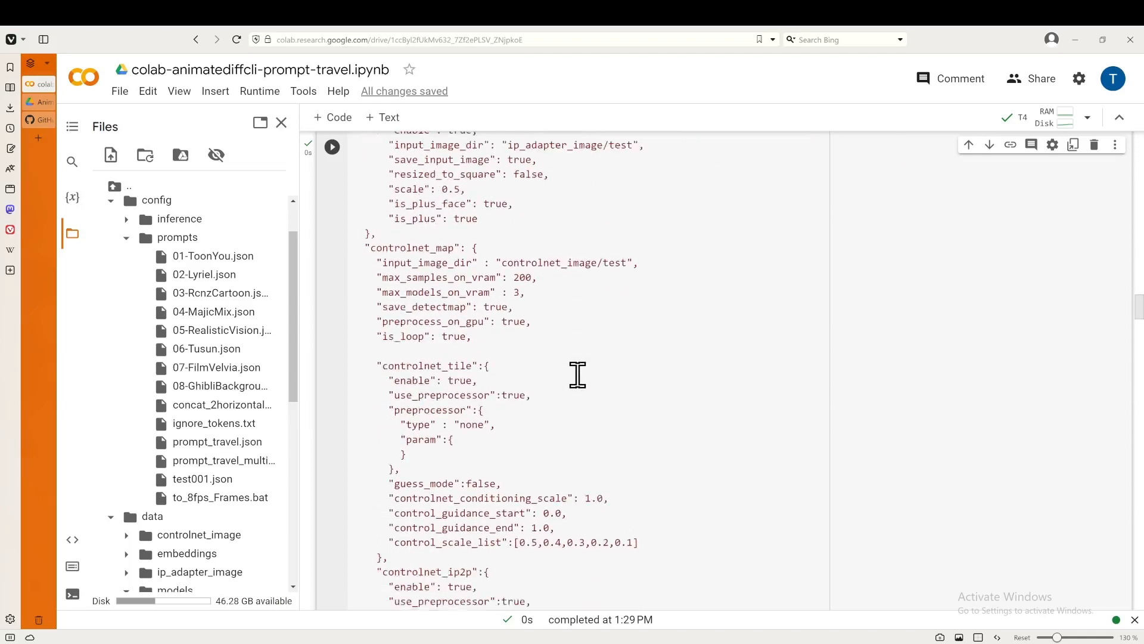
left_click(1049, 117)
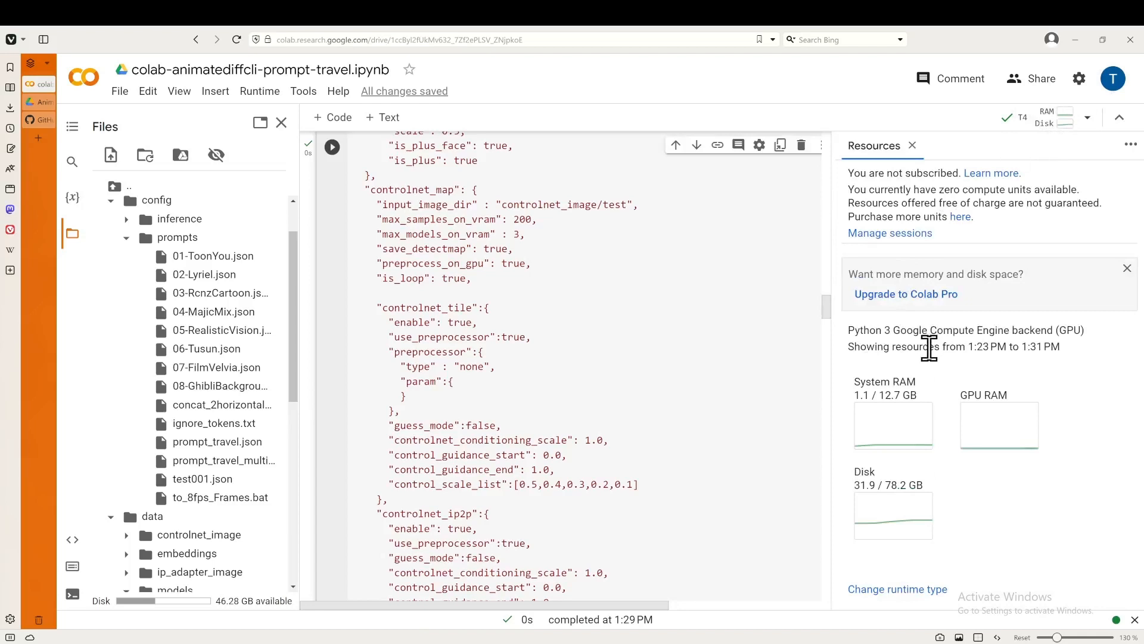
mouse_move(913, 427)
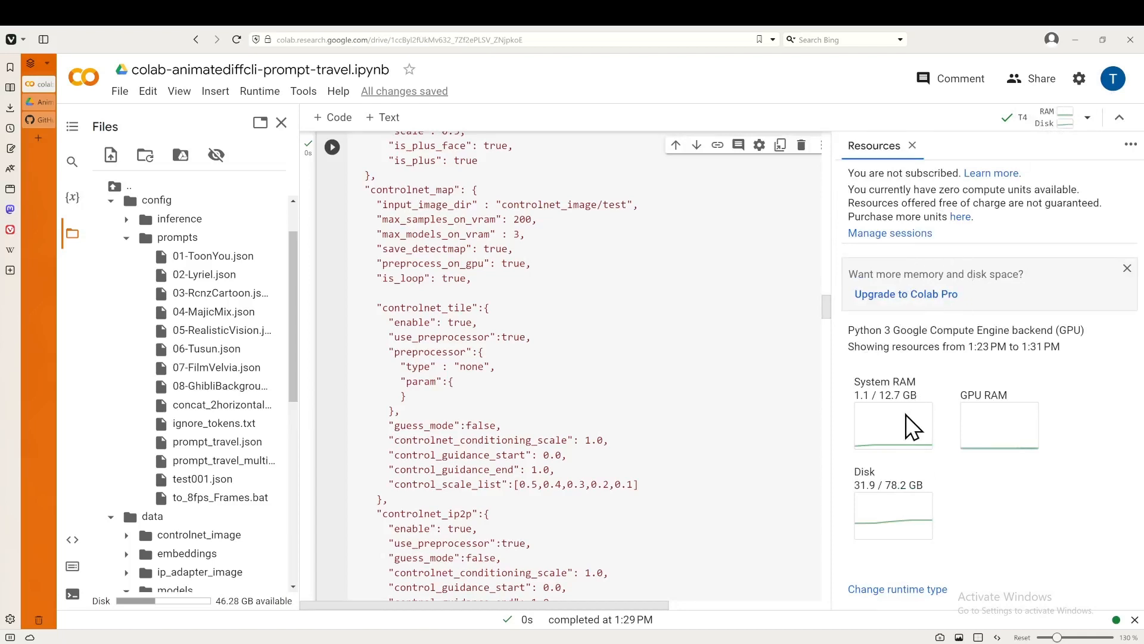
mouse_move(921, 398)
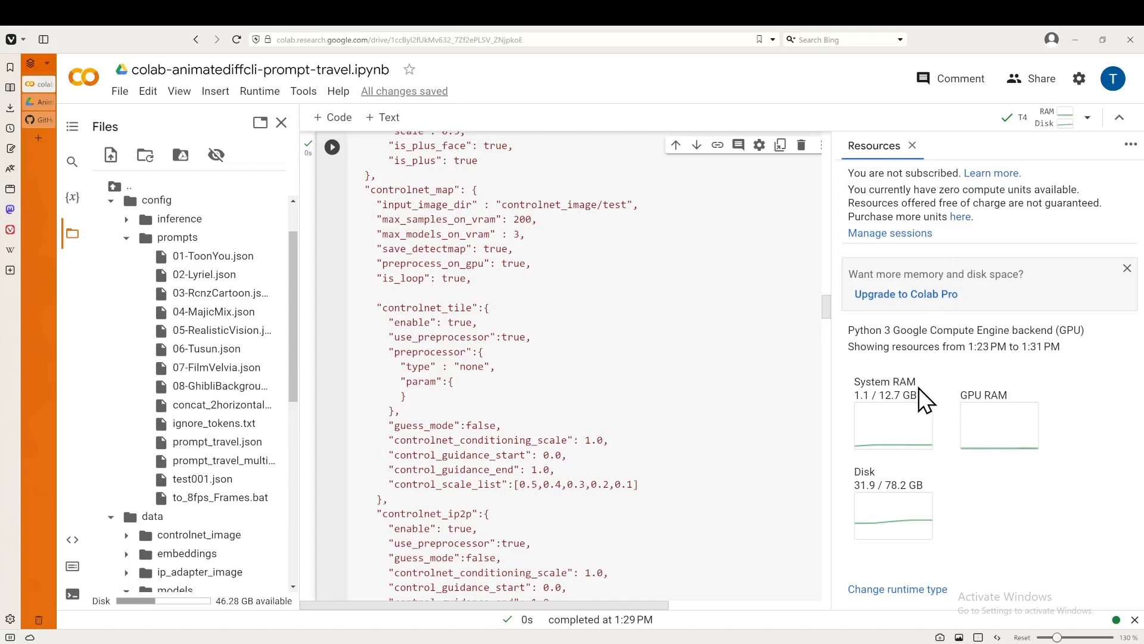
mouse_move(934, 391)
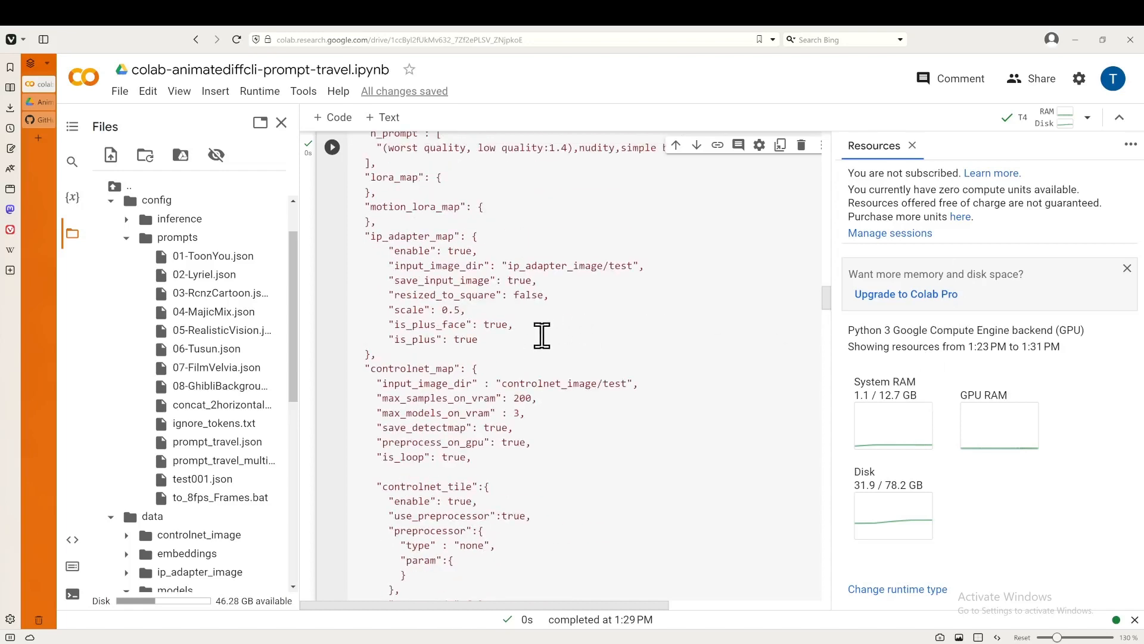
scroll("down", 3)
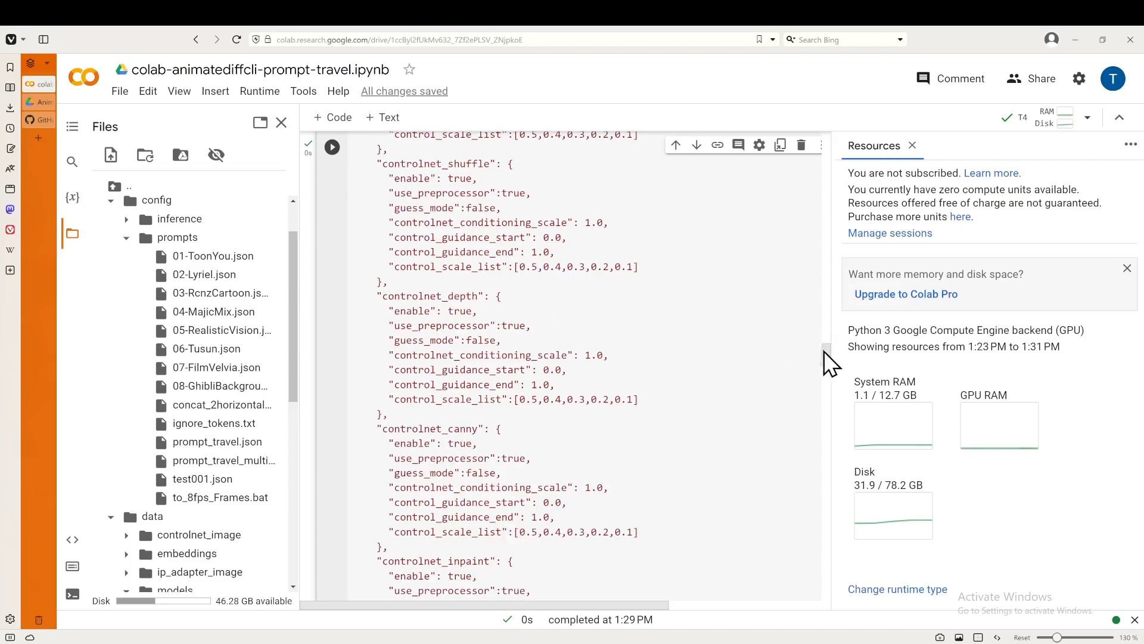
scroll("down", 3)
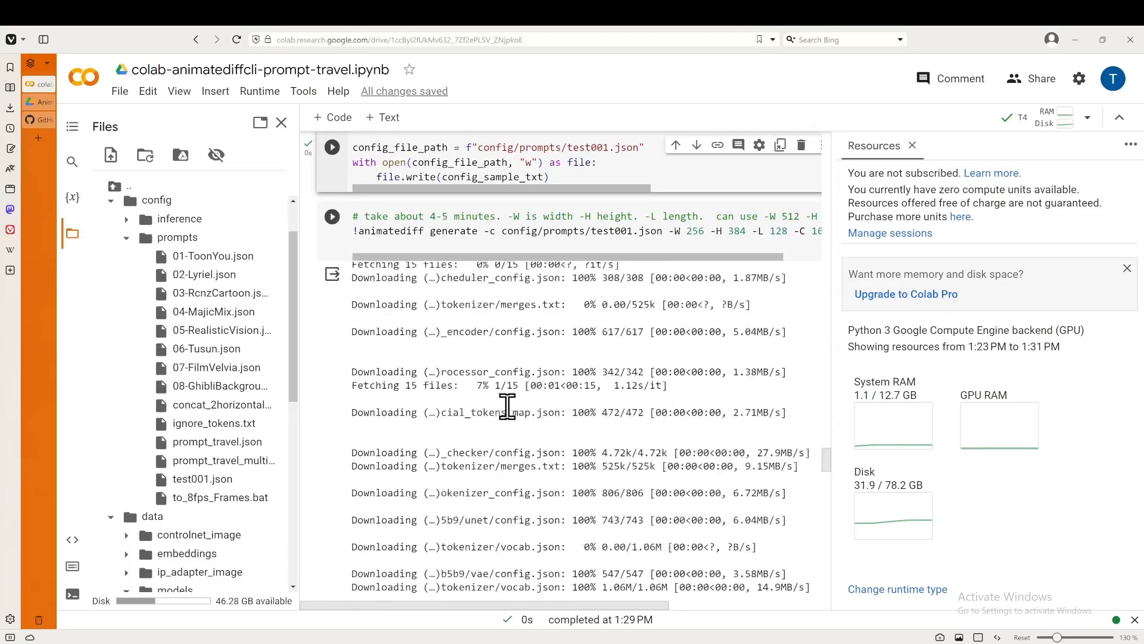
scroll("down", 3)
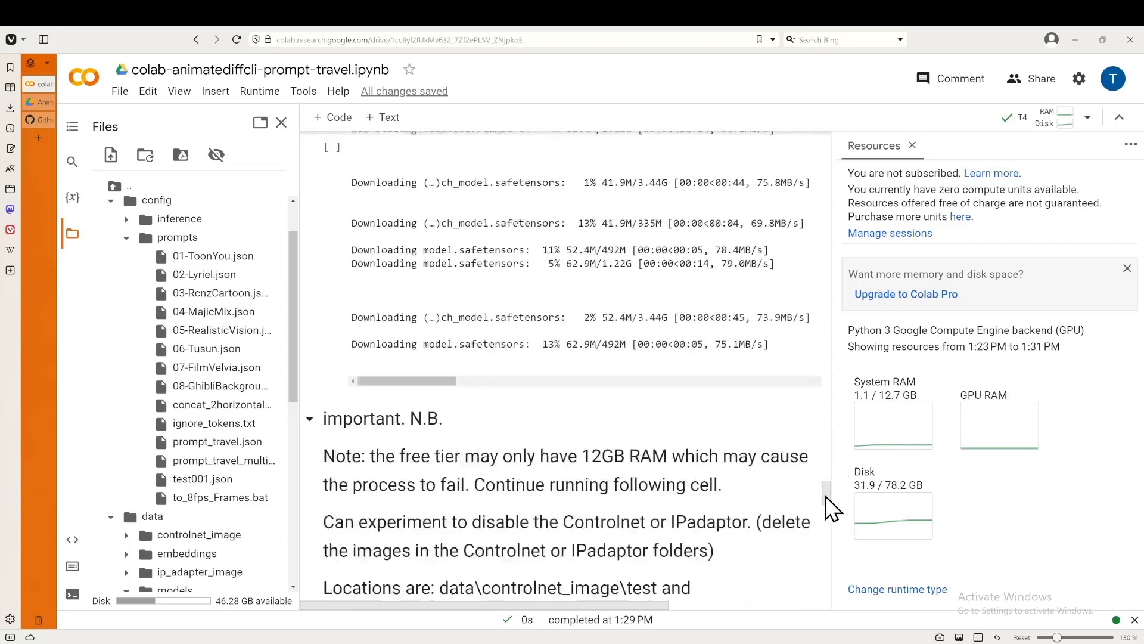
scroll("down", 3)
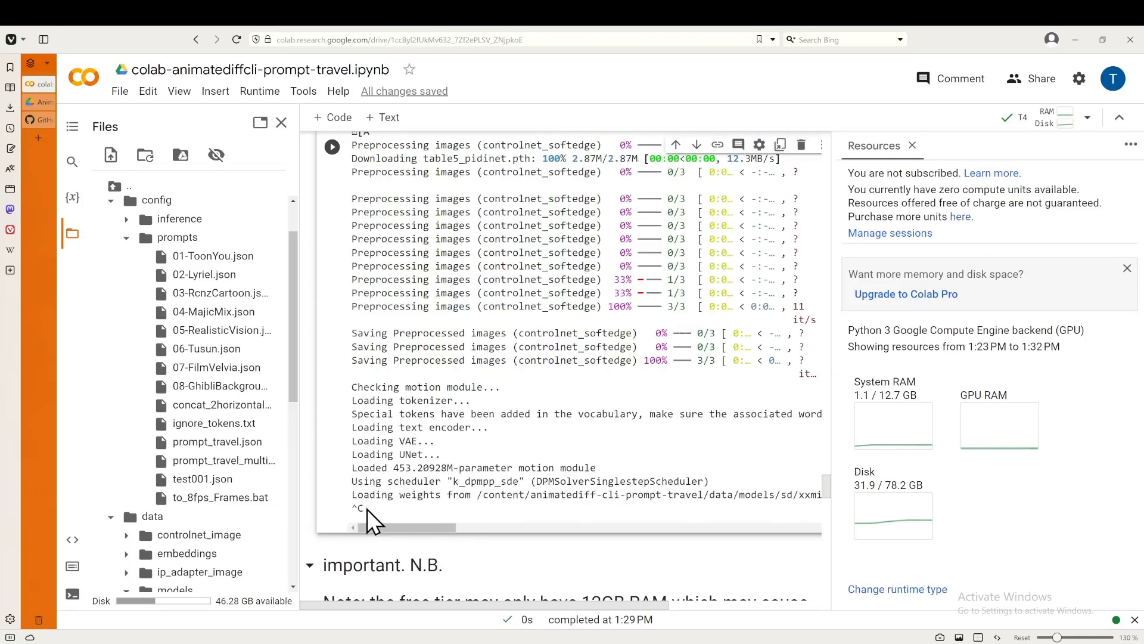
double_click(358, 508)
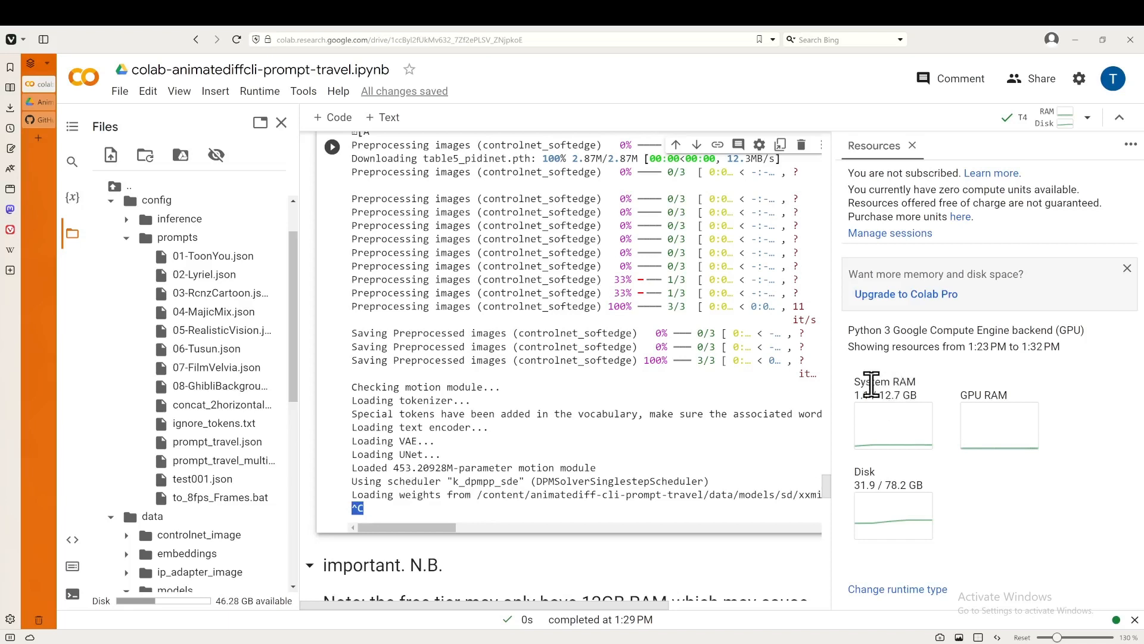
double_click(884, 381)
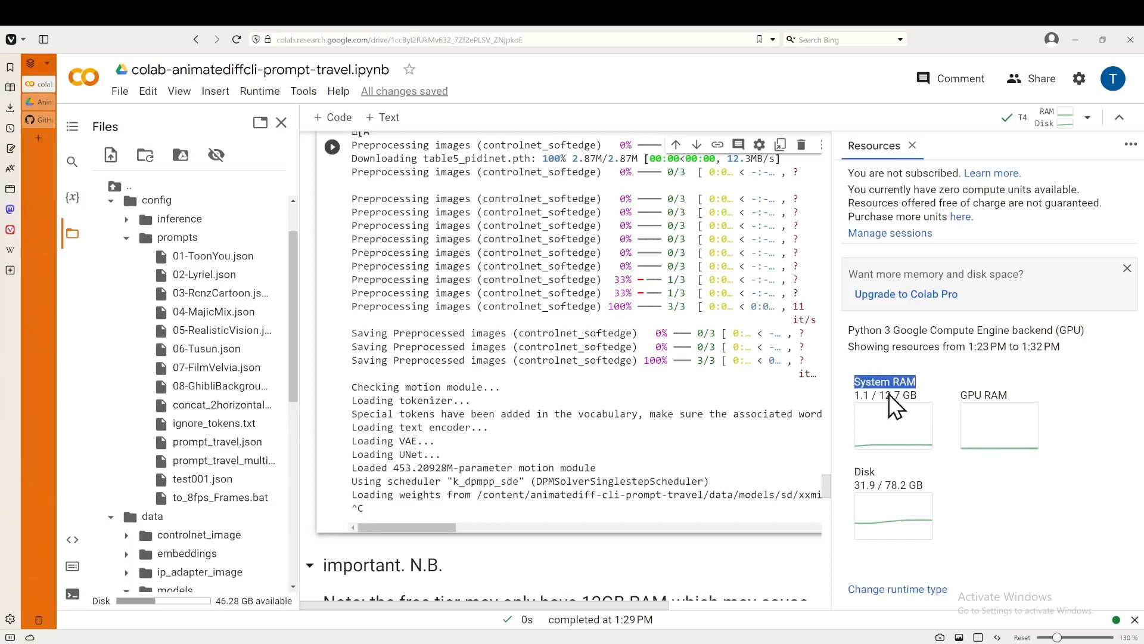
mouse_move(615, 519)
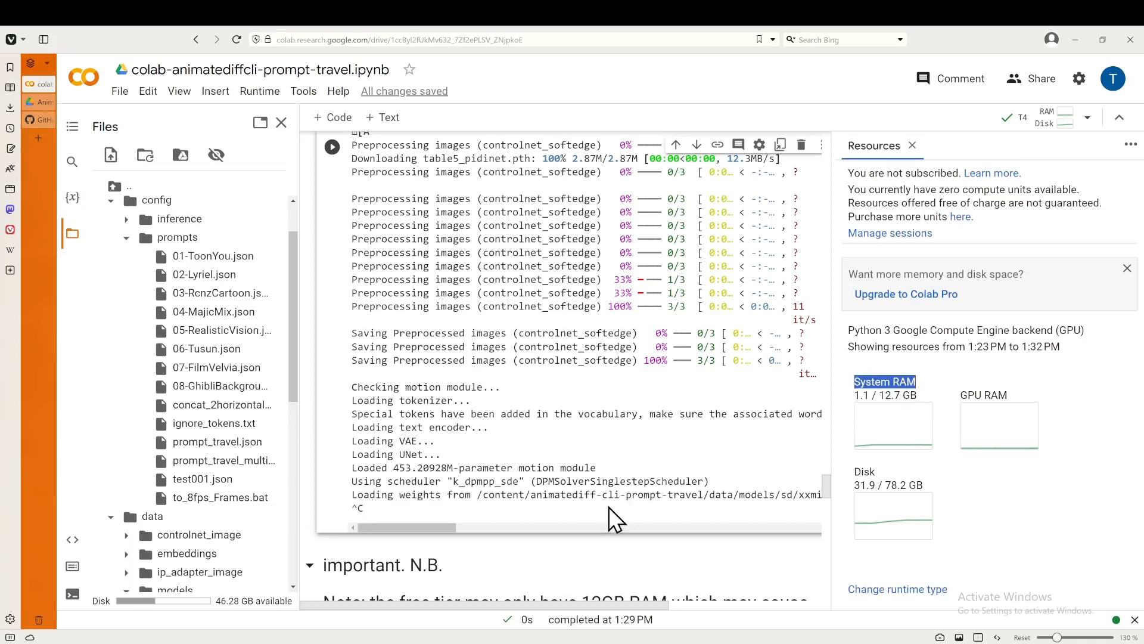
- Expand the data and controlnet_image folders in the Files pane
scroll("down", 3)
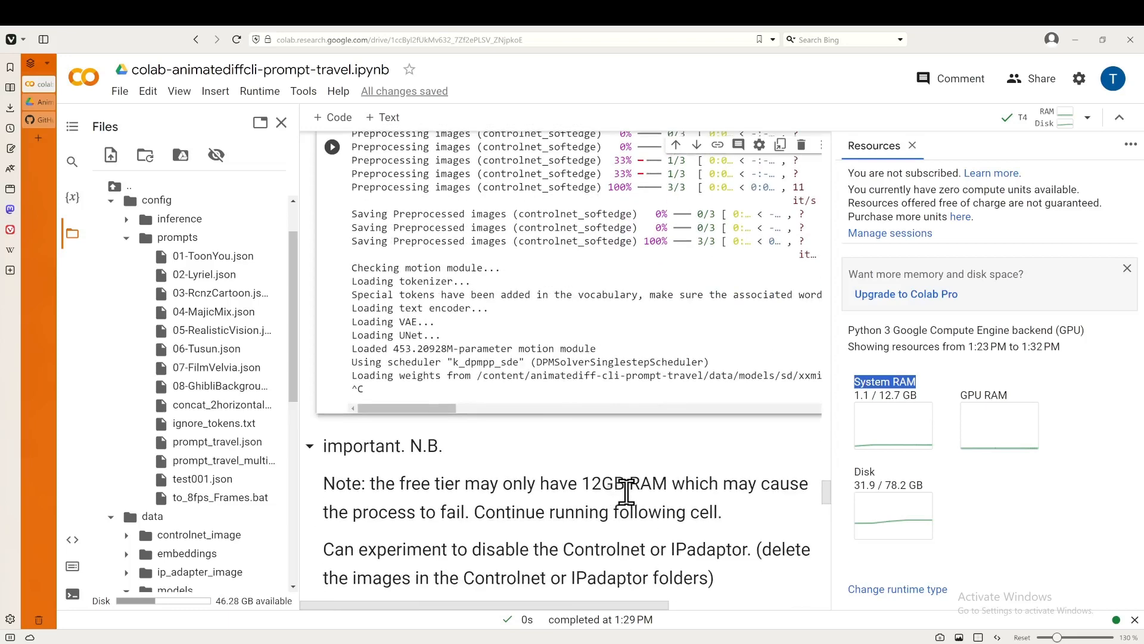
scroll("down", 3)
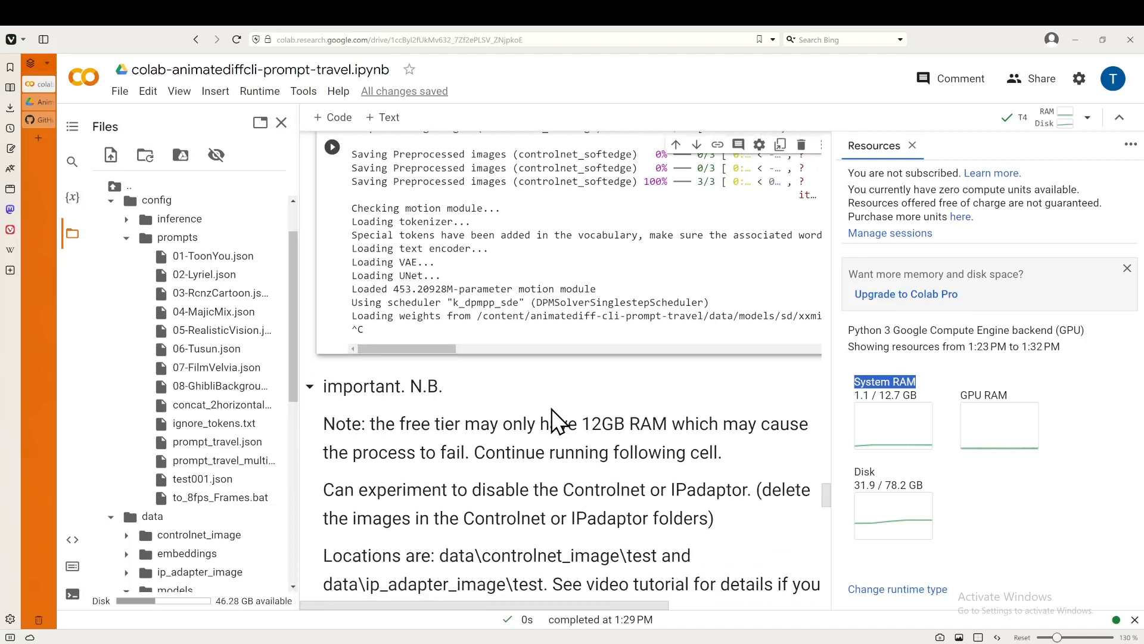
left_click(175, 471)
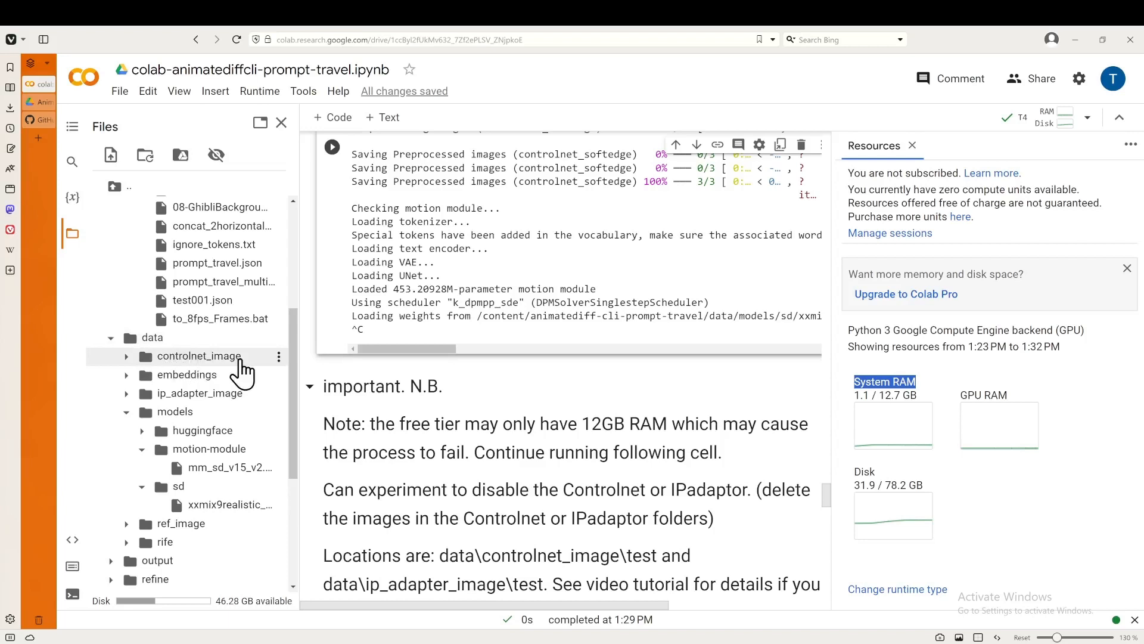
left_click(125, 355)
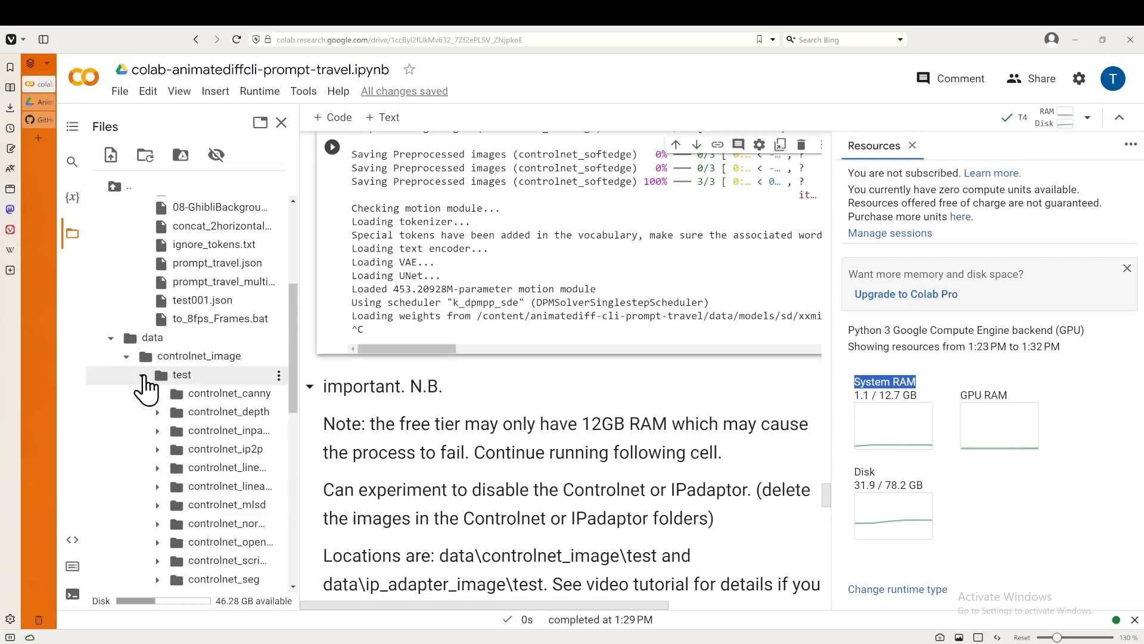
- Inspect the controlnet_openpose images and expand the ip_adapter_image folder
scroll("down", 3)
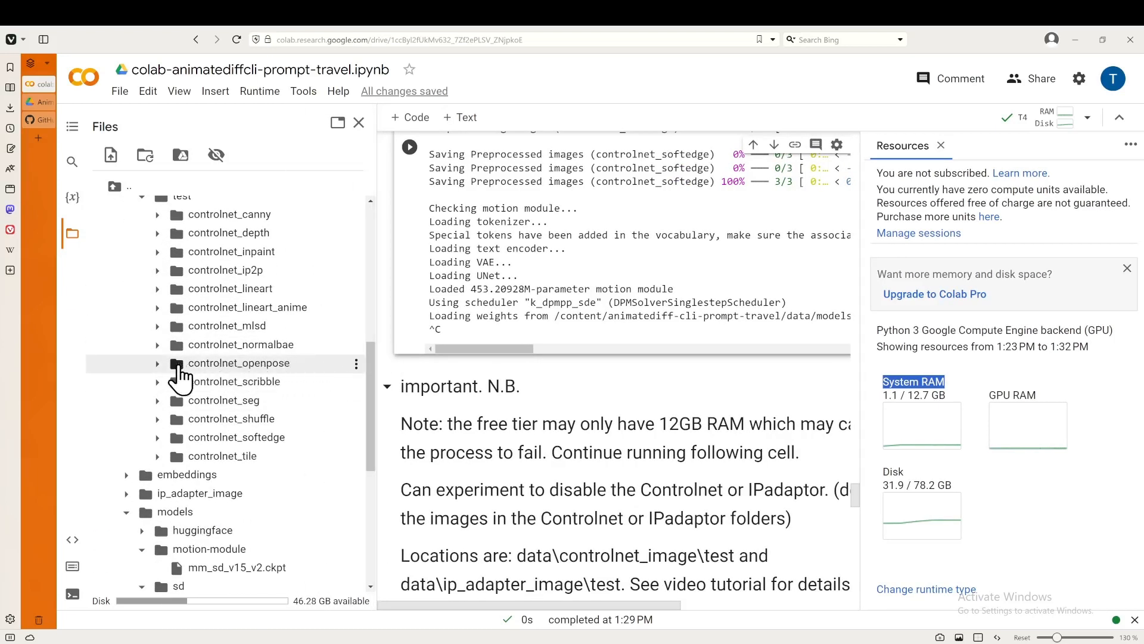
left_click(157, 363)
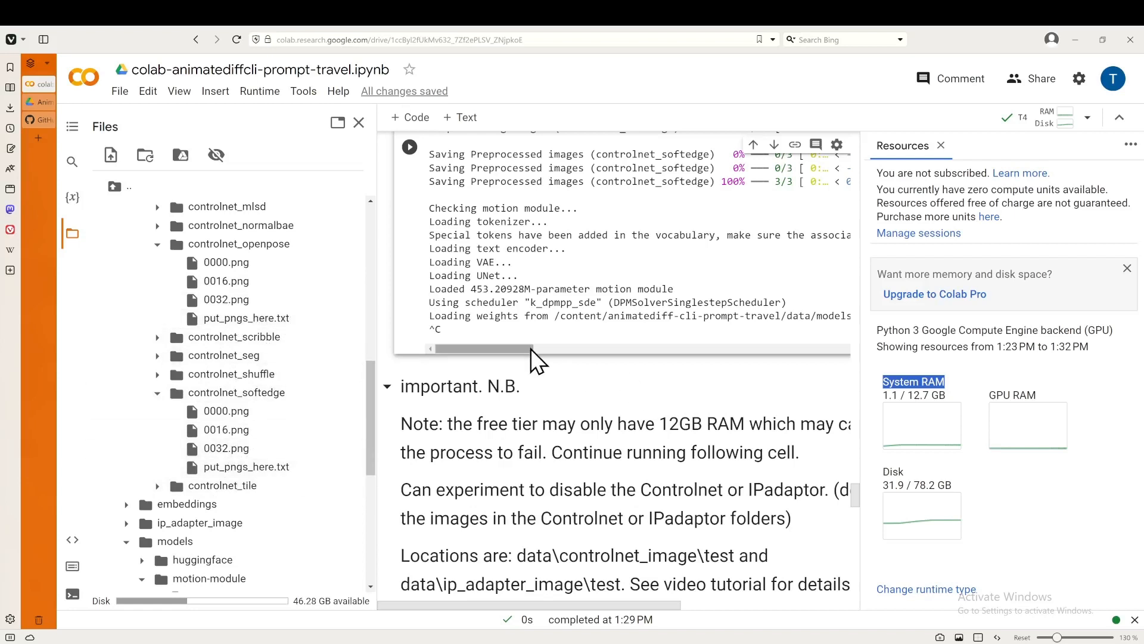
scroll("down", 3)
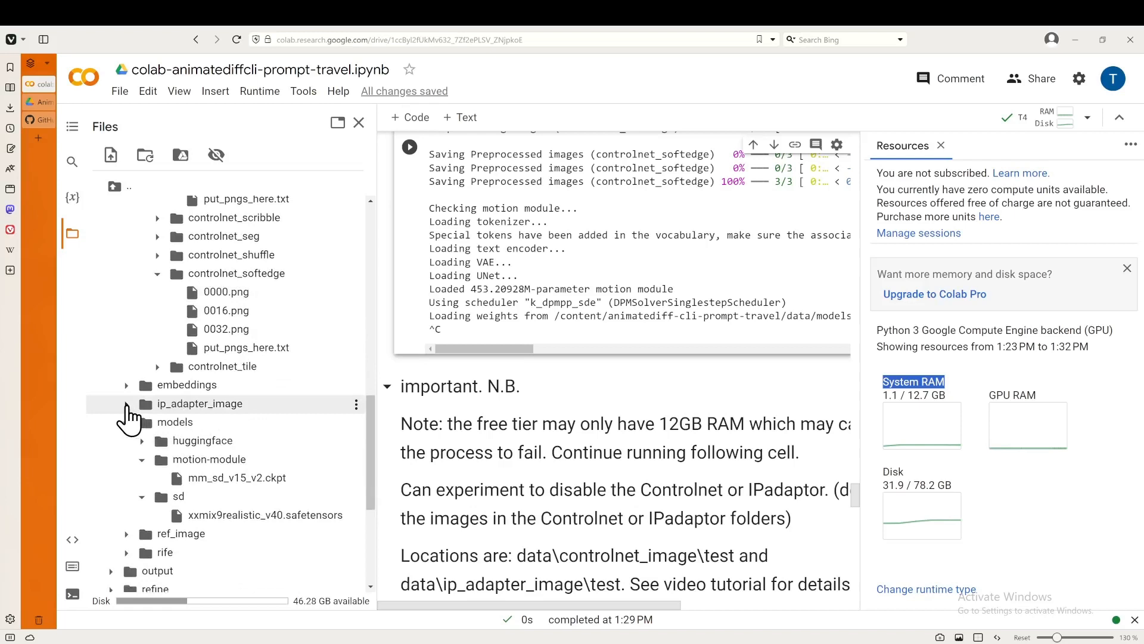
left_click(126, 403)
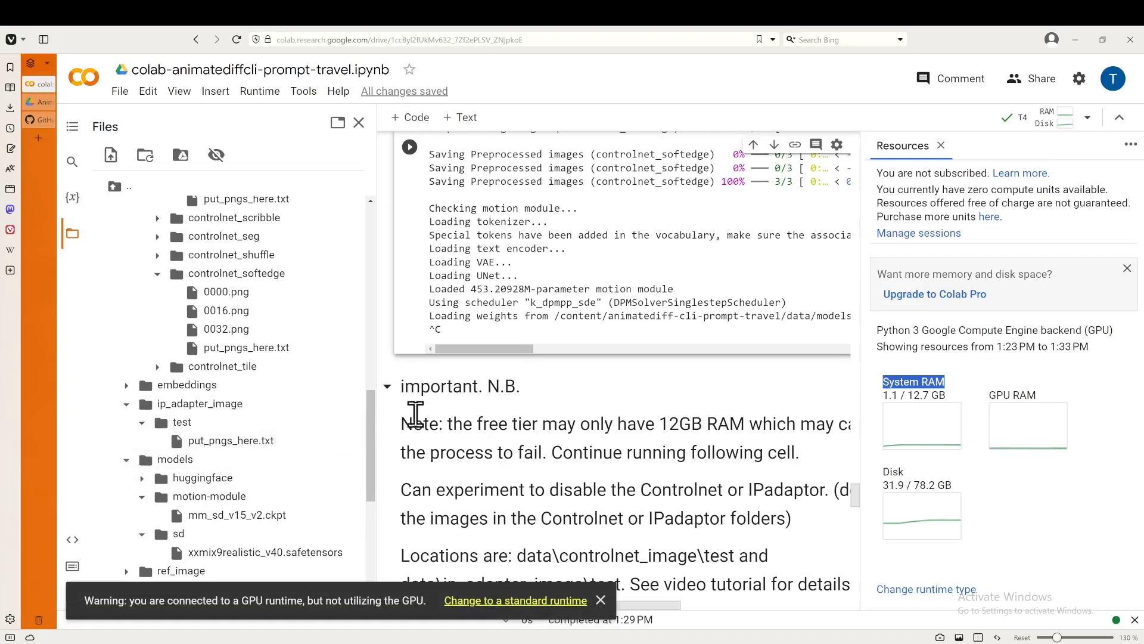
scroll("down", 3)
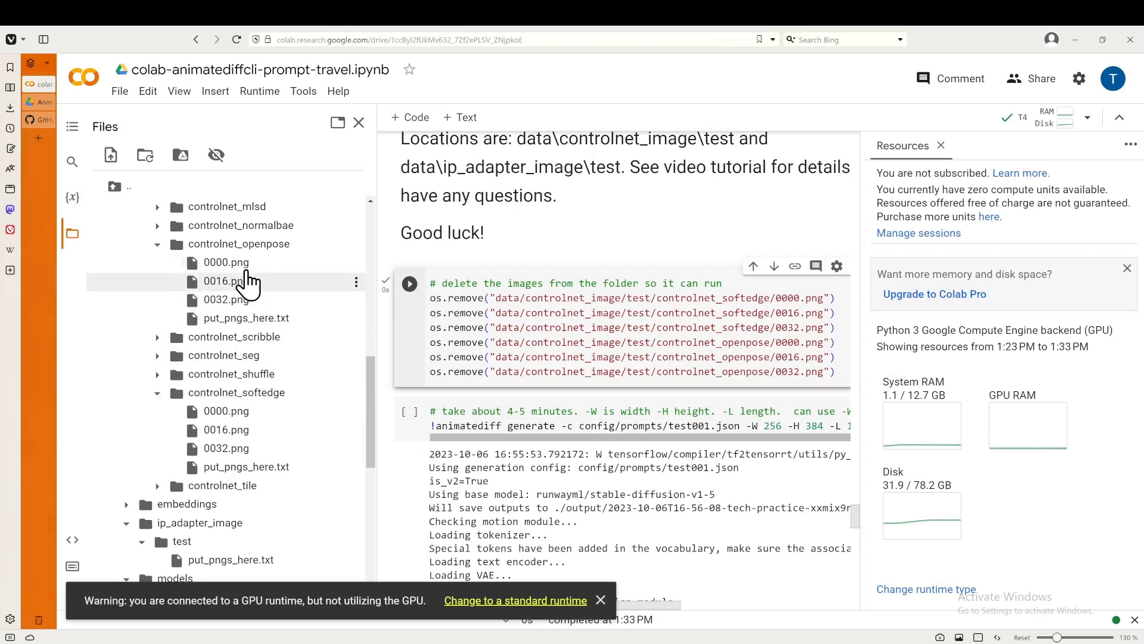
mouse_move(226, 262)
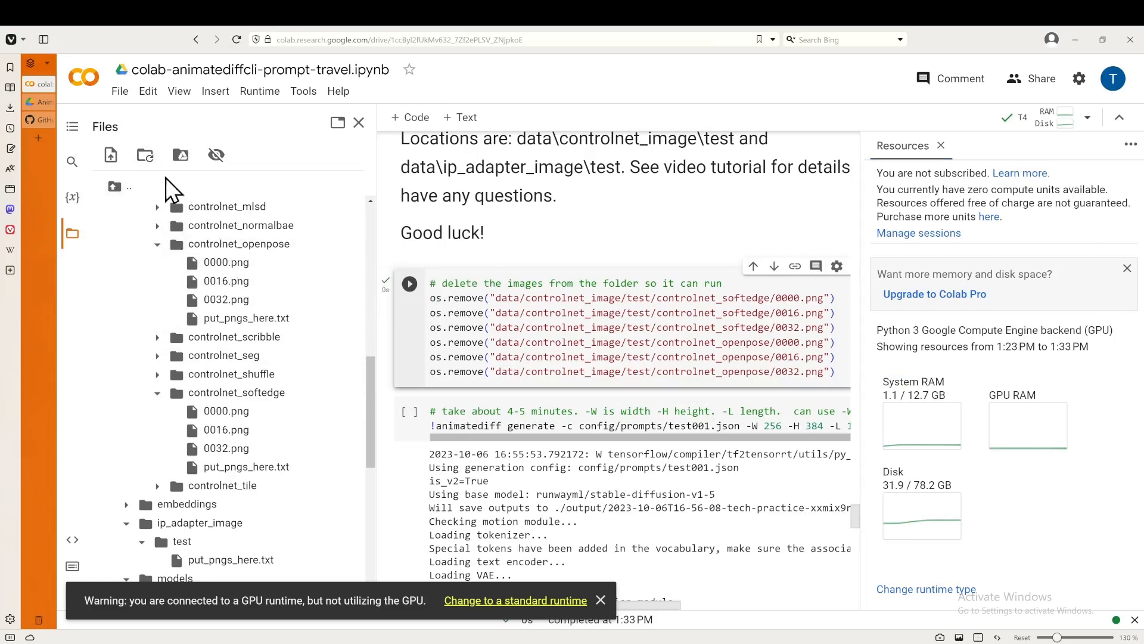
- Refresh the Files list to confirm deletions and follow the generate cell to completion
left_click(156, 244)
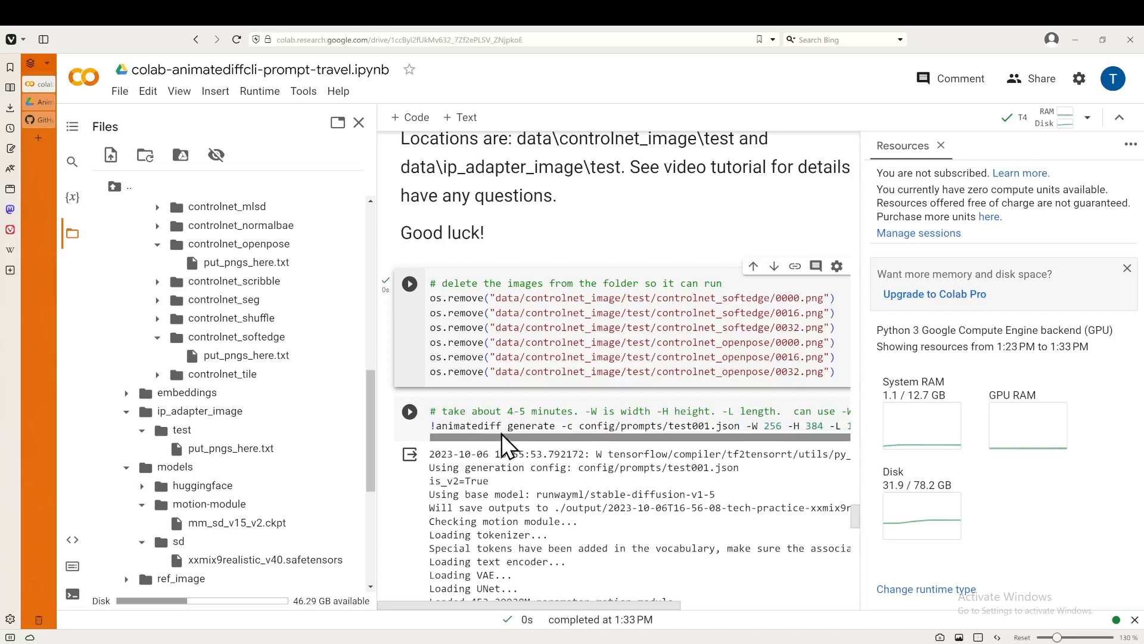
scroll("down", 3)
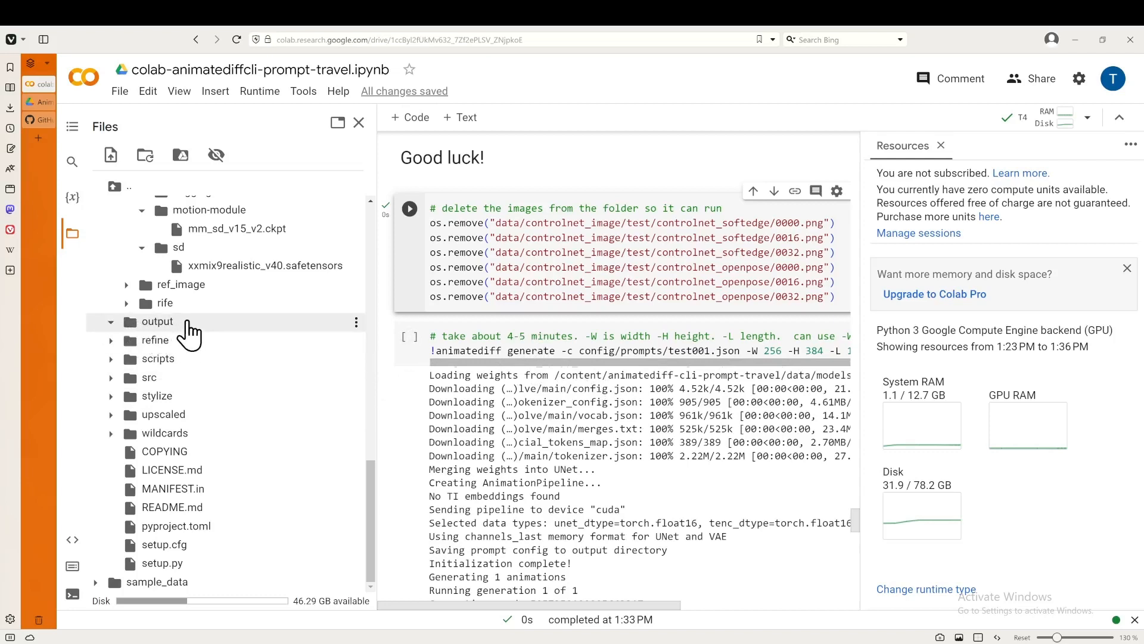
mouse_move(162, 332)
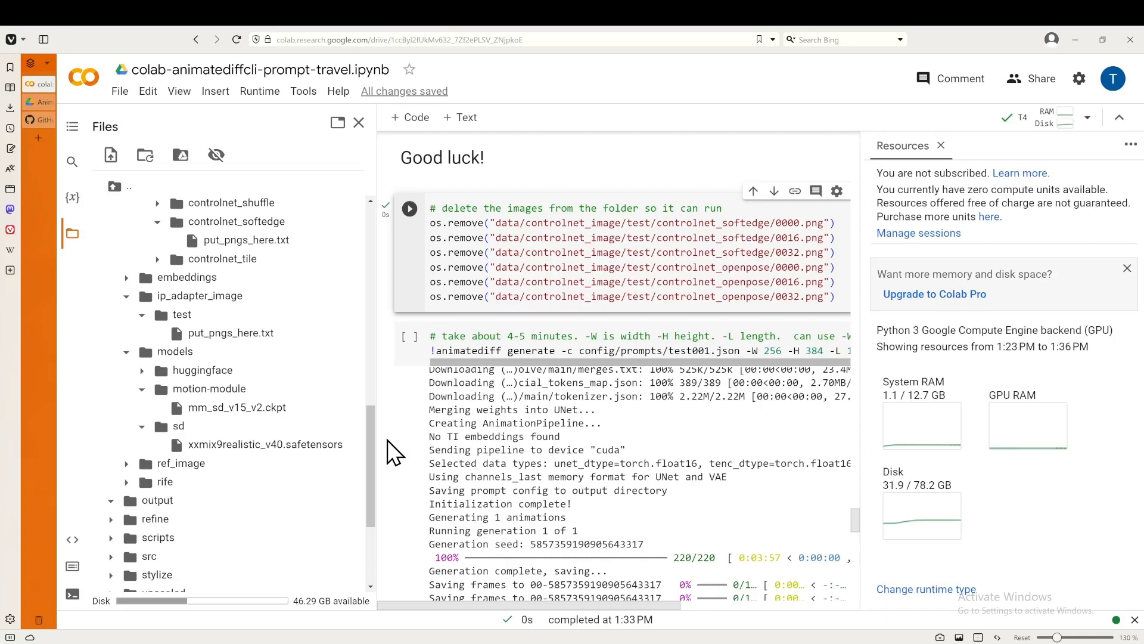
scroll("down", 3)
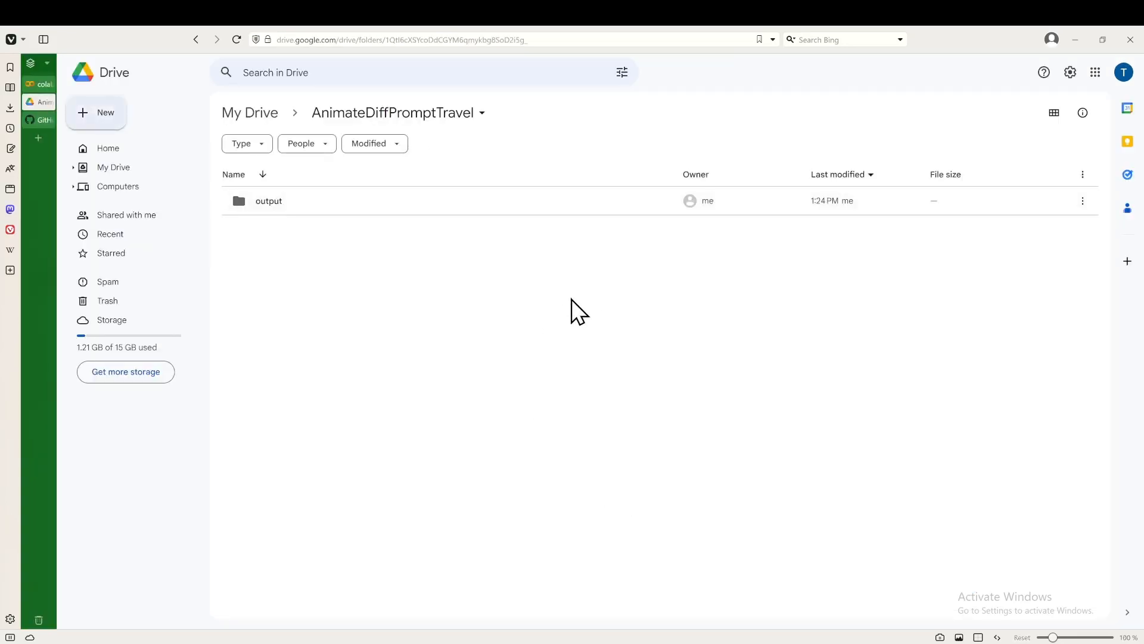
- Open Drive's output folder, preview the generated dark-haired woman animation, then close it
double_click(269, 201)
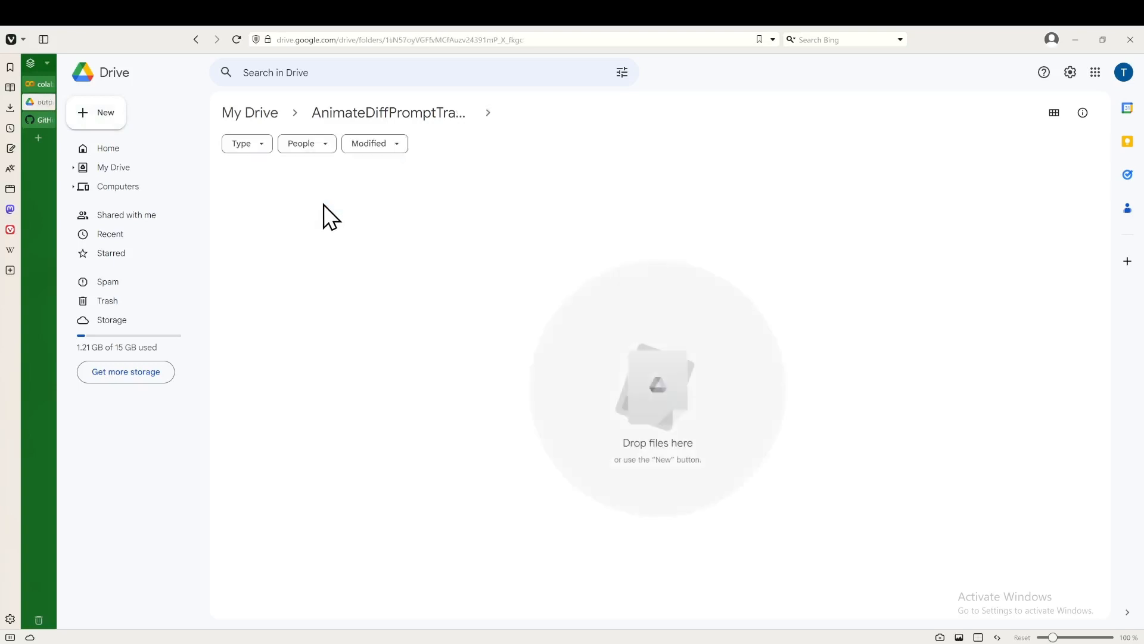
left_click(487, 113)
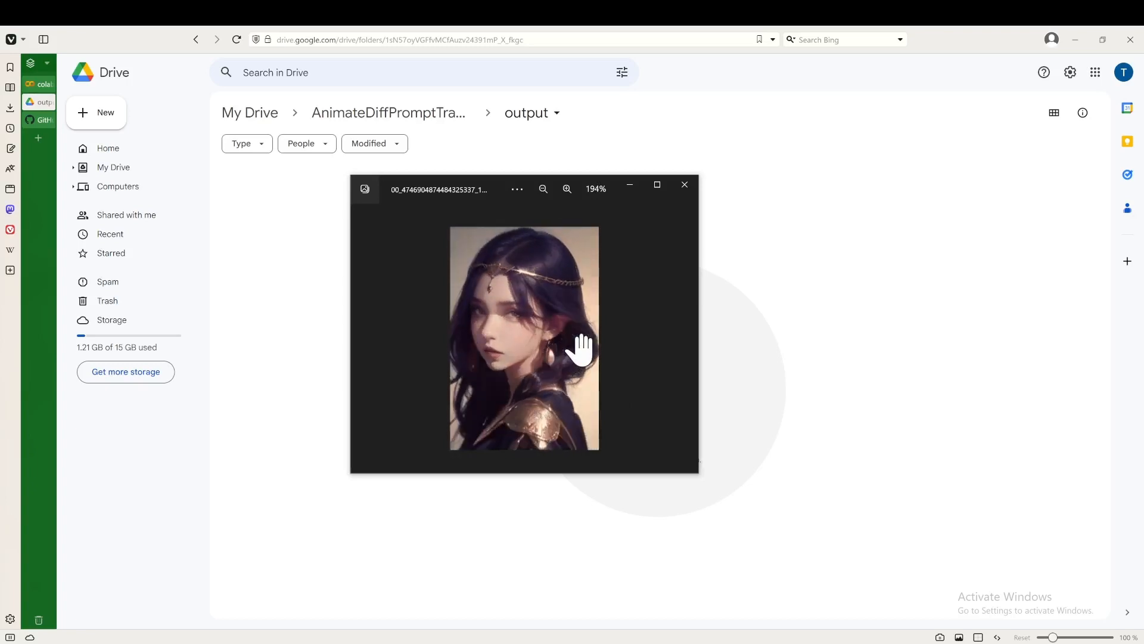
left_click(543, 188)
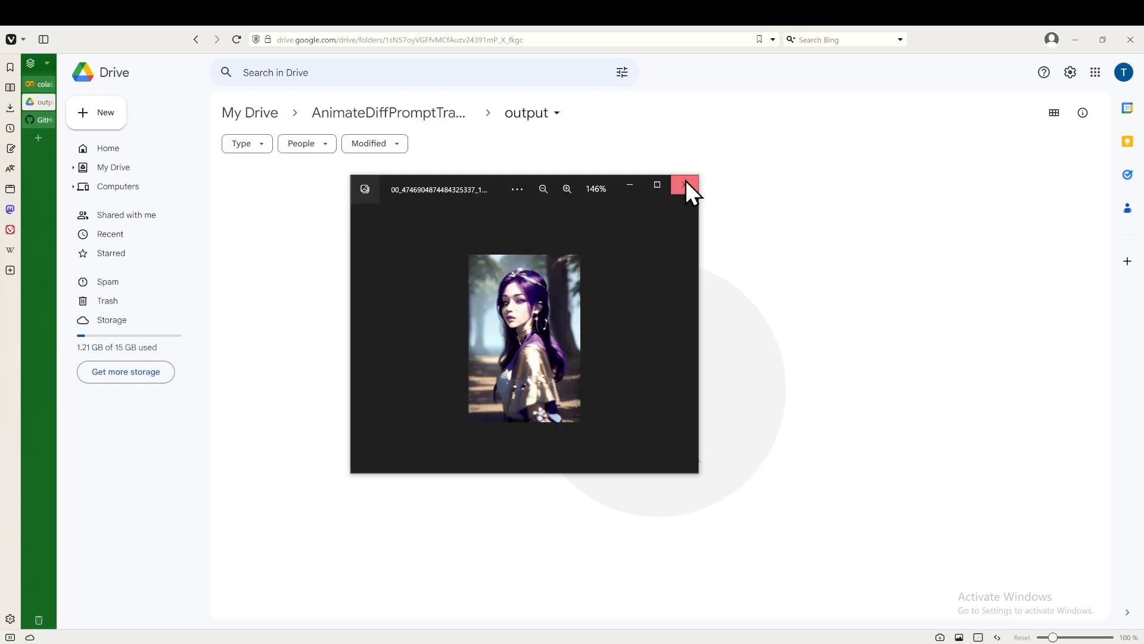
left_click(684, 189)
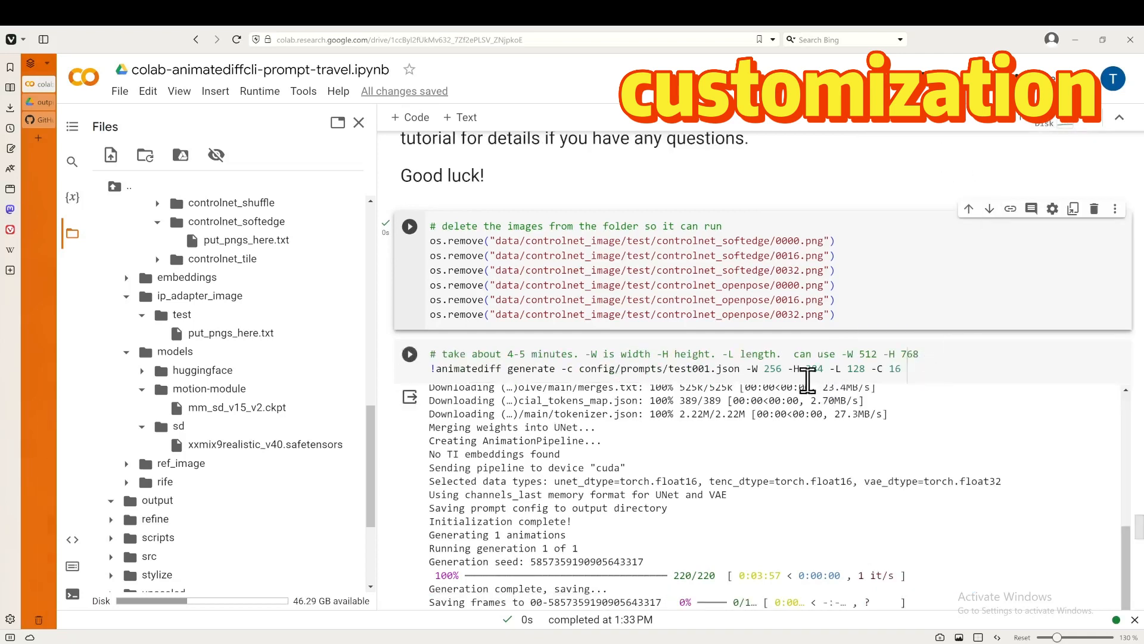
double_click(770, 368)
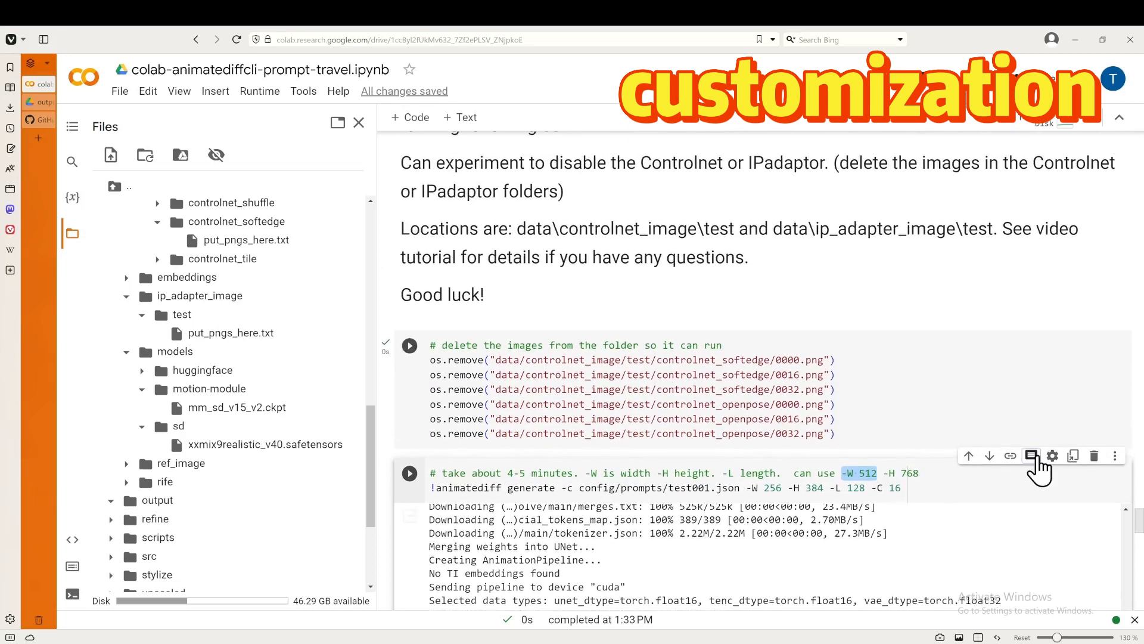
scroll("down", 3)
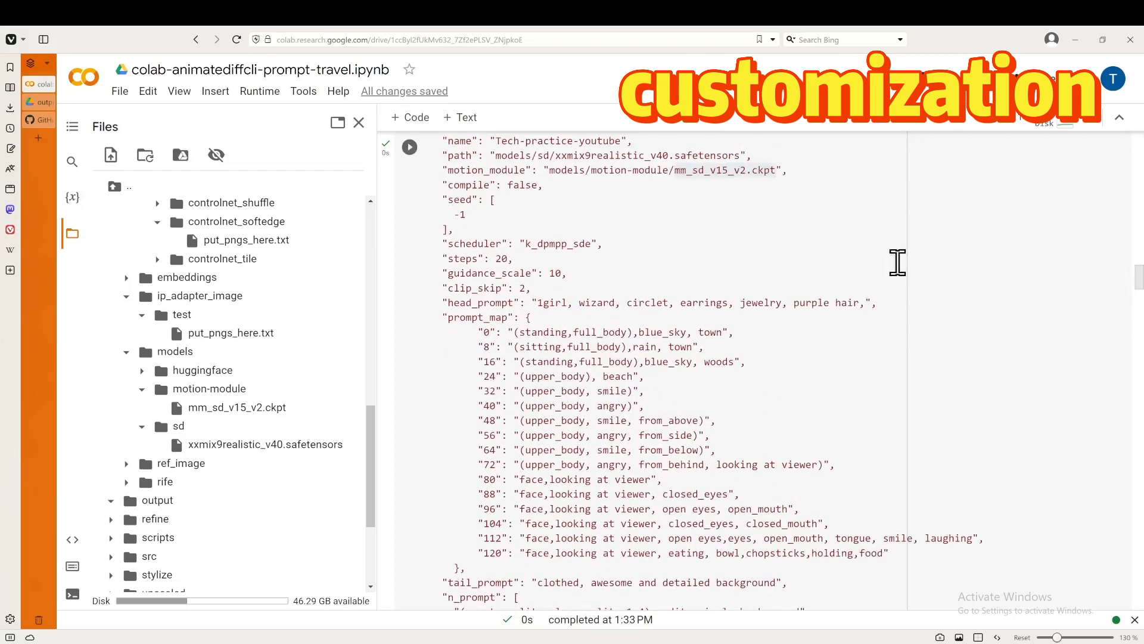
mouse_move(460, 281)
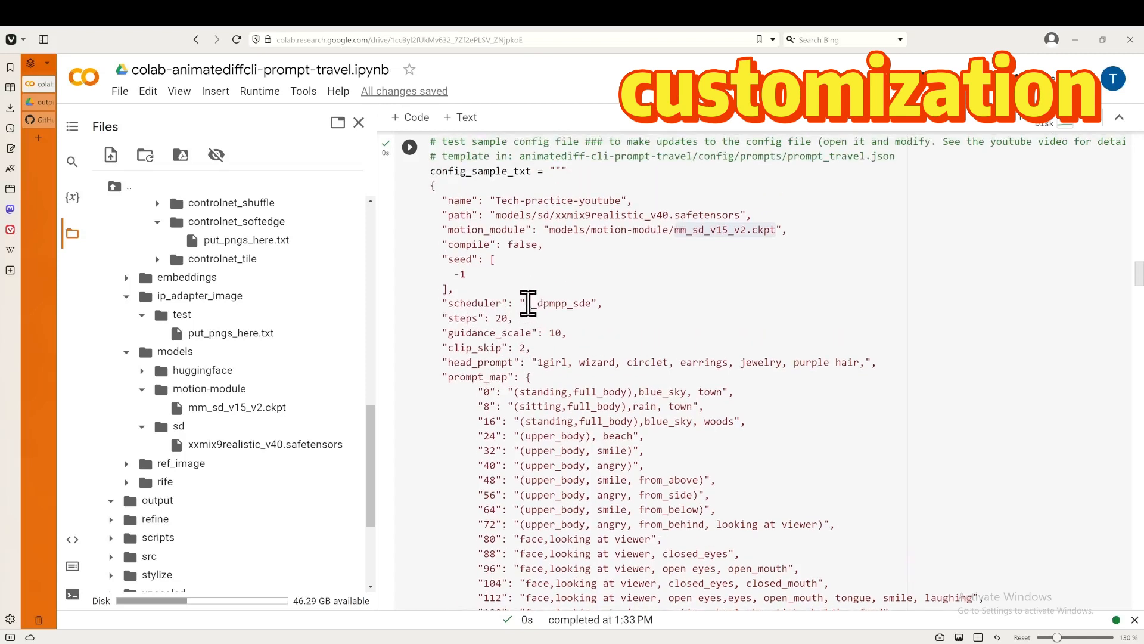
double_click(559, 303)
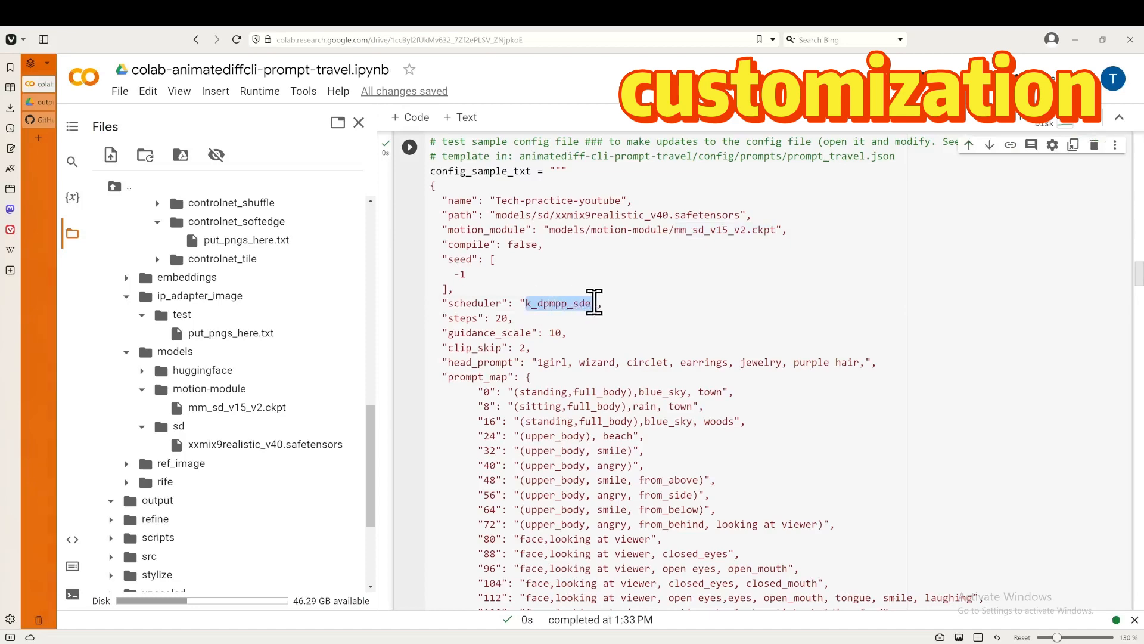
scroll("down", 3)
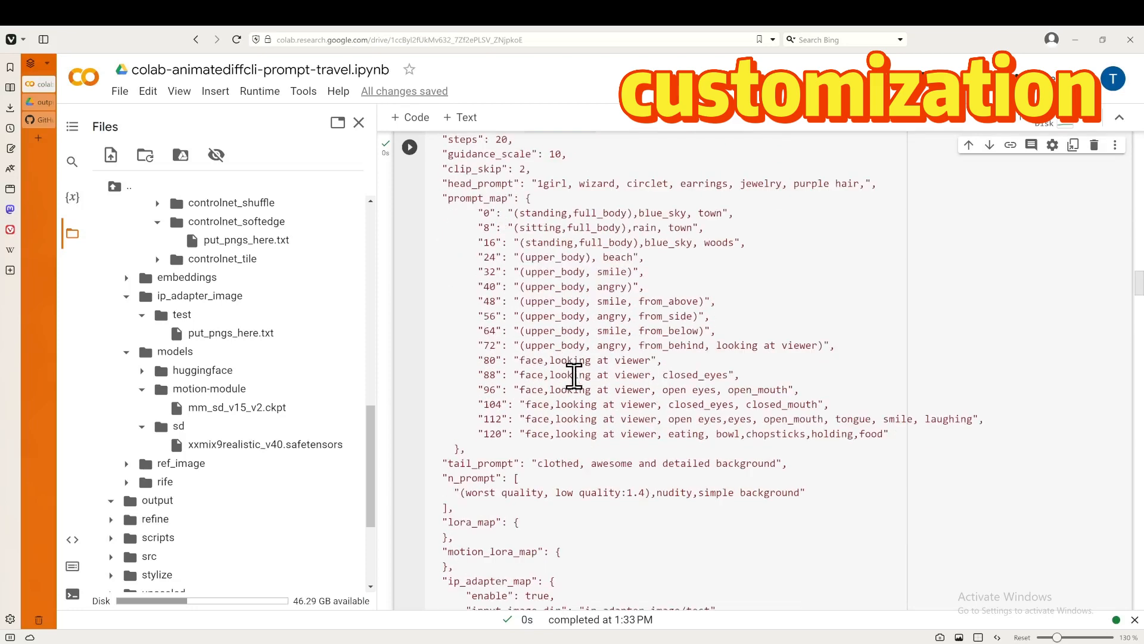
scroll("down", 3)
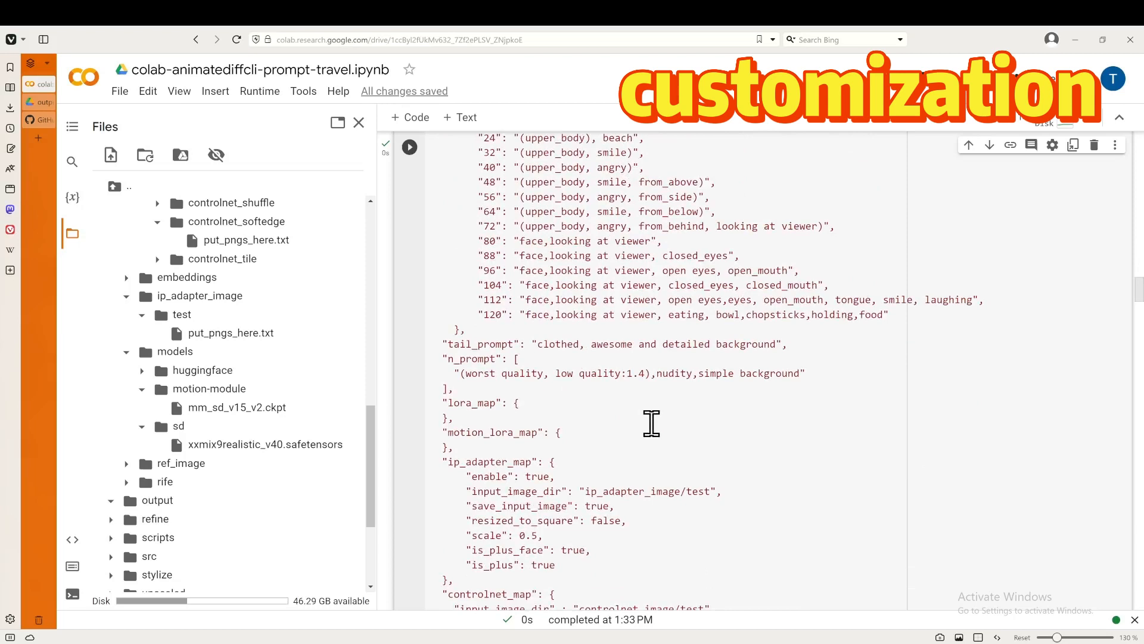
scroll("down", 3)
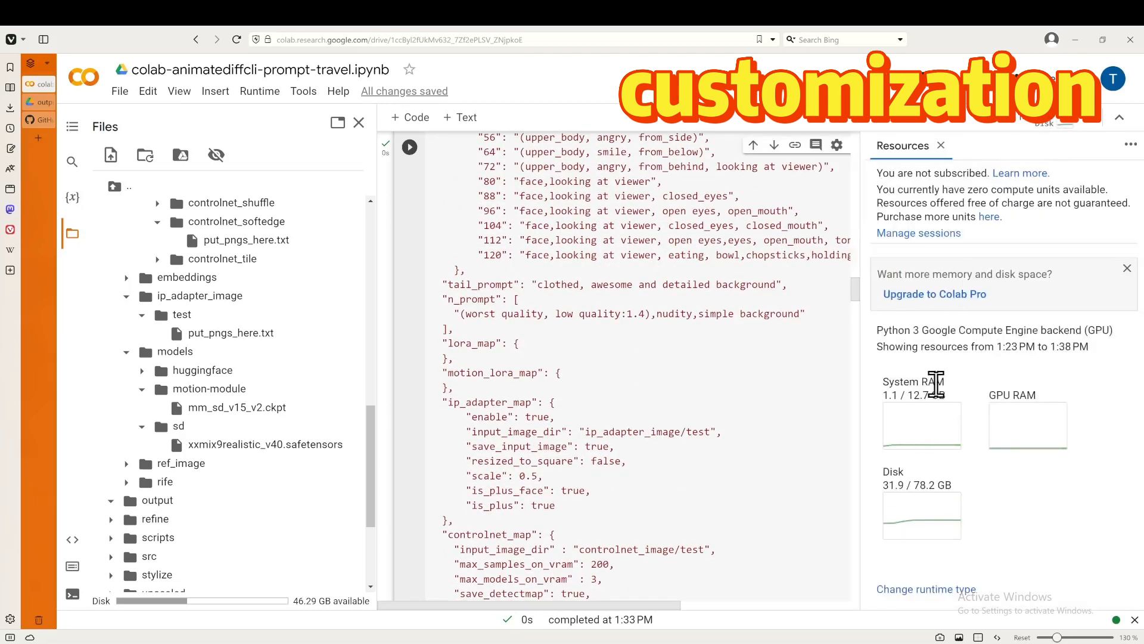
mouse_move(596, 399)
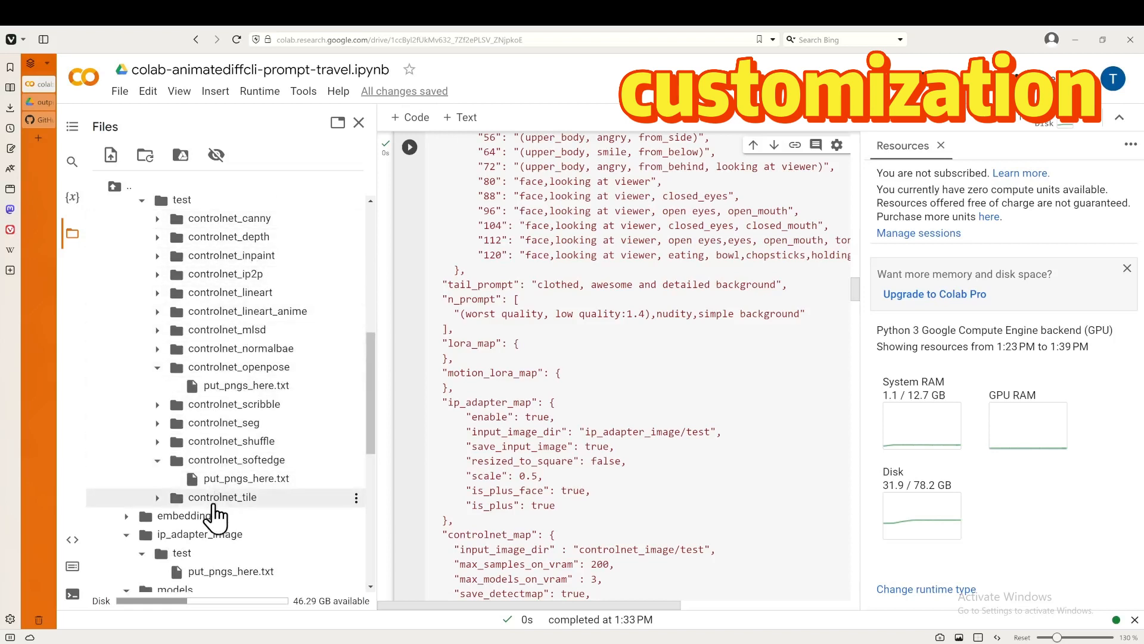
mouse_move(212, 255)
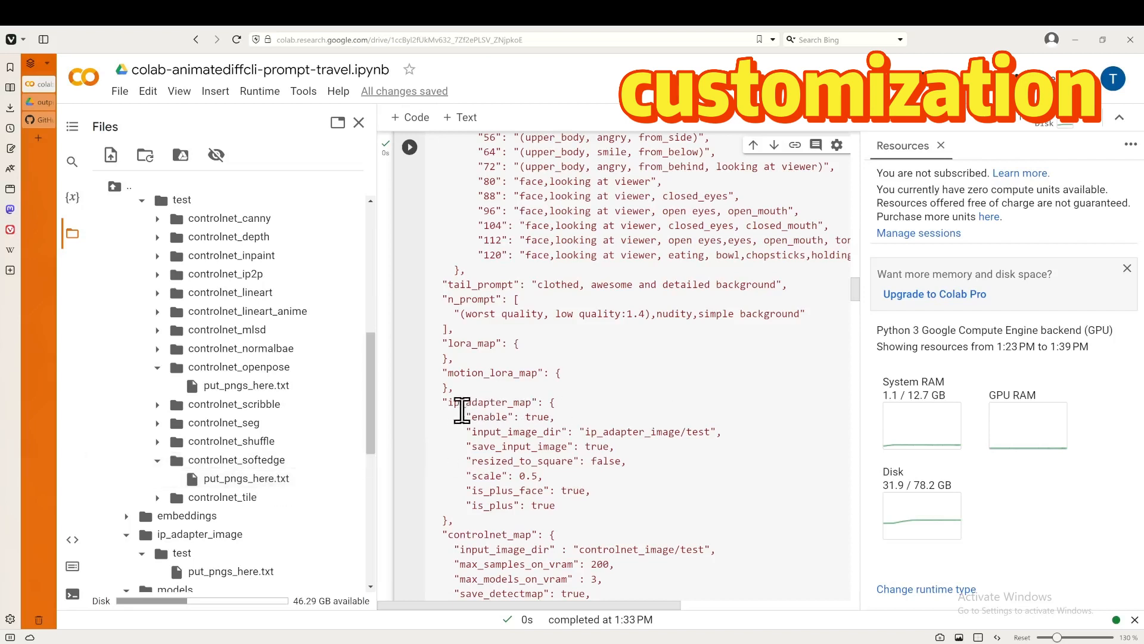
- Highlight ip_adapter_map in the config and dismiss the 'Want more memory and disk space?' card
double_click(481, 401)
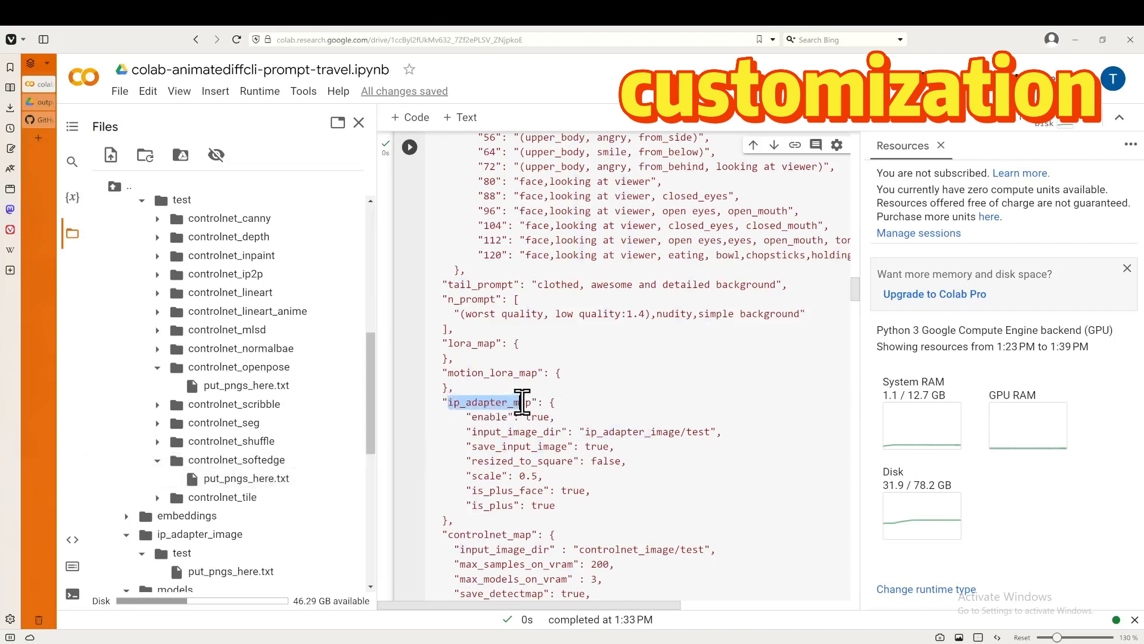
scroll("down", 3)
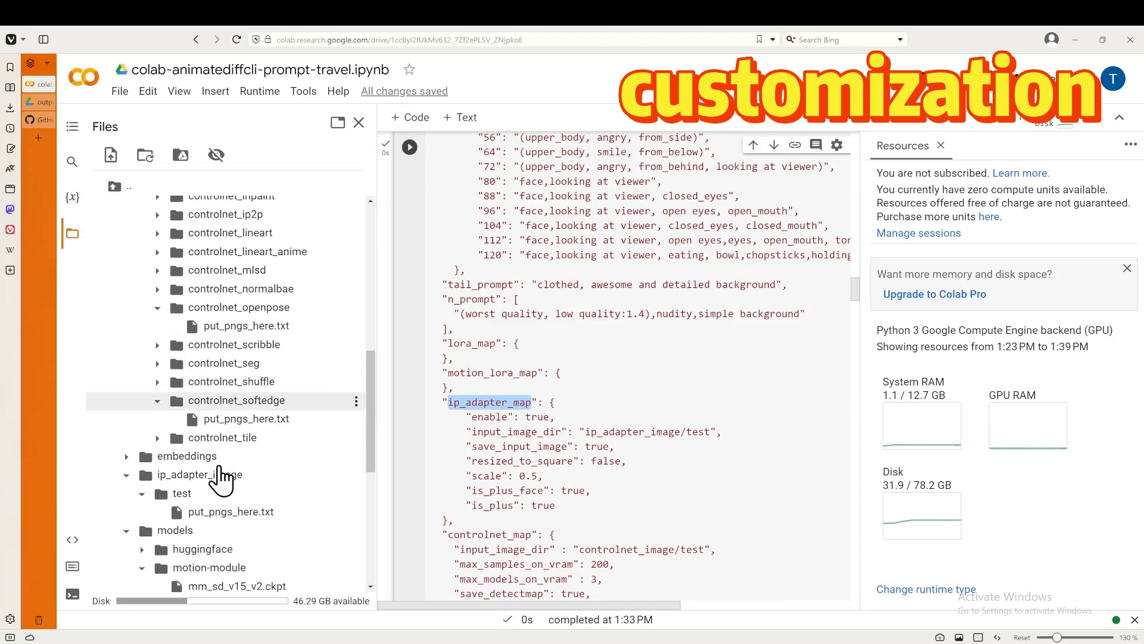
mouse_move(244, 512)
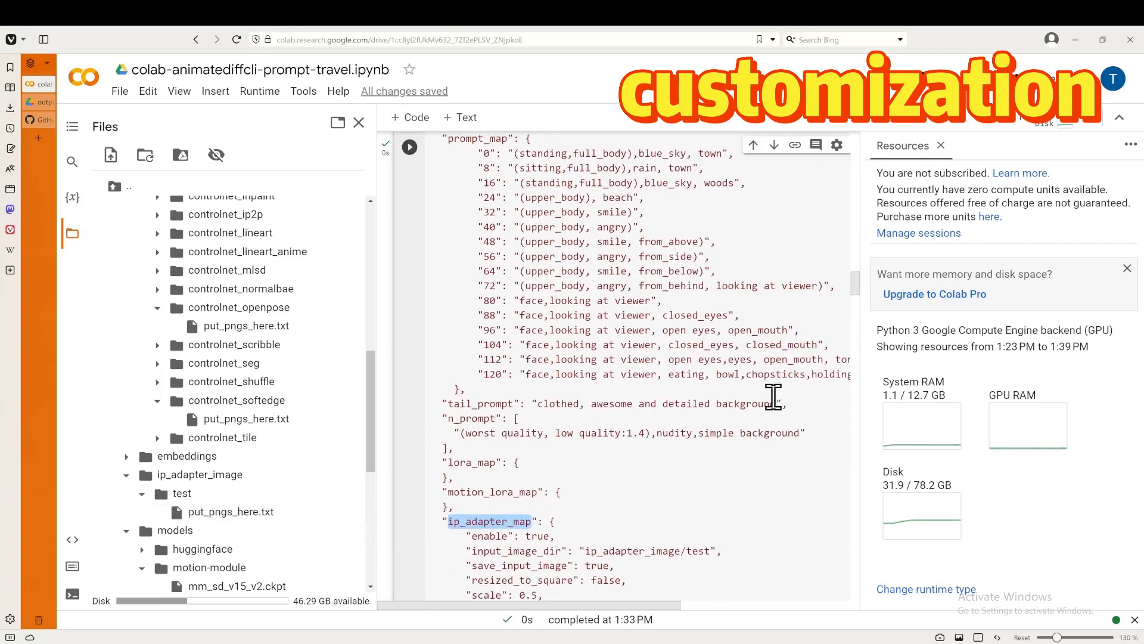
mouse_move(904, 315)
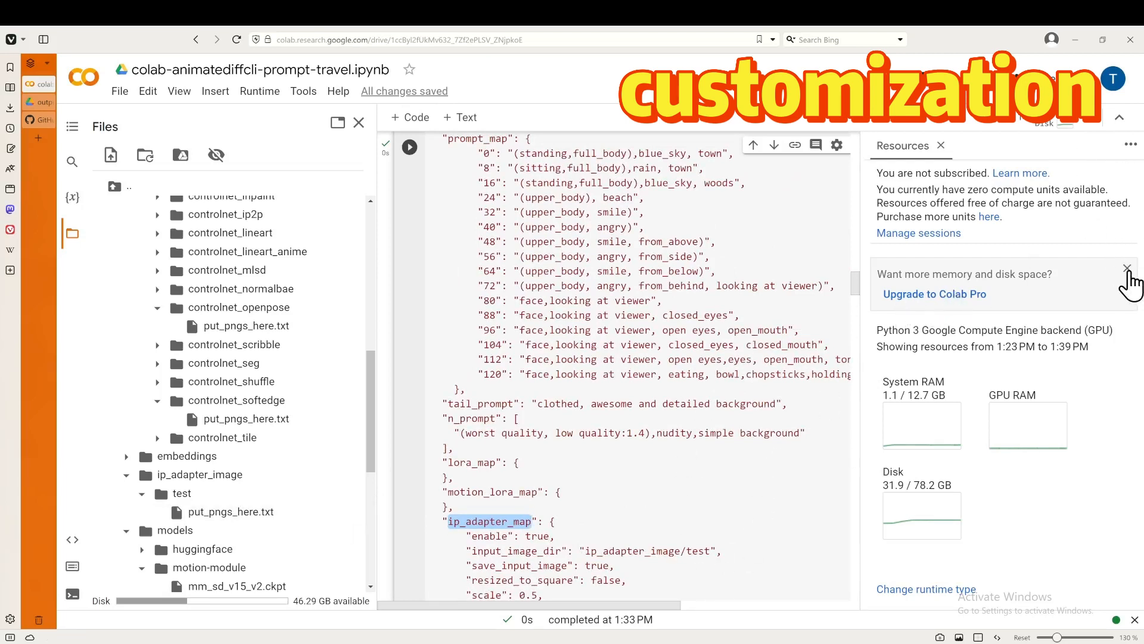
left_click(1127, 268)
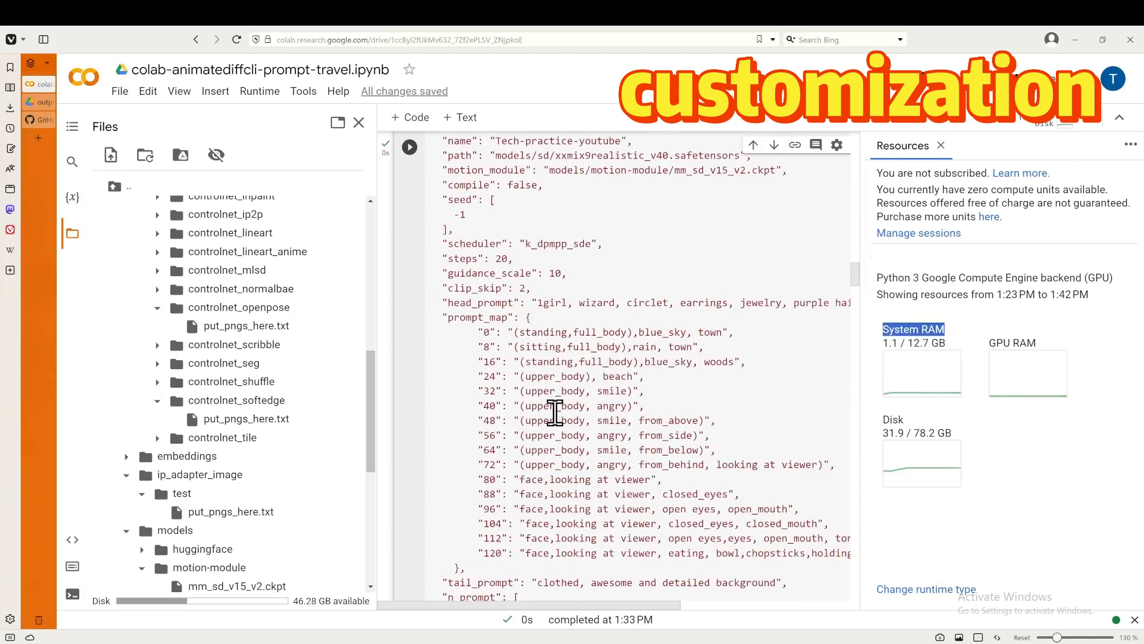
mouse_move(628, 427)
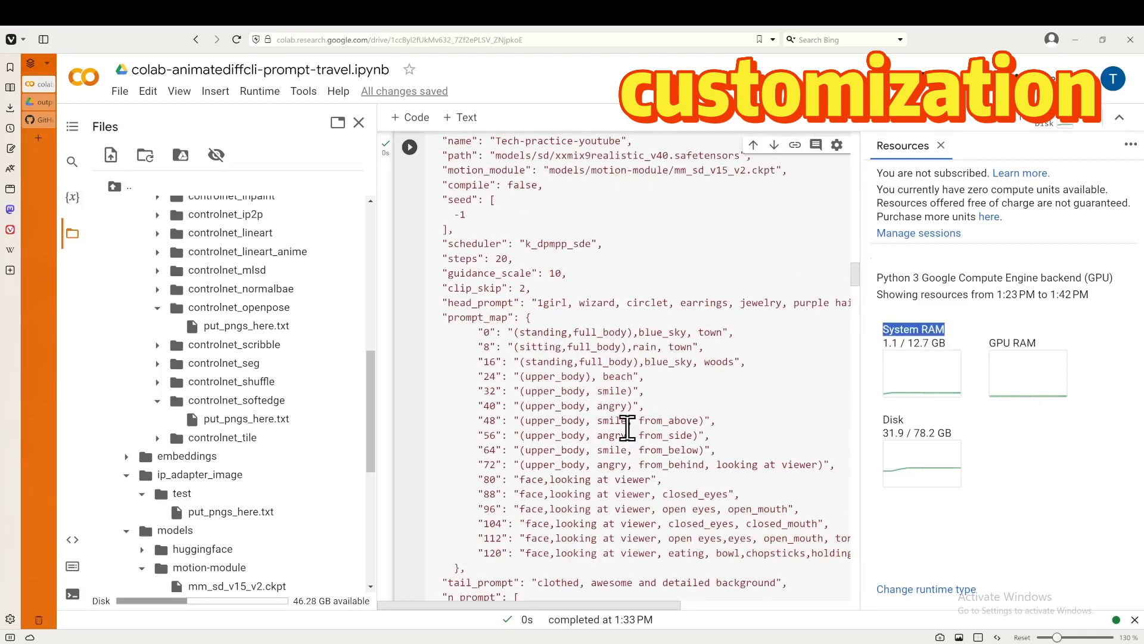